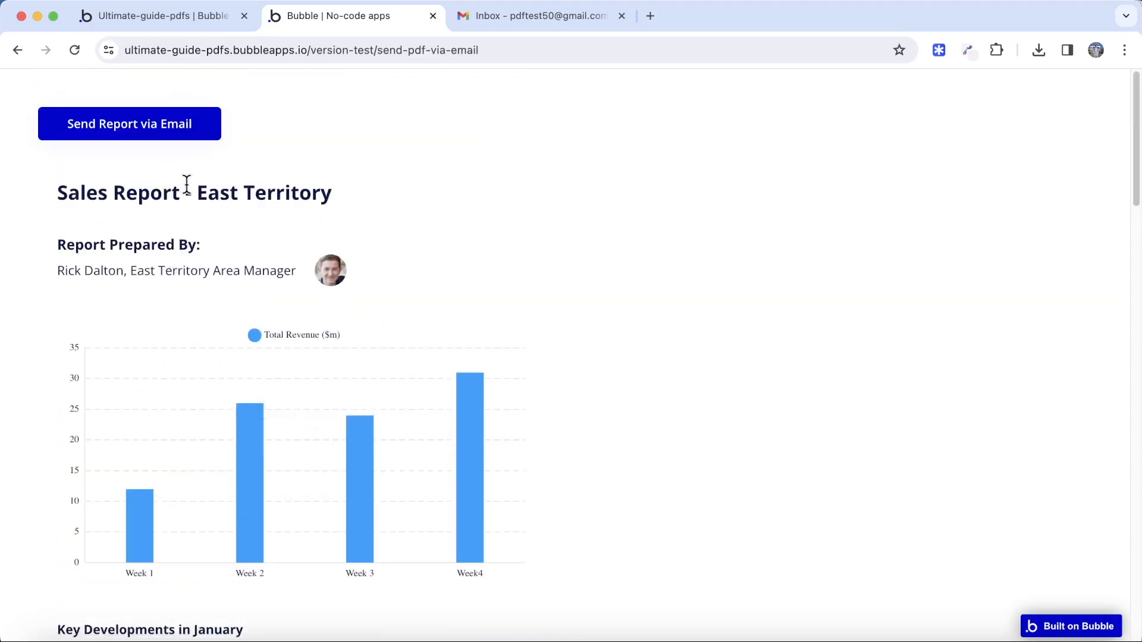
pyautogui.moveTo(14, 408)
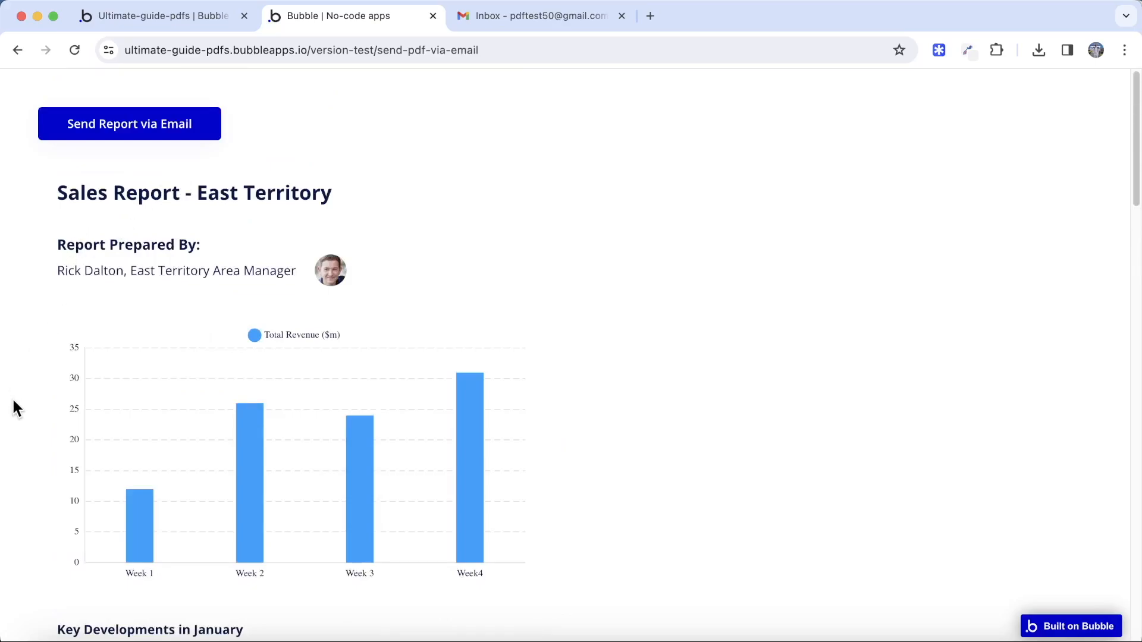
pyautogui.moveTo(125, 163)
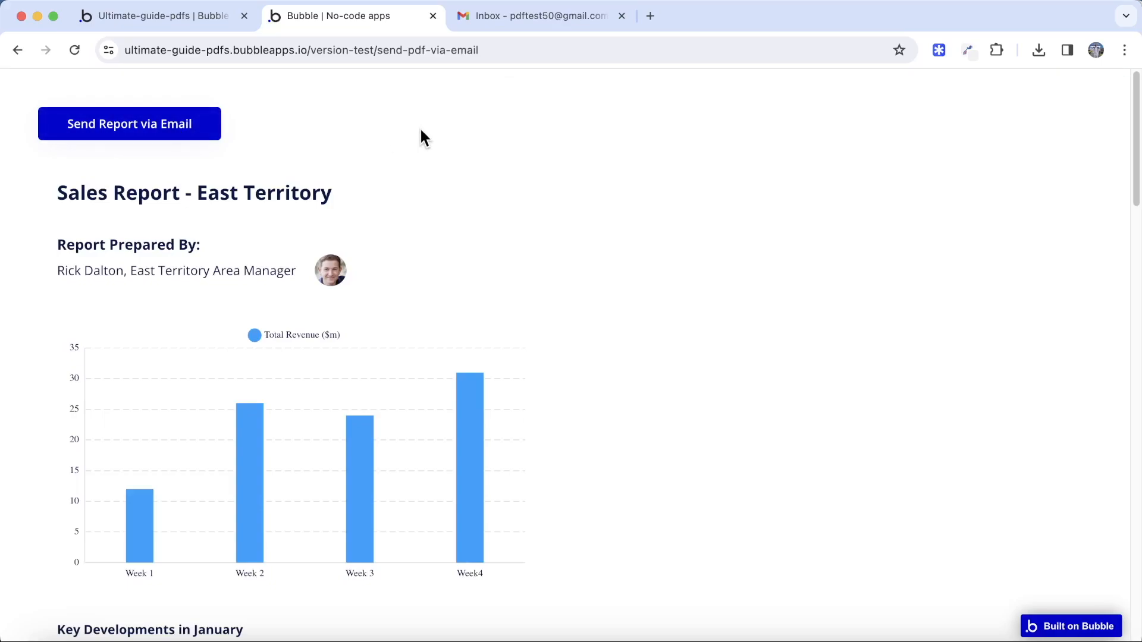
# Open the This Month's Sales Report email in Gmail, preview its PDF, and return to the report.
pyautogui.click(536, 16)
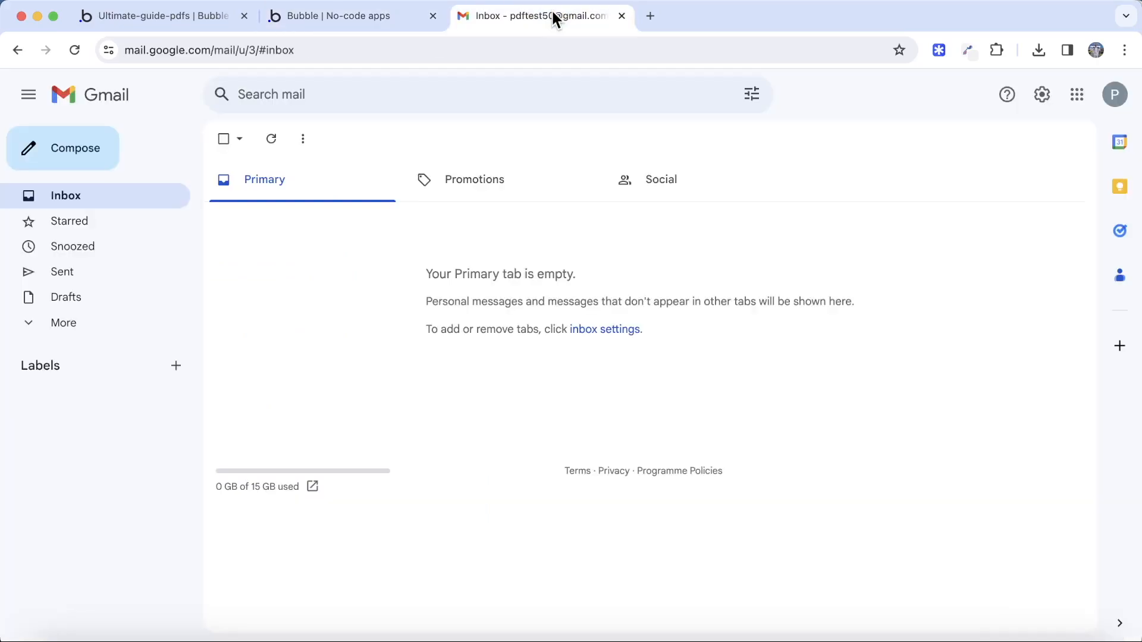
pyautogui.moveTo(569, 145)
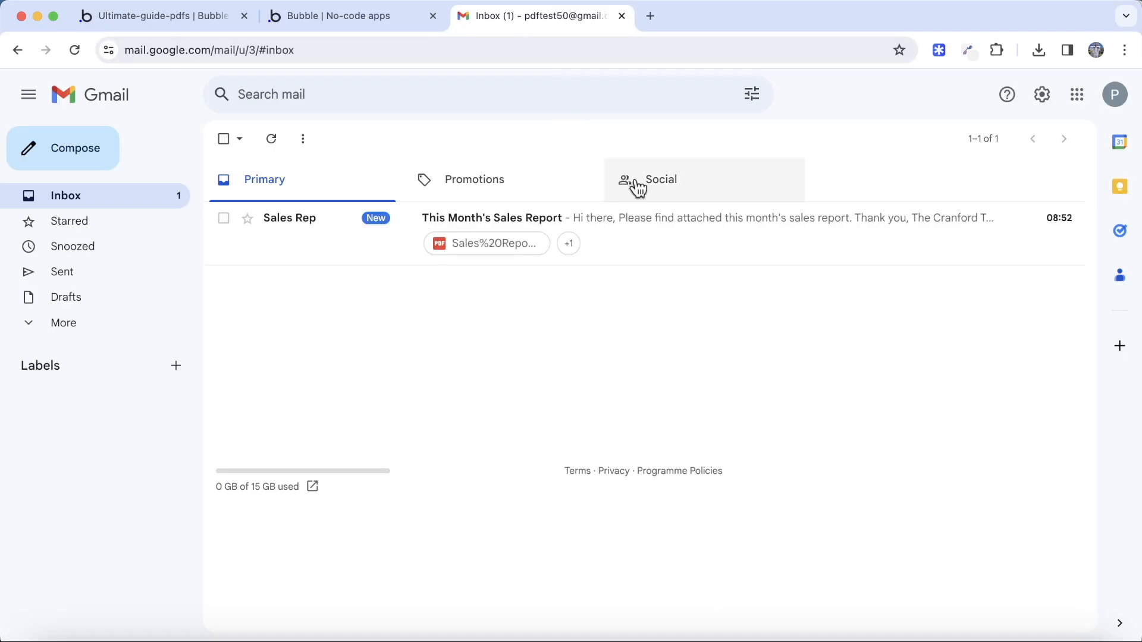
pyautogui.click(491, 218)
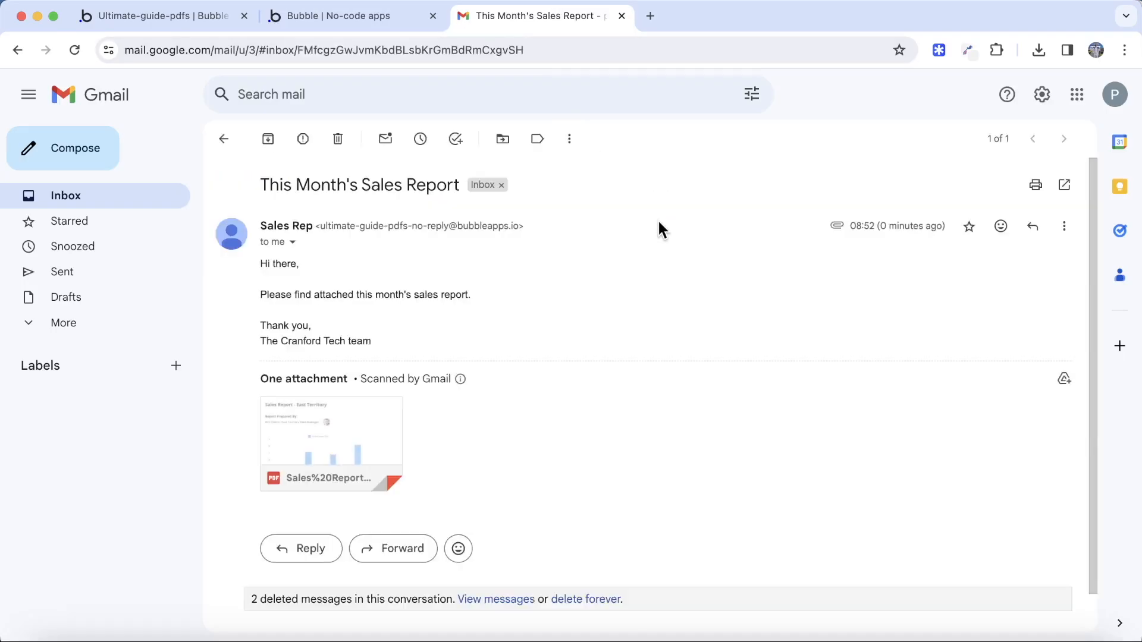
pyautogui.click(331, 440)
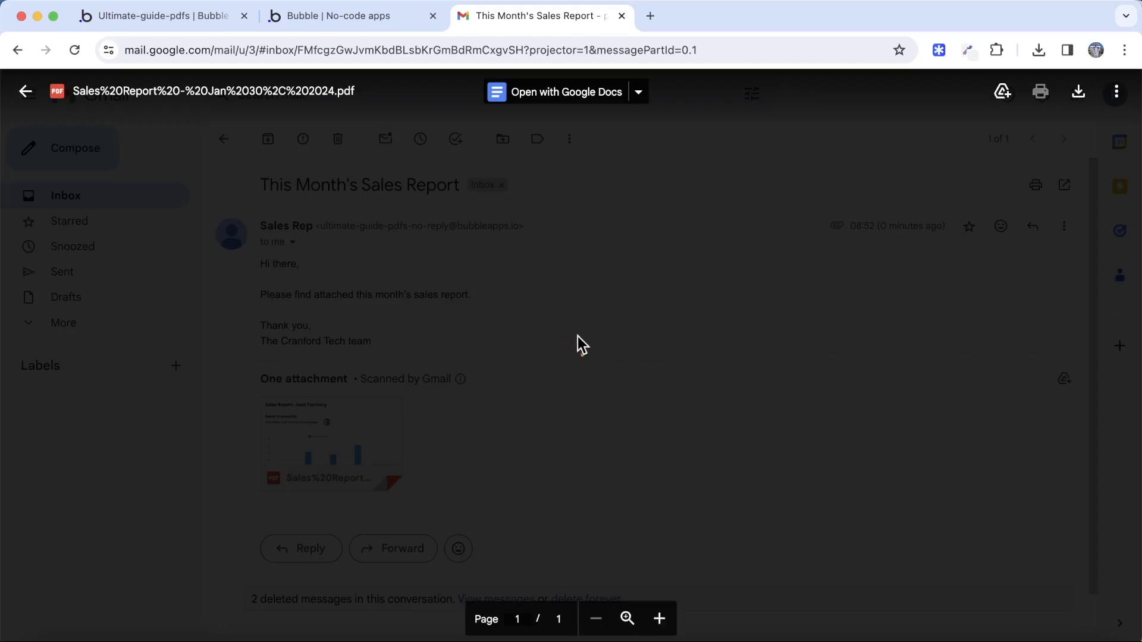
pyautogui.scroll(-3)
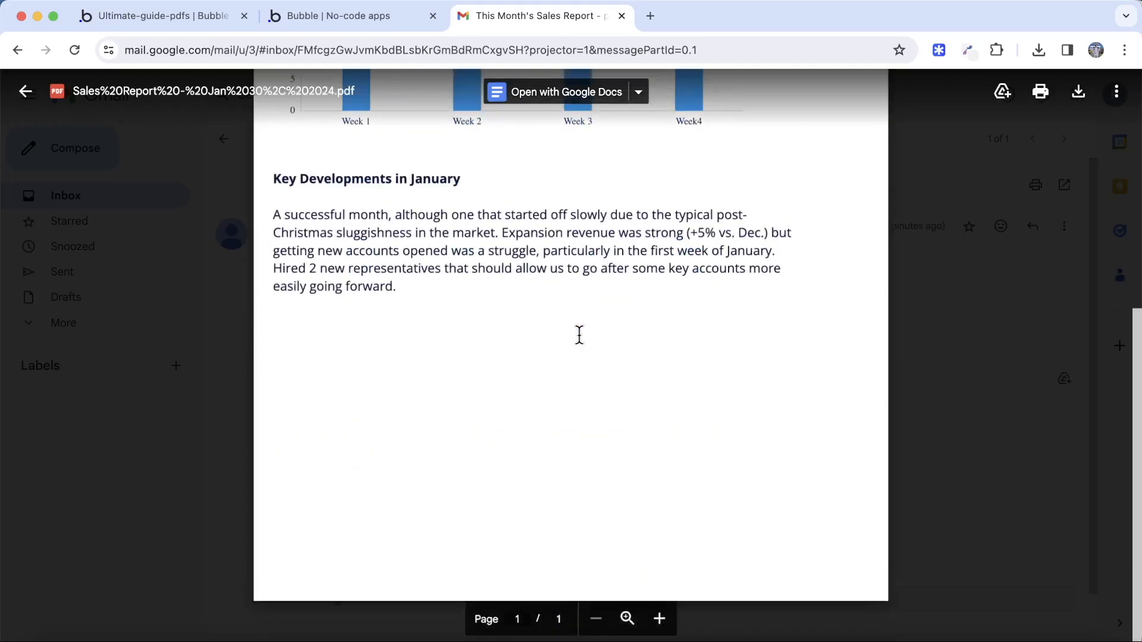
pyautogui.click(340, 16)
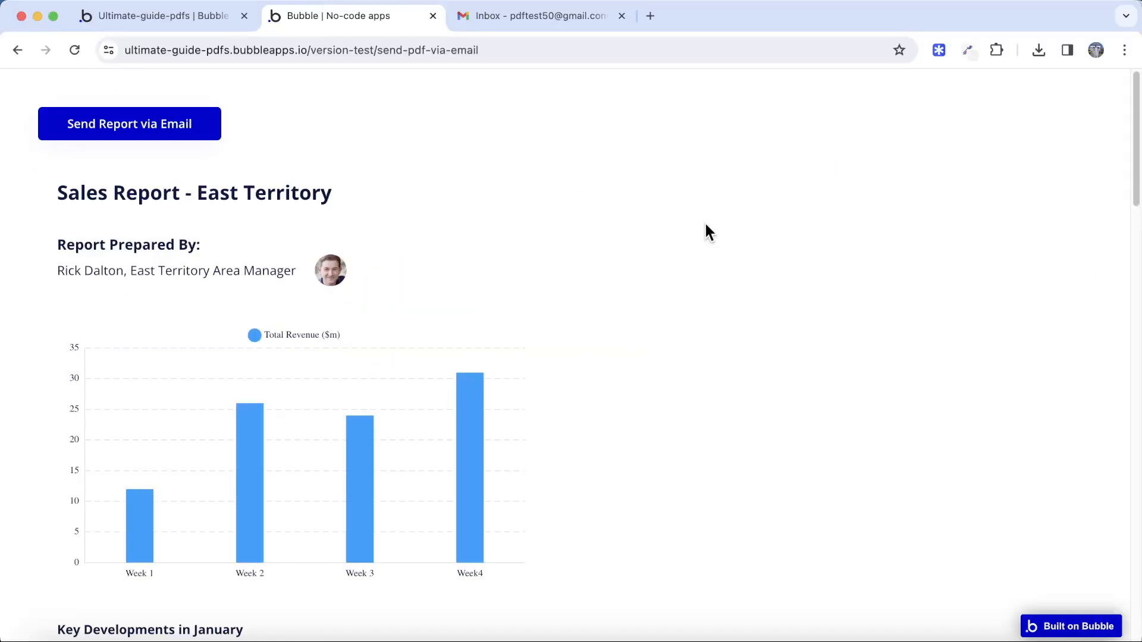
# Check in the plugin catalogue that PDF Creator is installed, then close it.
pyautogui.click(164, 16)
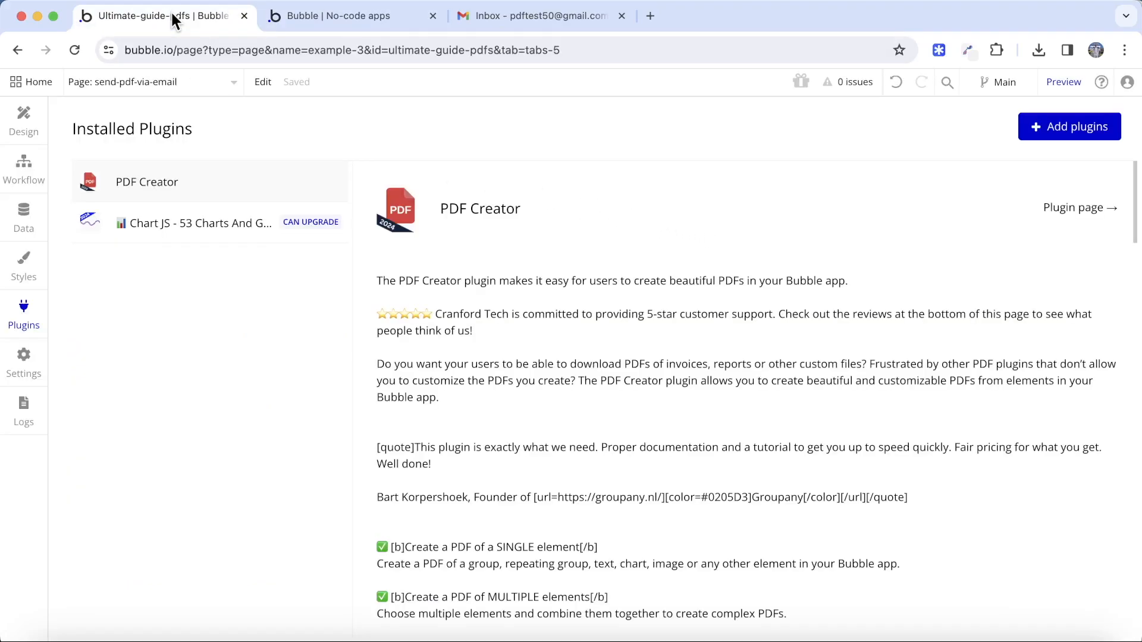
pyautogui.moveTo(521, 167)
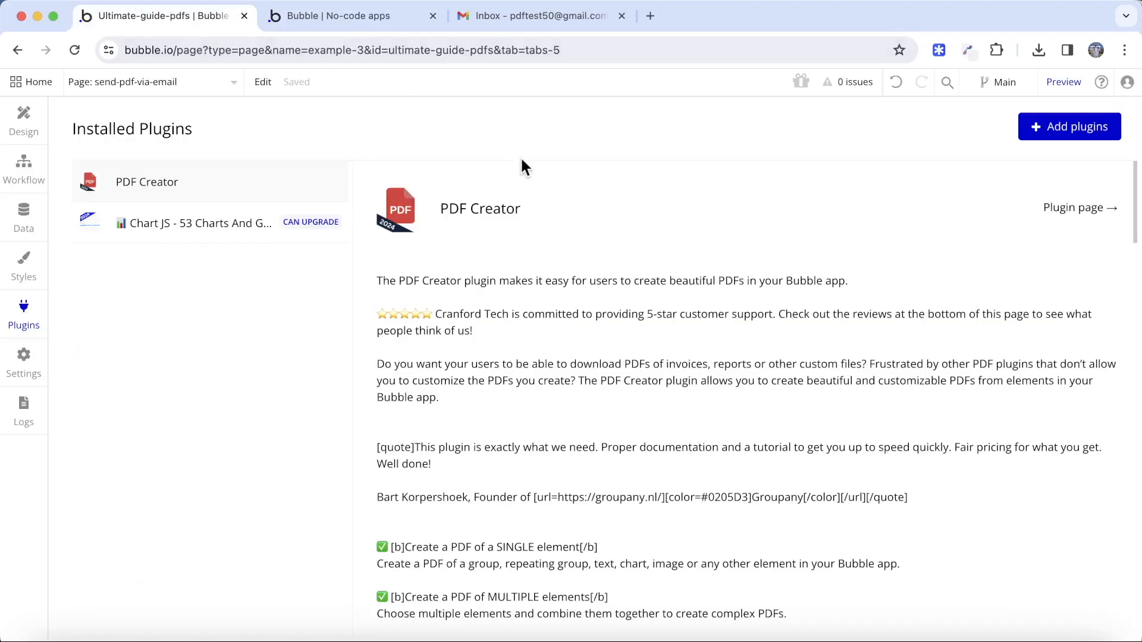
pyautogui.moveTo(58, 339)
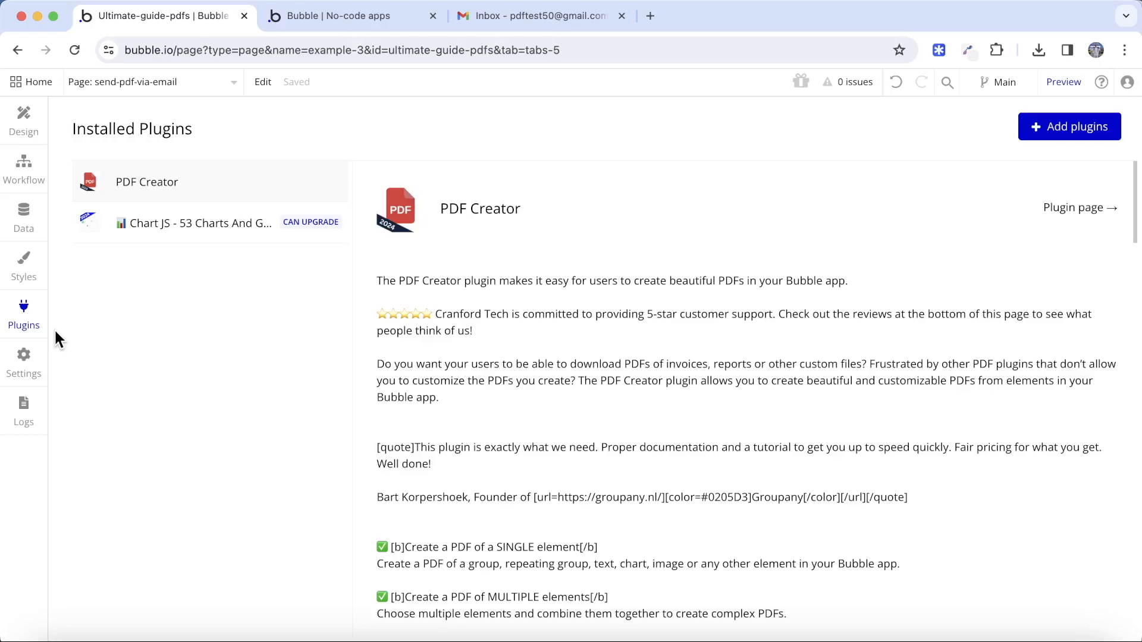
pyautogui.moveTo(596, 300)
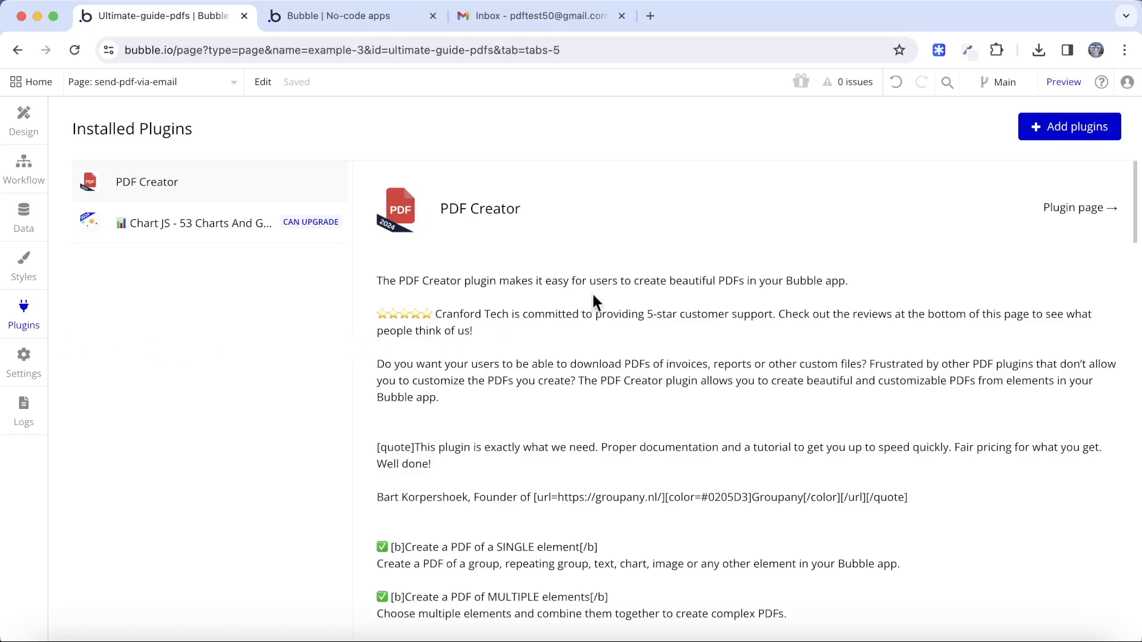
pyautogui.click(1069, 126)
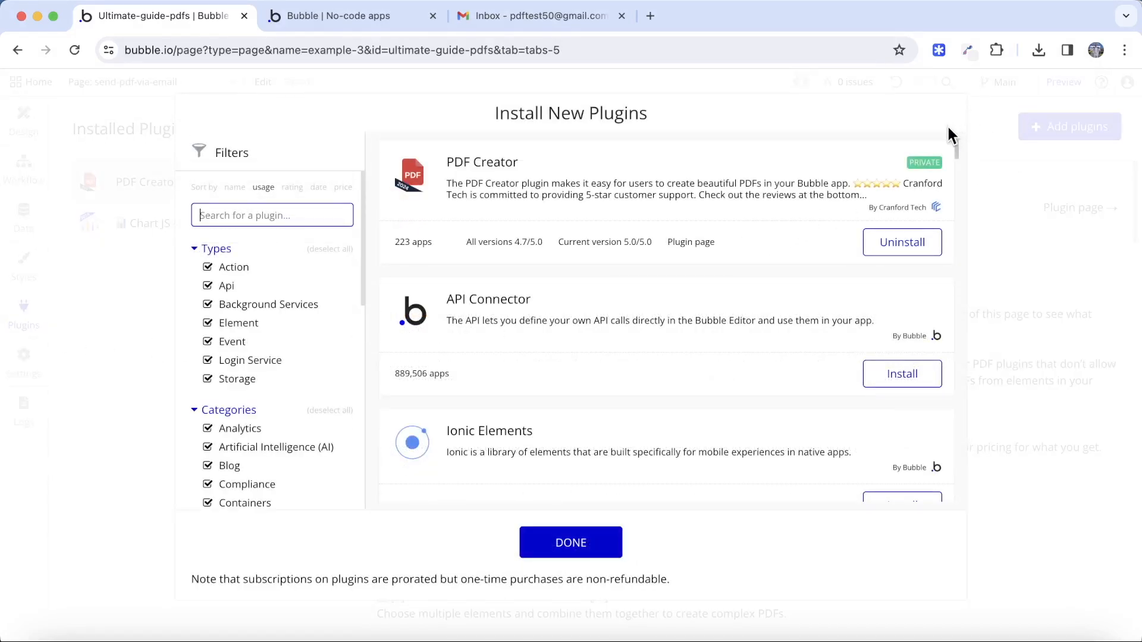
pyautogui.moveTo(778, 164)
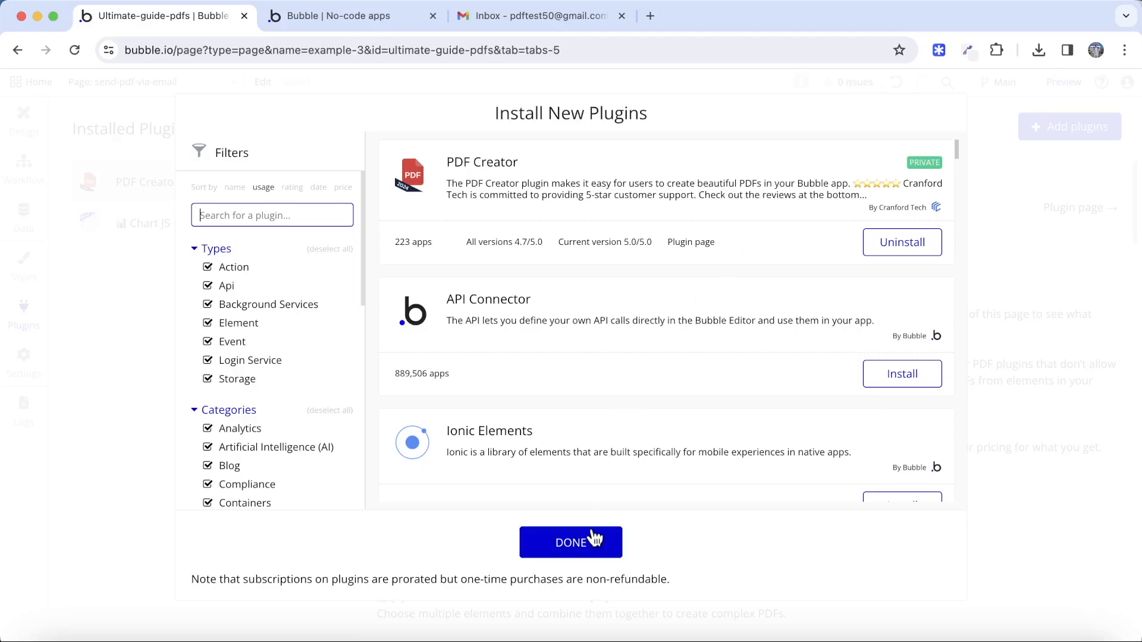
pyautogui.click(570, 543)
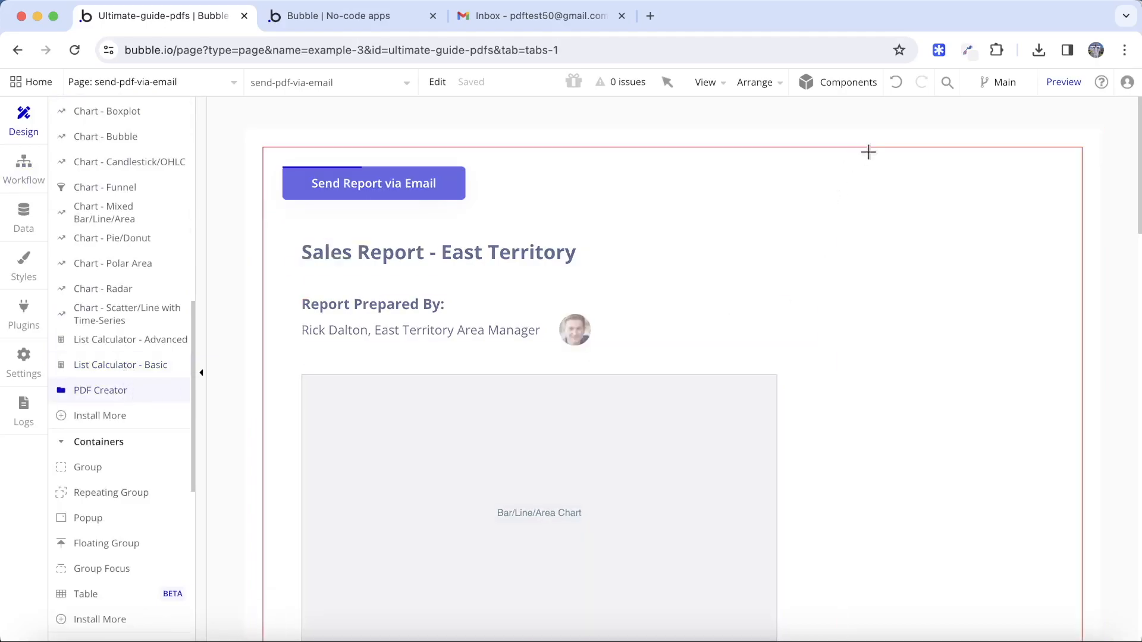
# Place a PDF Creator element sized 1×1 px as the last item in the column.
pyautogui.click(868, 153)
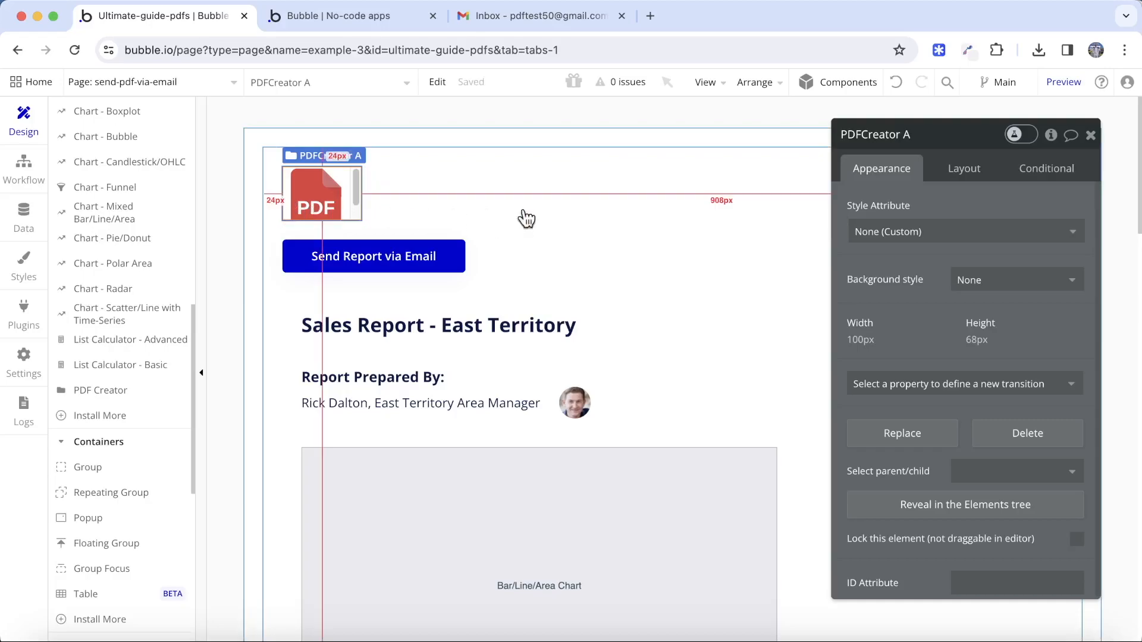
pyautogui.moveTo(928, 211)
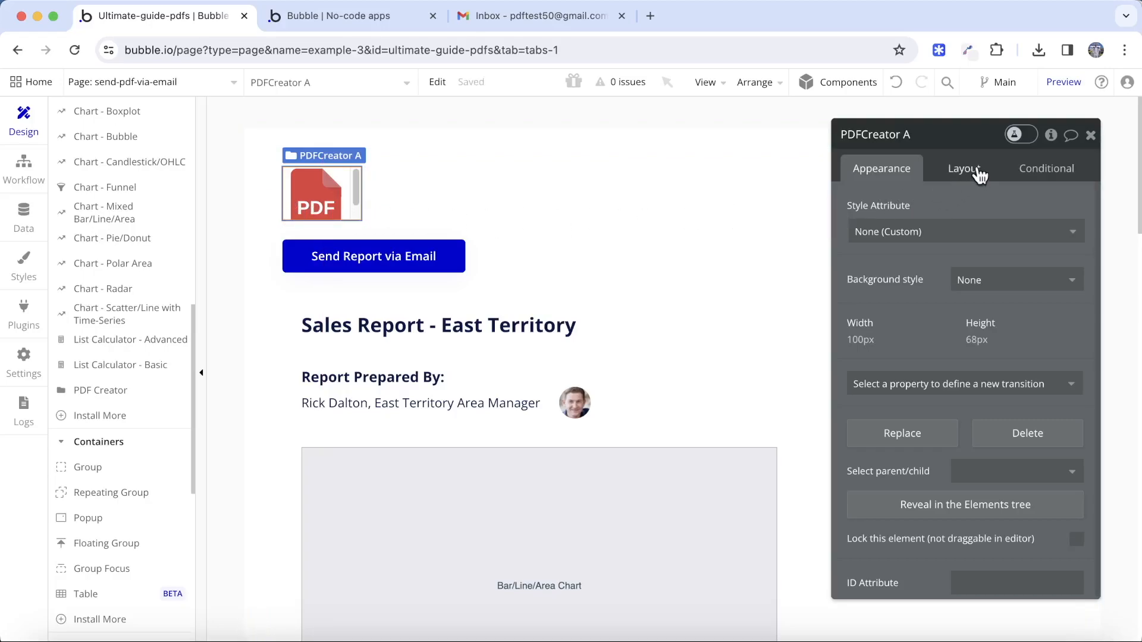
pyautogui.click(963, 168)
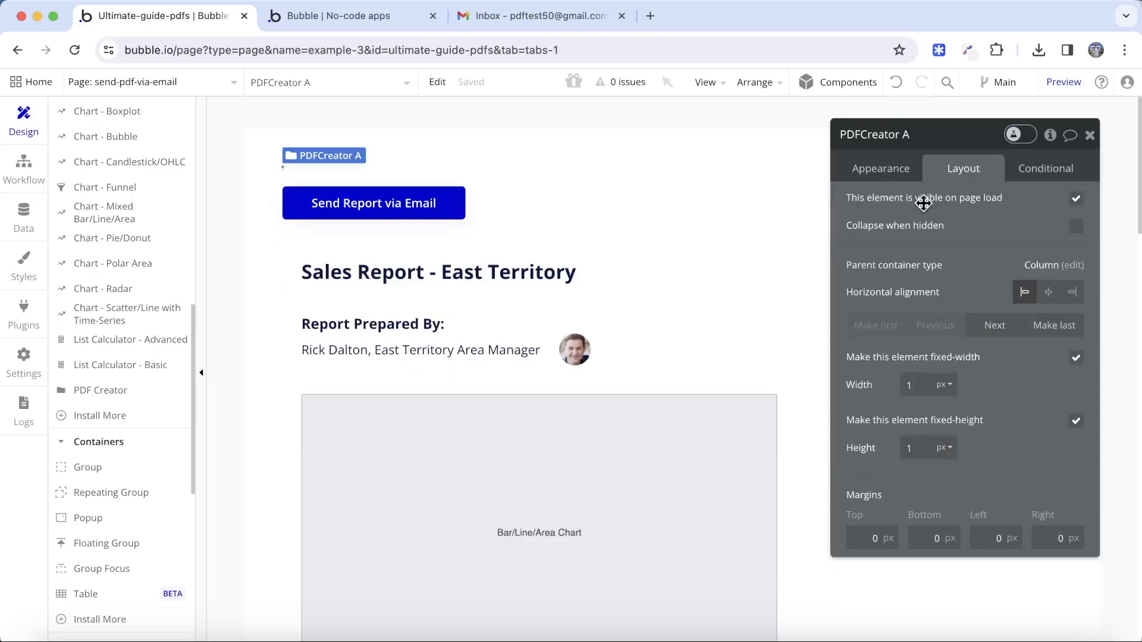
pyautogui.moveTo(951, 172)
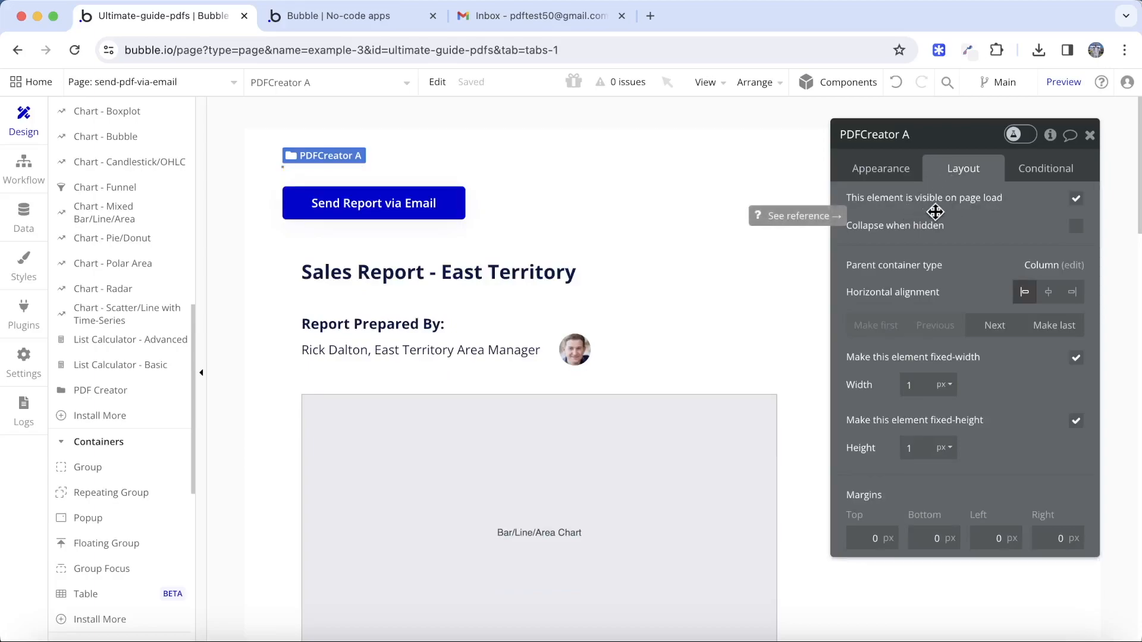
pyautogui.moveTo(1030, 210)
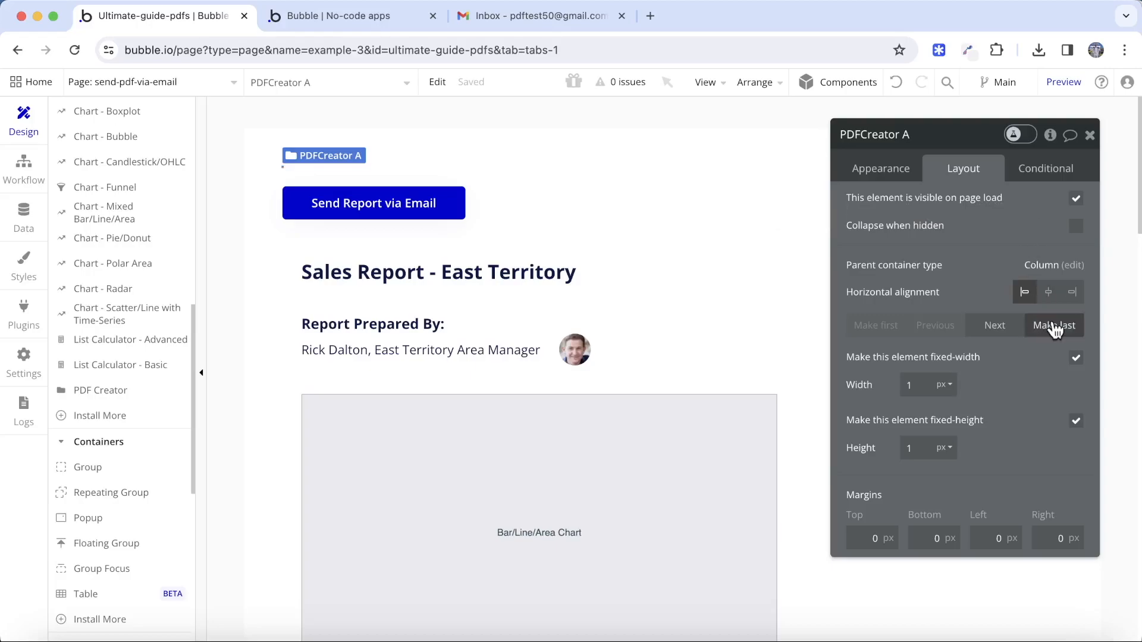
pyautogui.click(1053, 325)
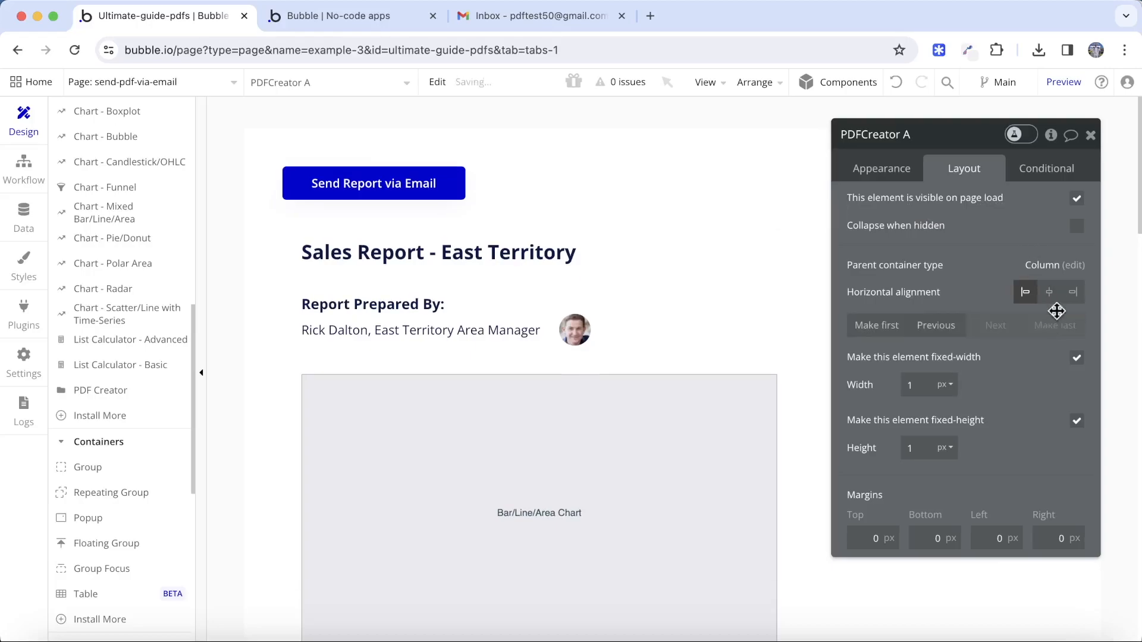
pyautogui.click(1090, 135)
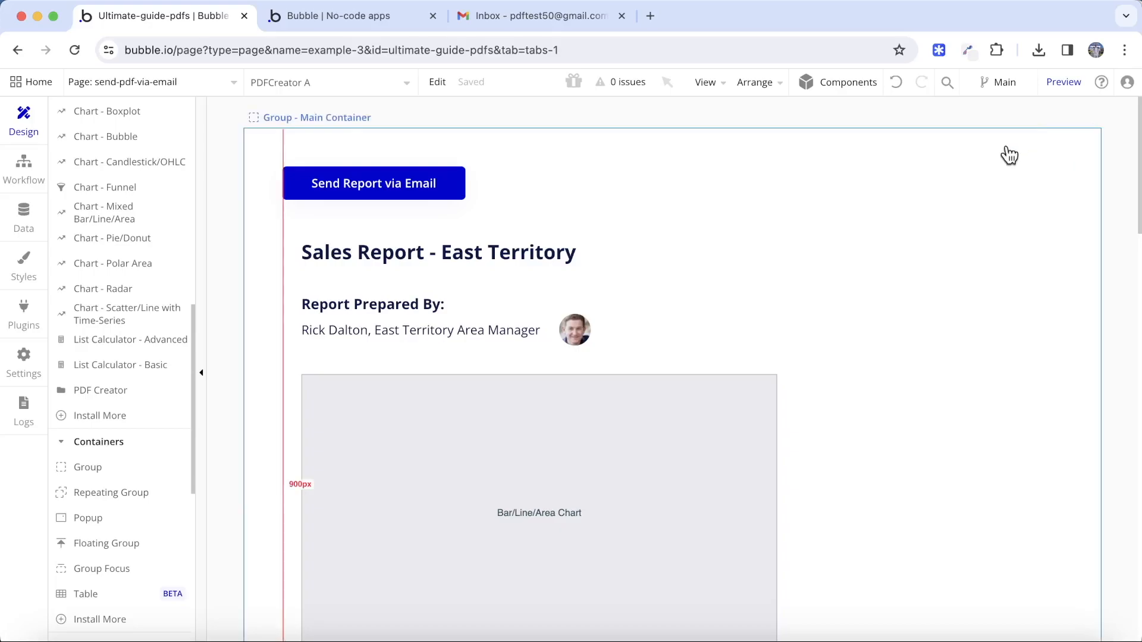
# Keep 'Expose the option to add an ID attribute to HTML elements' enabled in General settings.
pyautogui.click(23, 361)
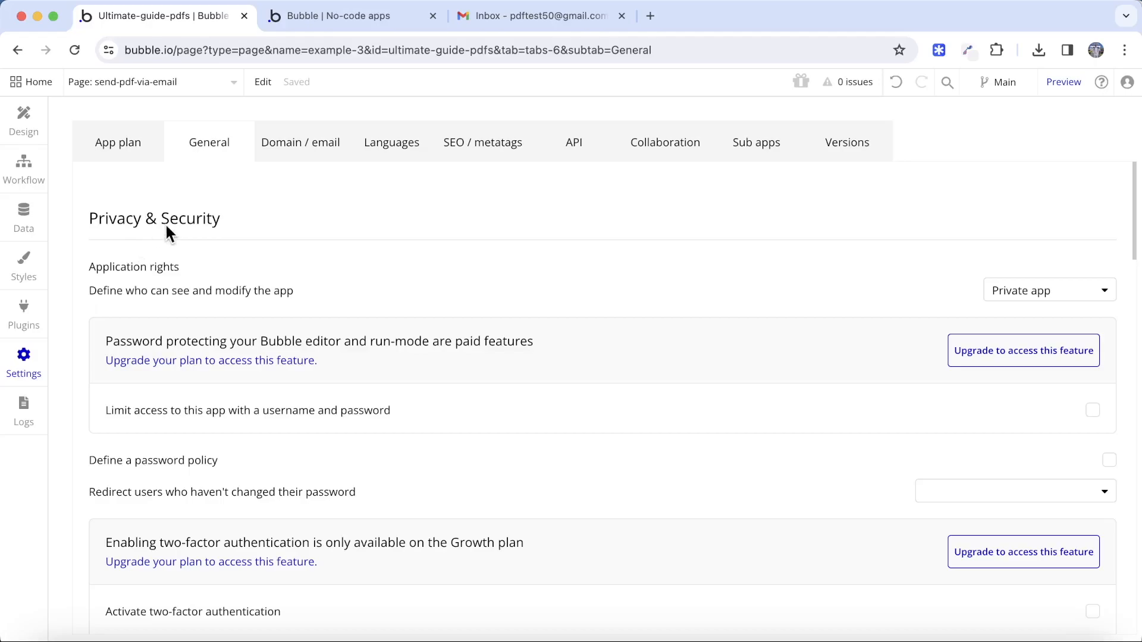
pyautogui.scroll(-3)
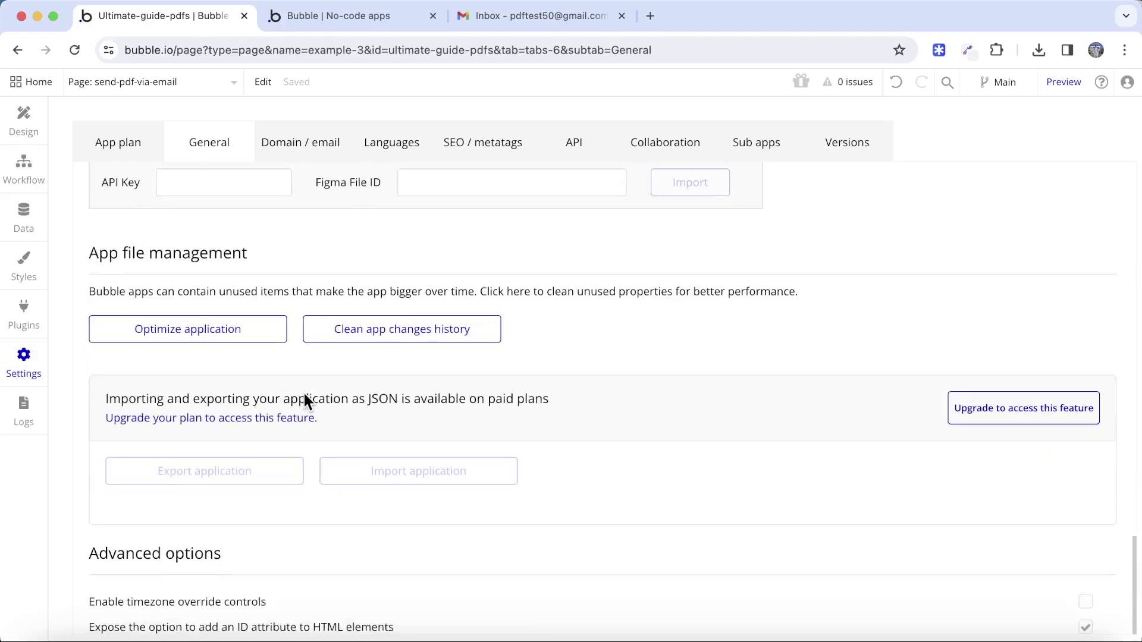
pyautogui.moveTo(360, 470)
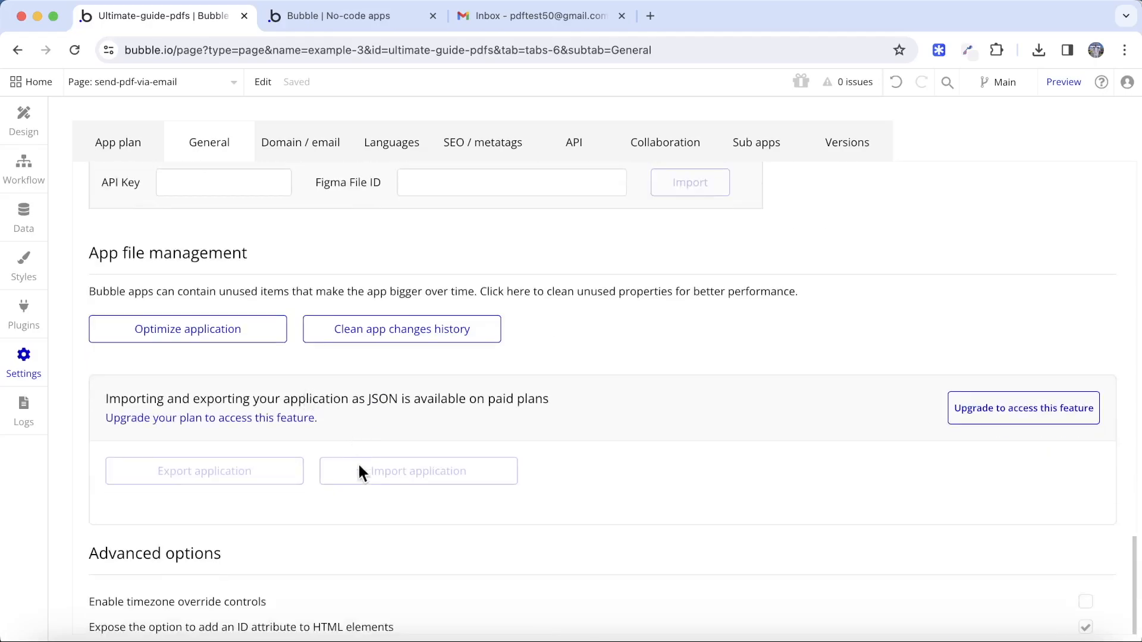
pyautogui.moveTo(144, 634)
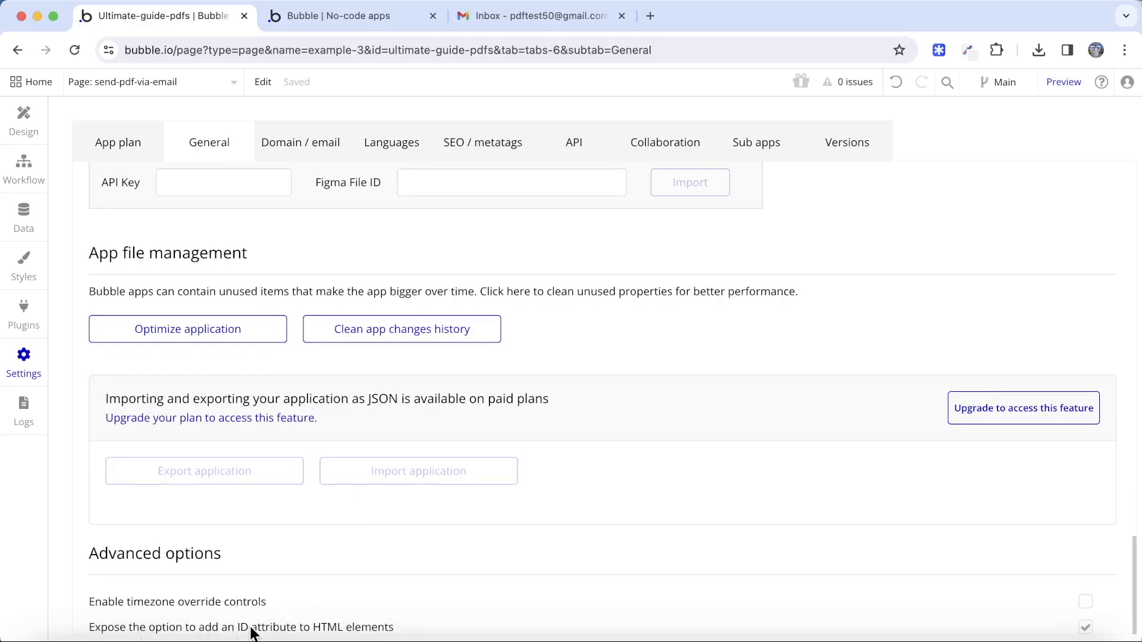
pyautogui.click(1085, 626)
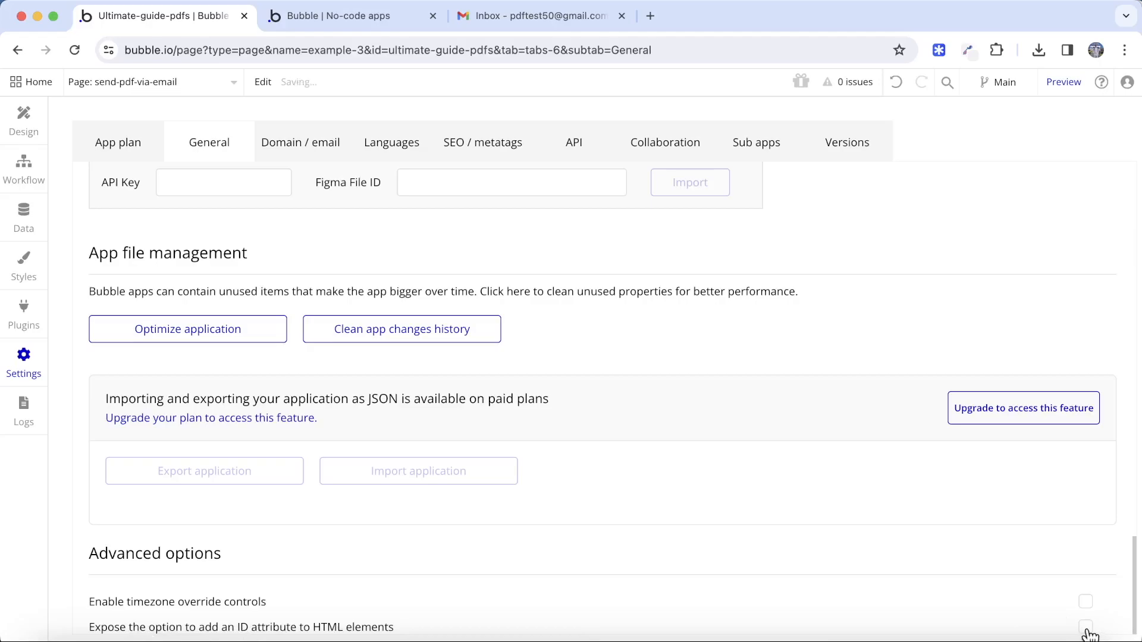
pyautogui.click(1086, 627)
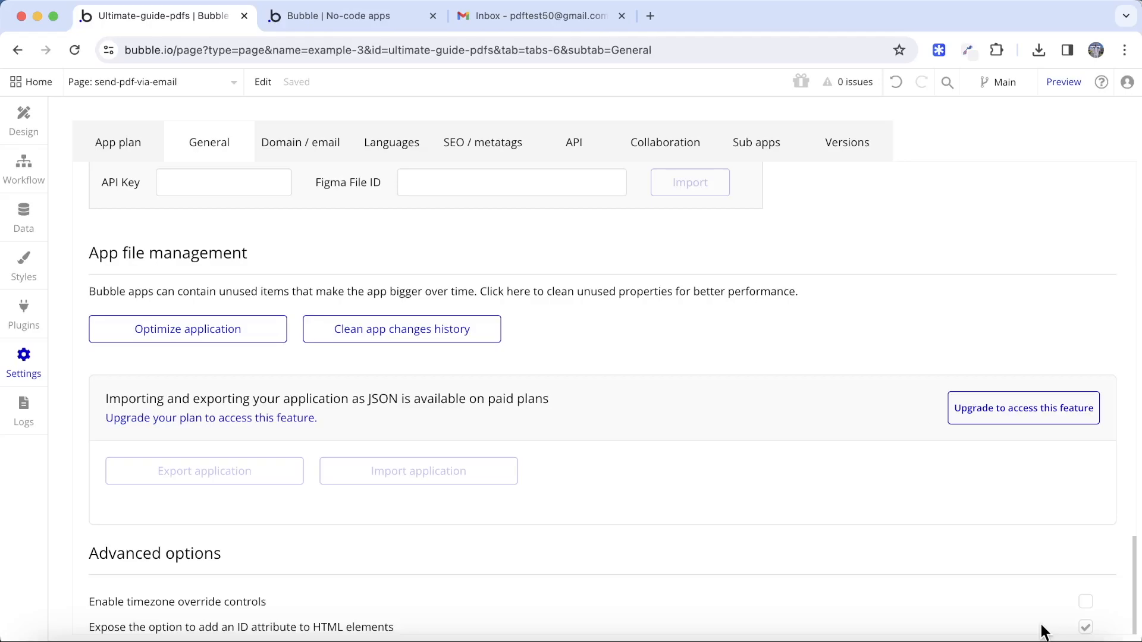
pyautogui.click(23, 119)
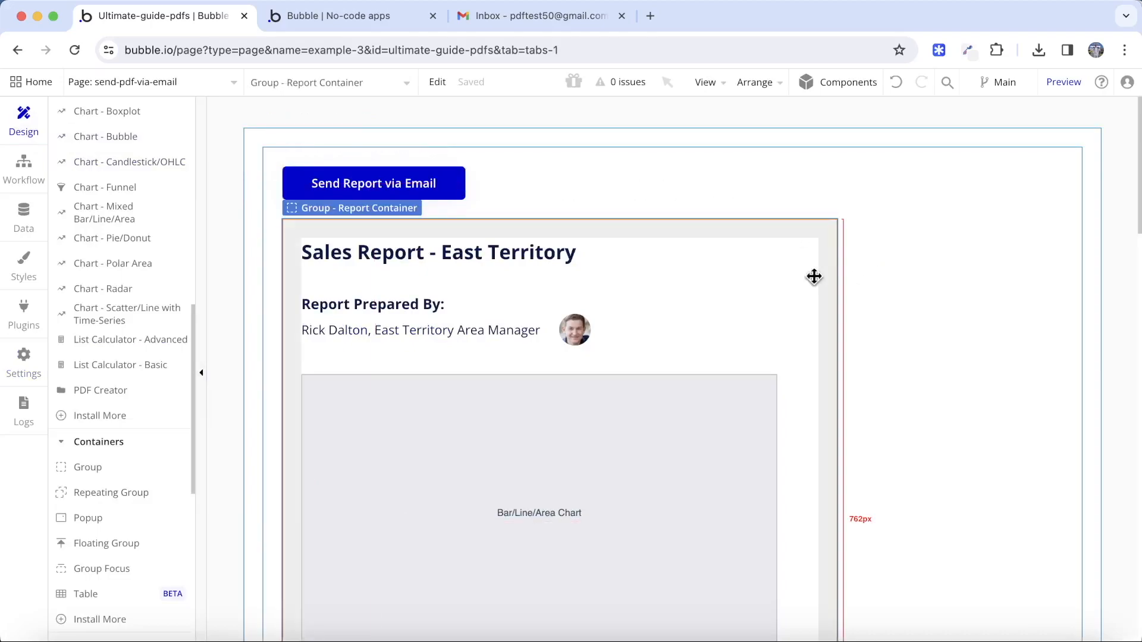
pyautogui.moveTo(788, 288)
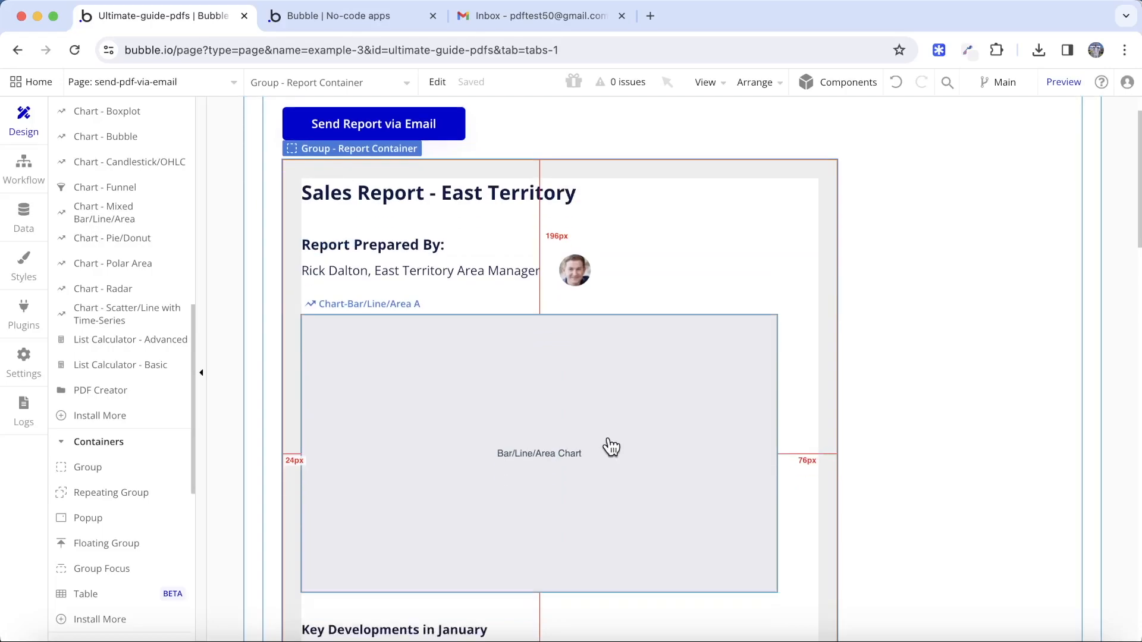
# Enter sales-report as the ID Attribute of Group - Report Container.
pyautogui.scroll(-3)
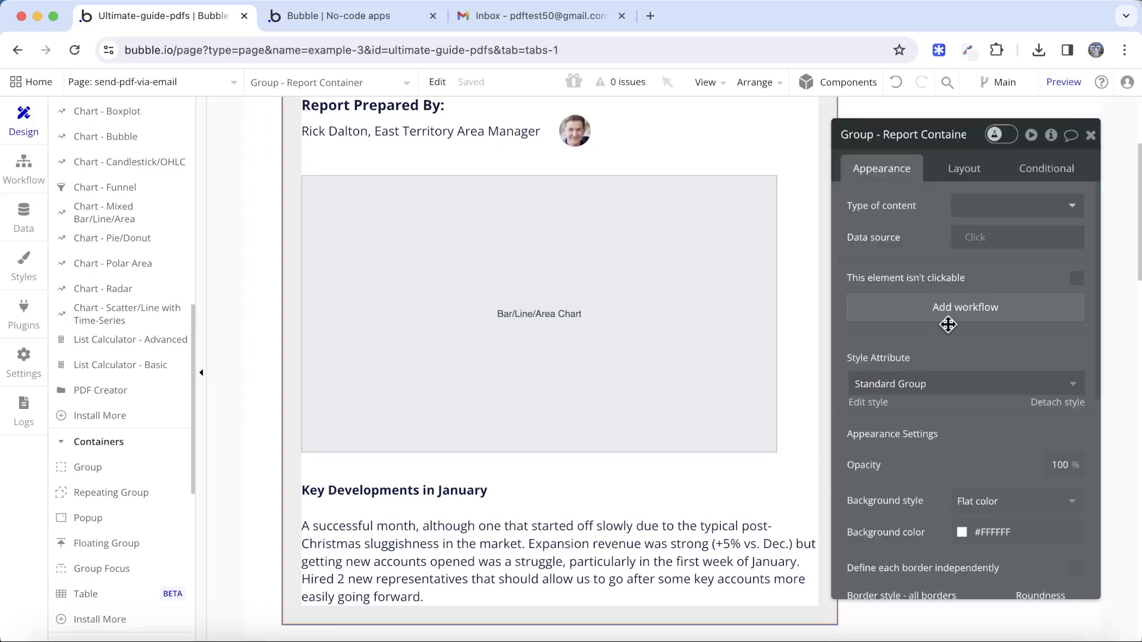
pyautogui.moveTo(945, 284)
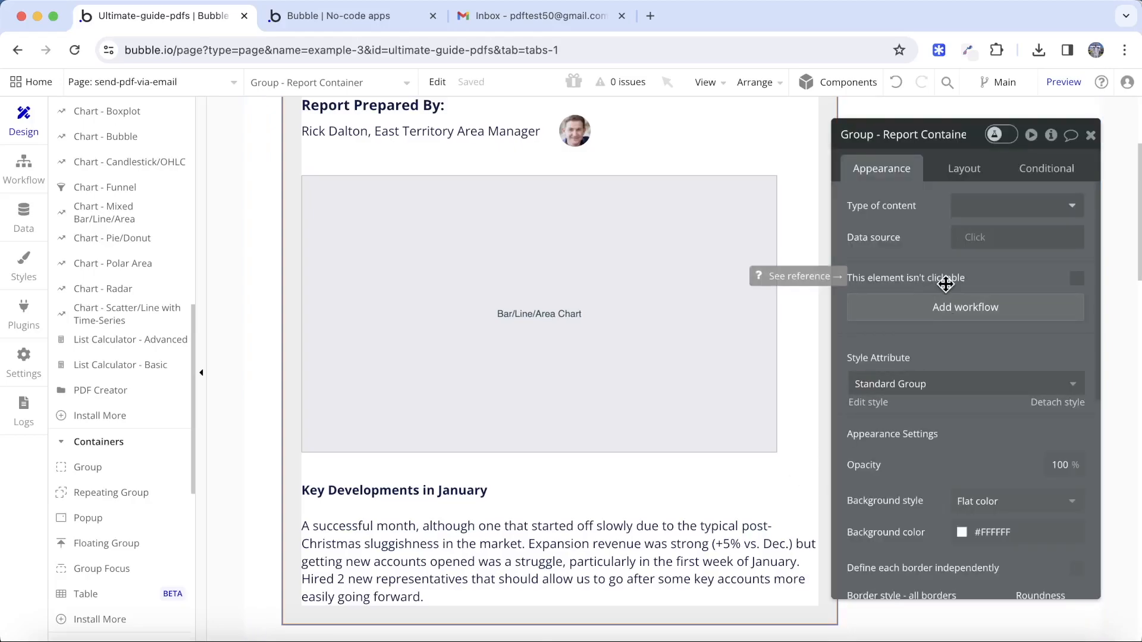
pyautogui.scroll(-3)
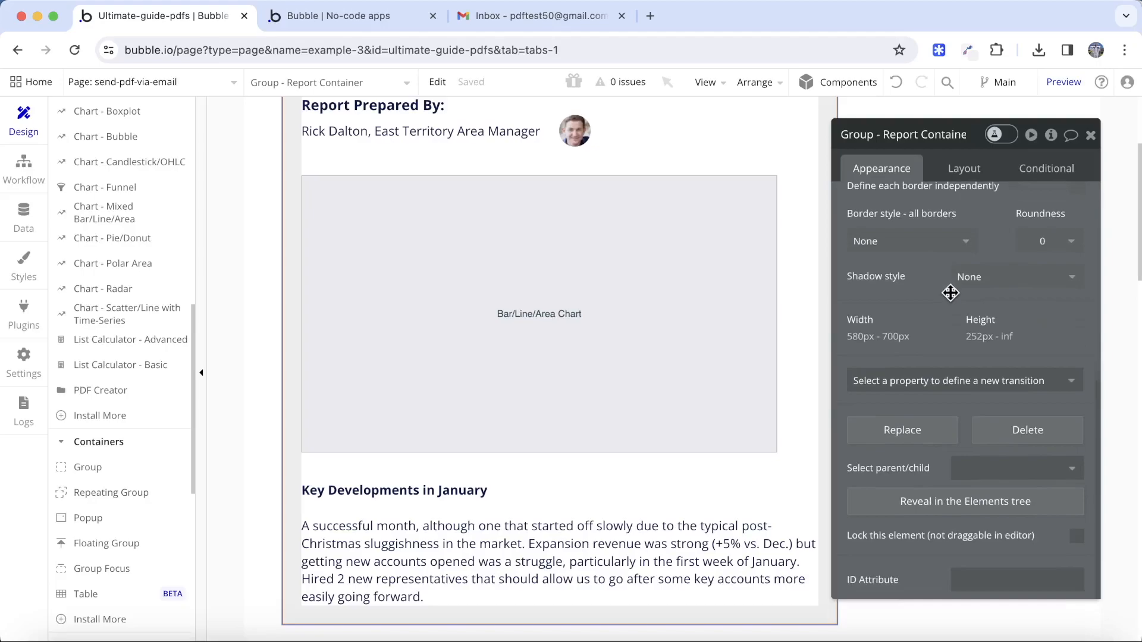
pyautogui.write('sales-report')
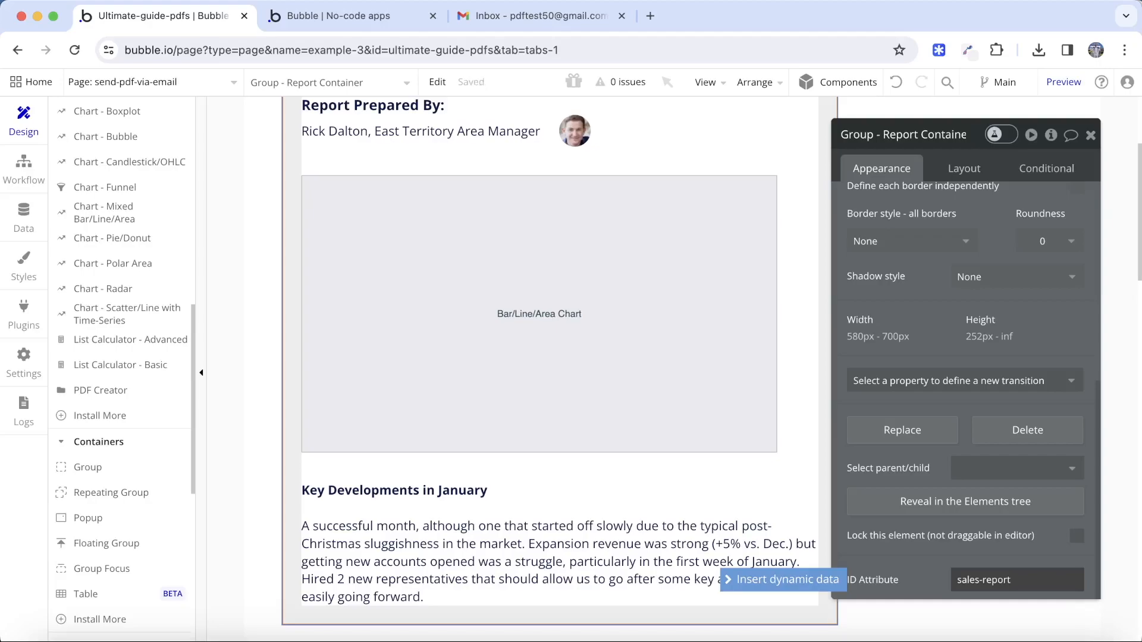
pyautogui.moveTo(1099, 51)
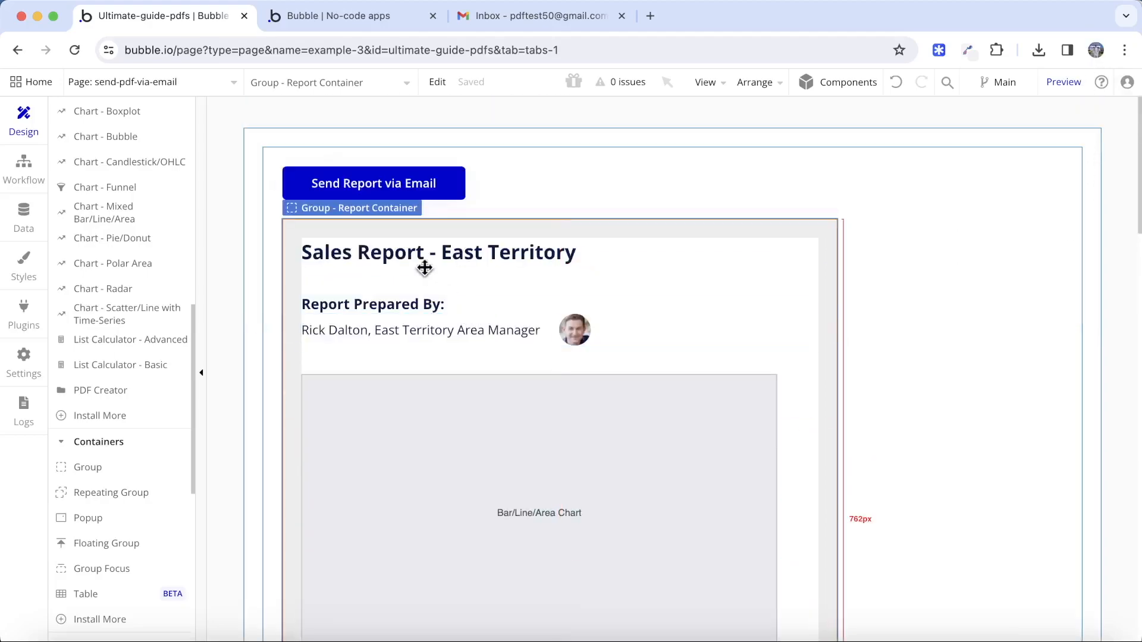
# Start a Send Report via Email button-click workflow with a Generate PDFCreator action.
pyautogui.click(374, 182)
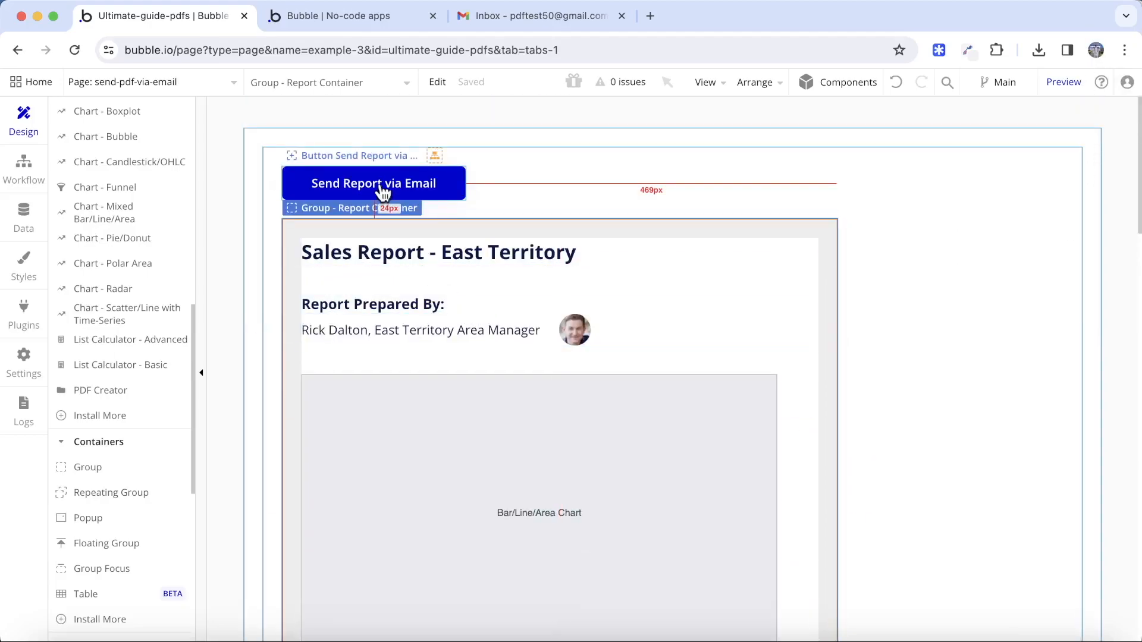
pyautogui.click(24, 170)
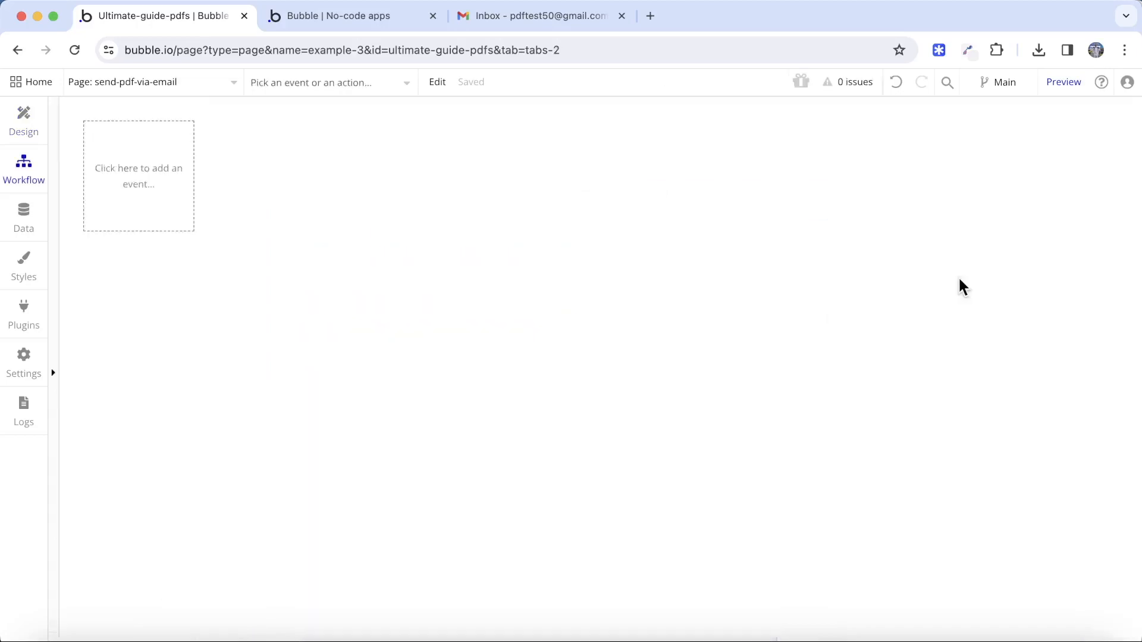
pyautogui.click(138, 175)
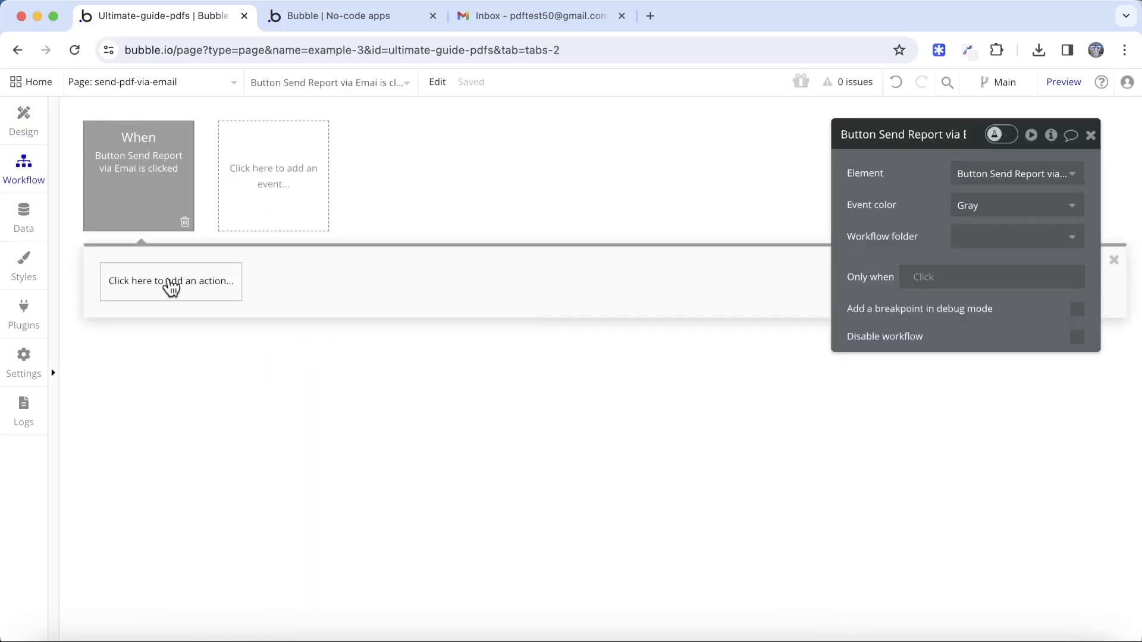
pyautogui.click(171, 280)
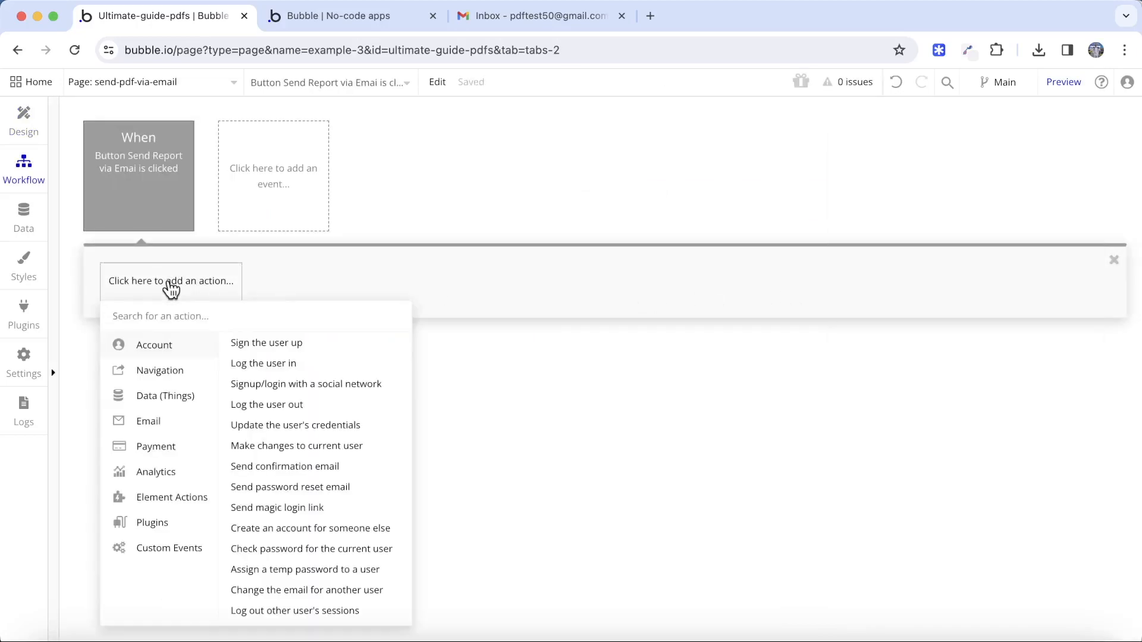
pyautogui.click(172, 497)
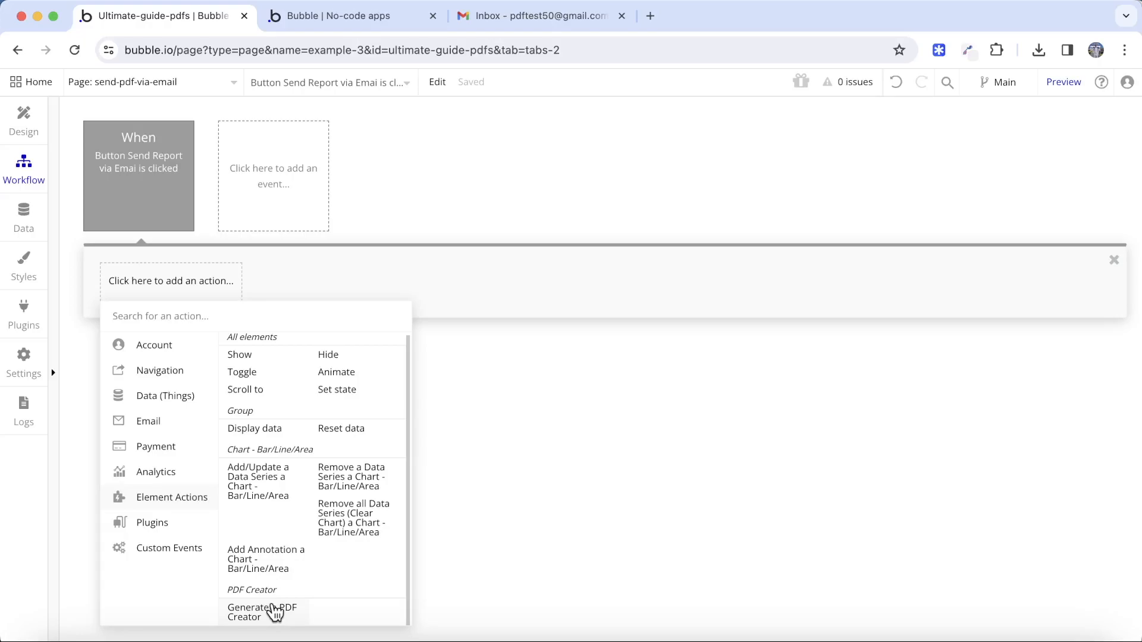
pyautogui.click(258, 612)
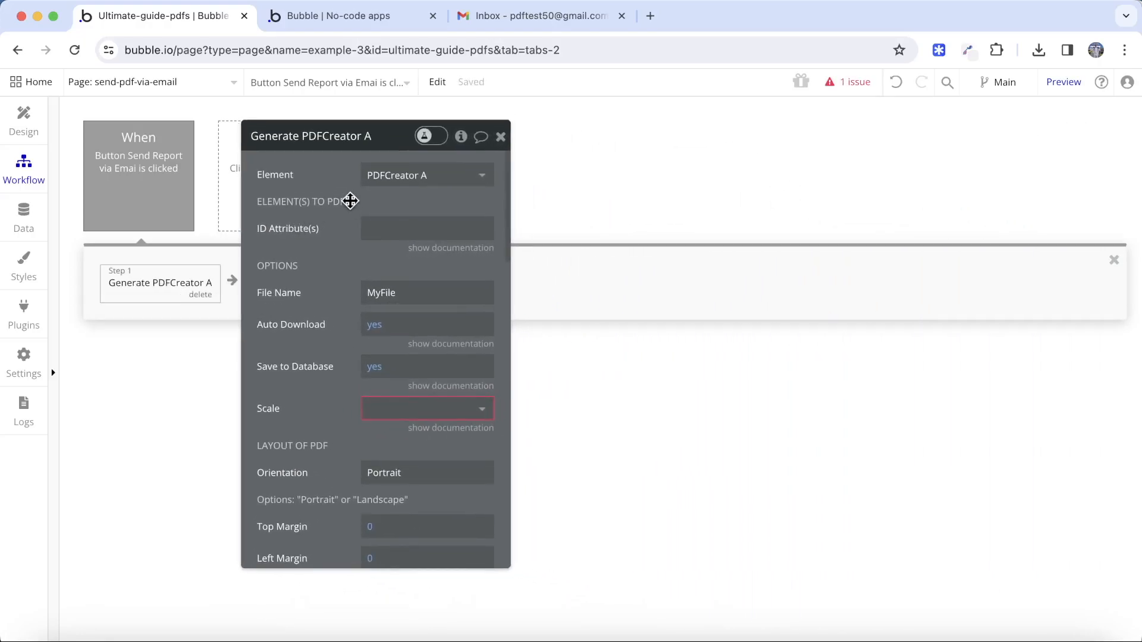
pyautogui.moveTo(373, 196)
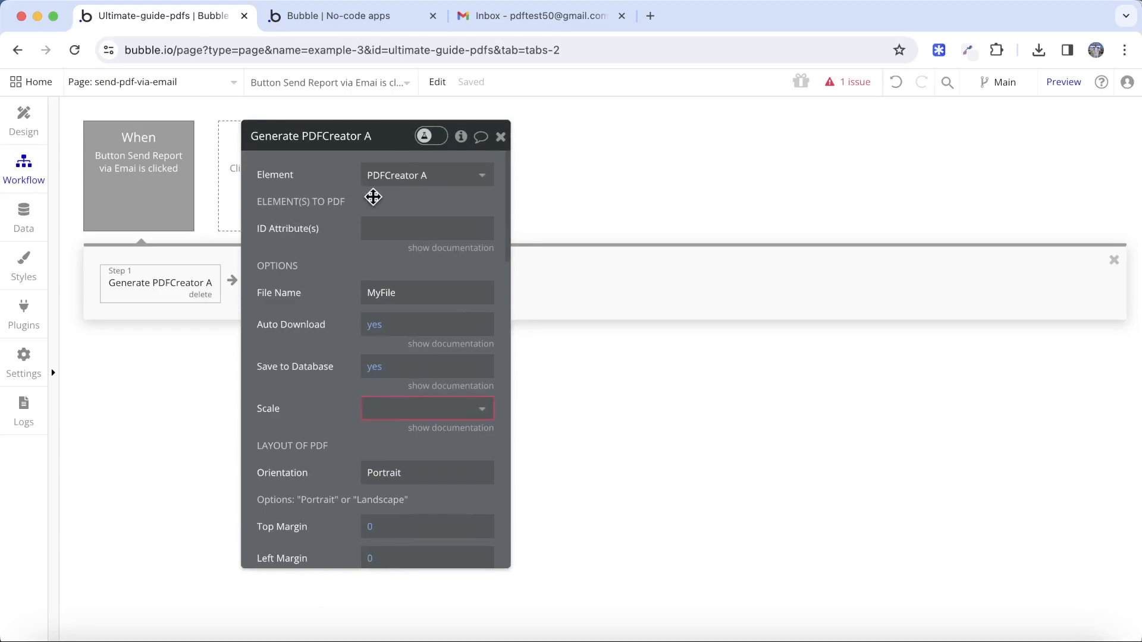
pyautogui.moveTo(321, 228)
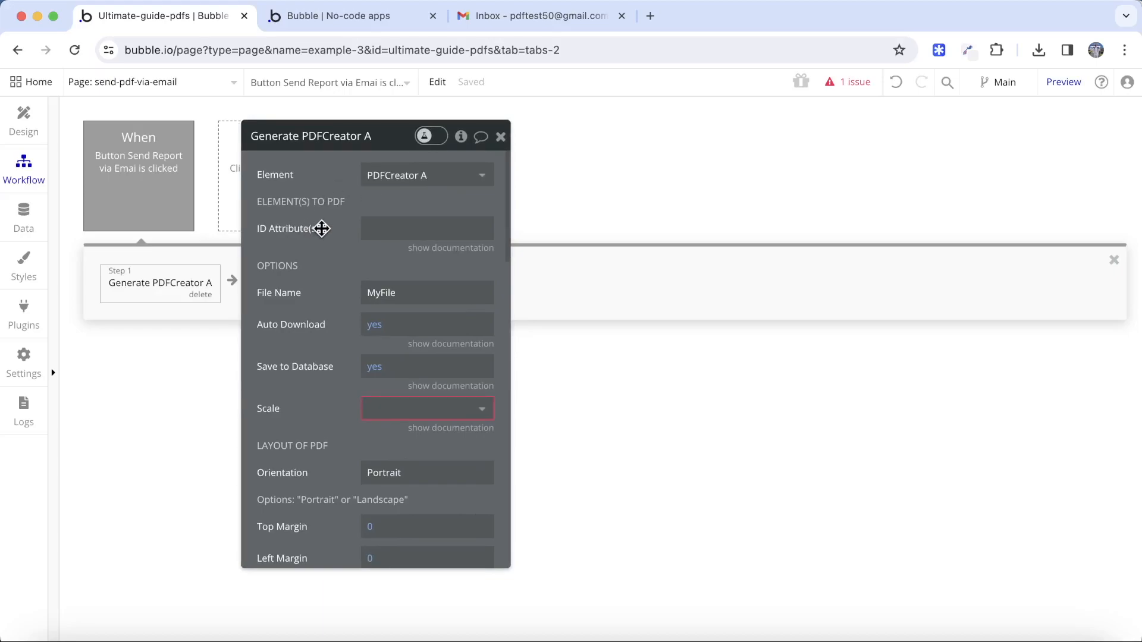
# Capture sales-report and name the PDF 'Sales Report - ' plus the date as Jan 30, 2024.
pyautogui.click(426, 228)
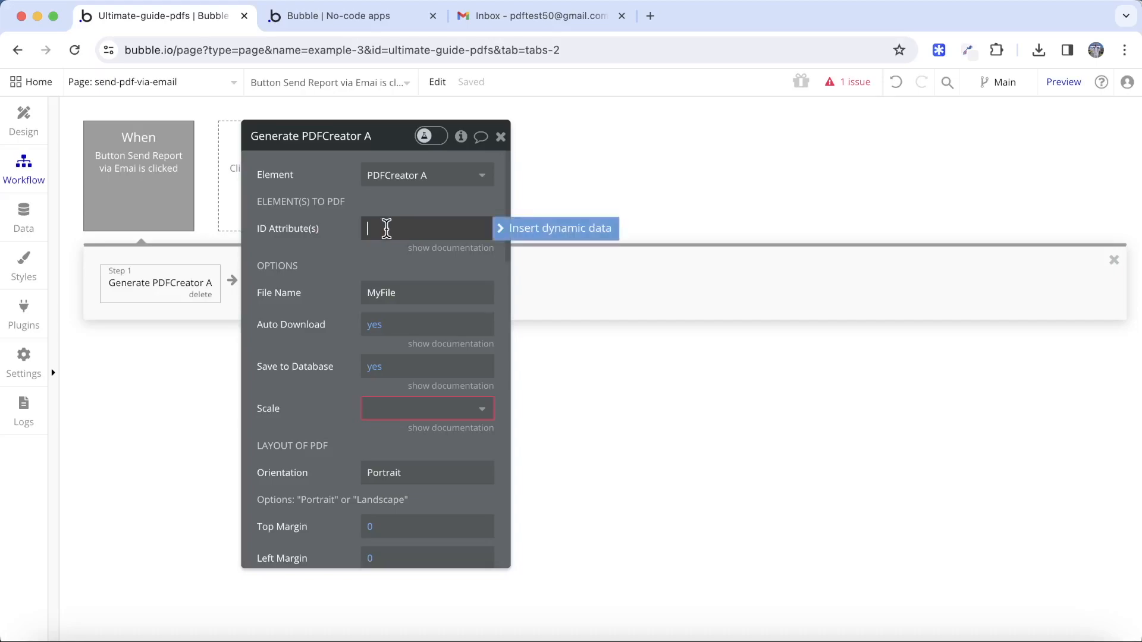
pyautogui.write('sales-report')
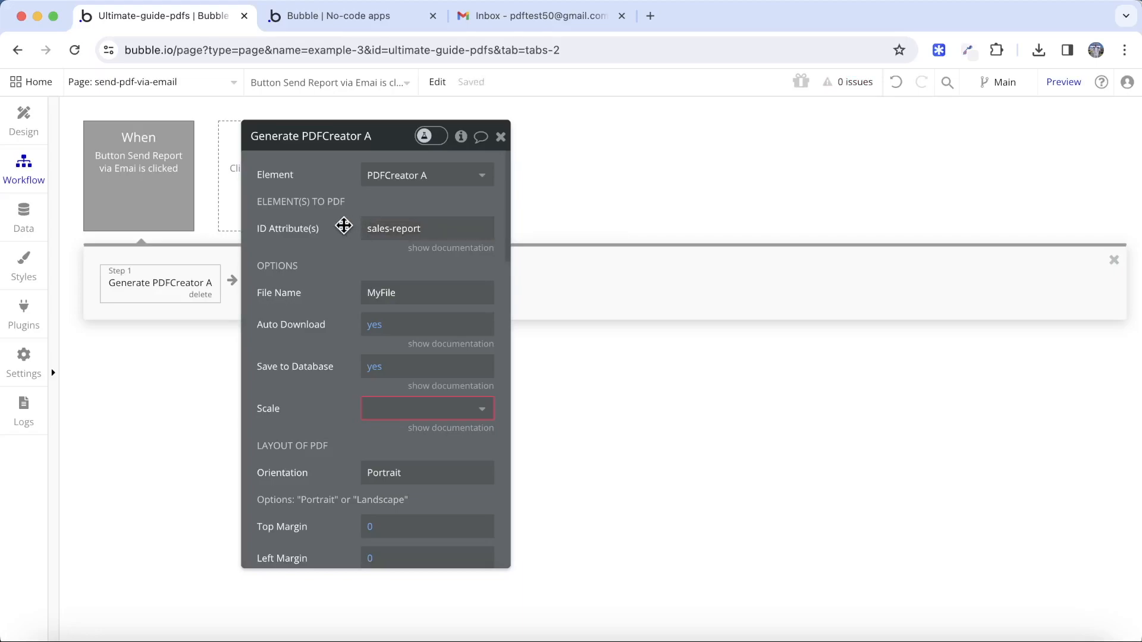
pyautogui.click(414, 293)
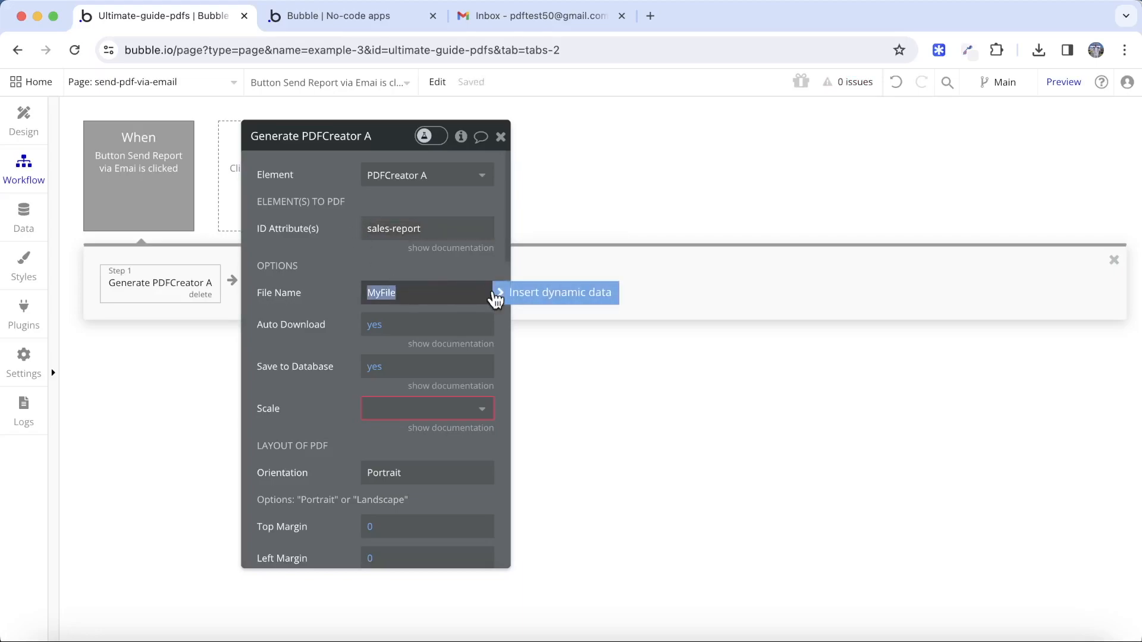
pyautogui.write('Sales Report -')
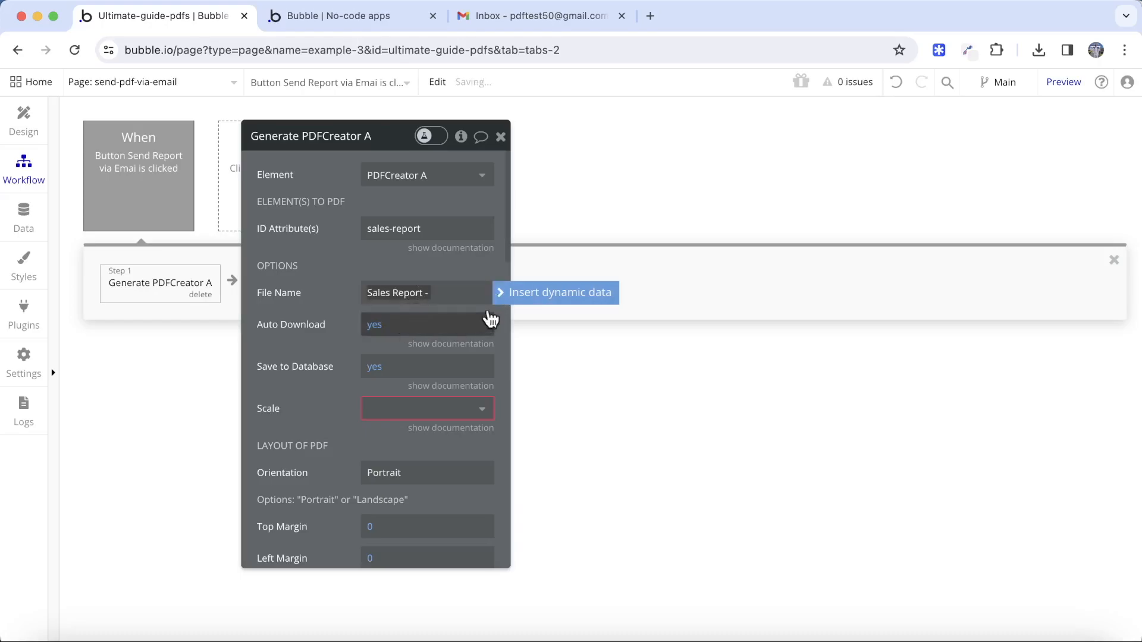
pyautogui.write('c')
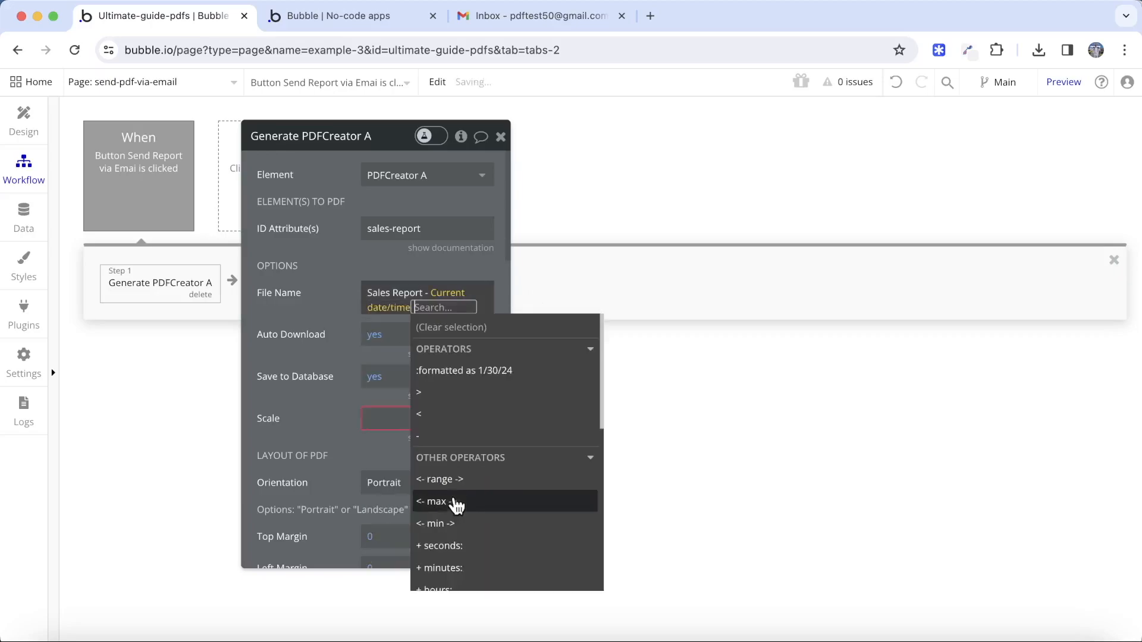
pyautogui.click(464, 371)
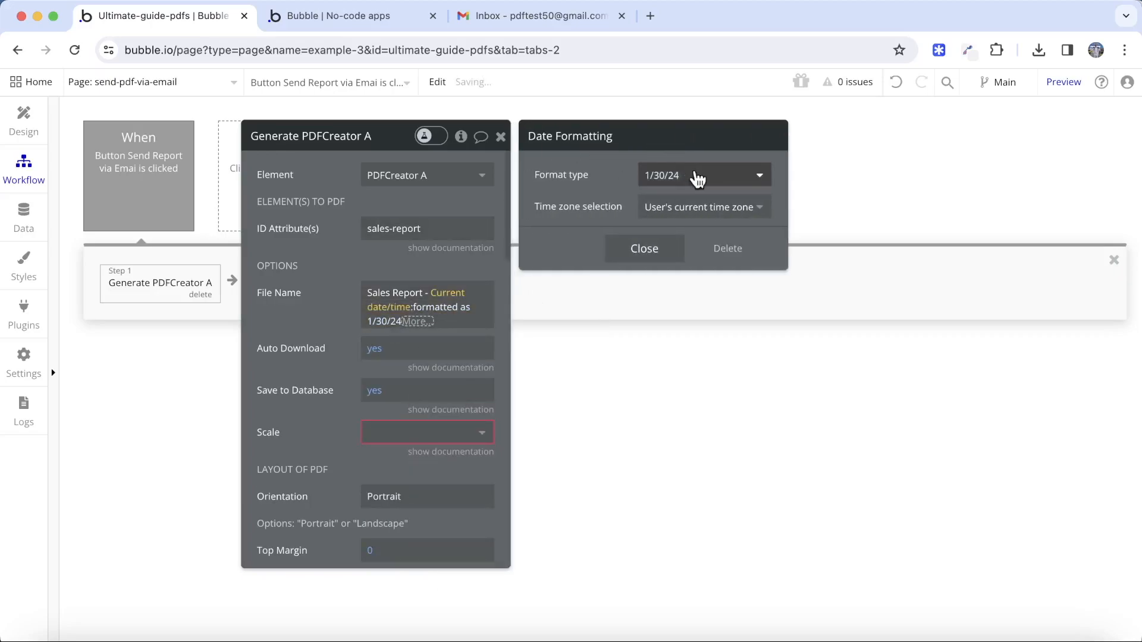
pyautogui.click(644, 248)
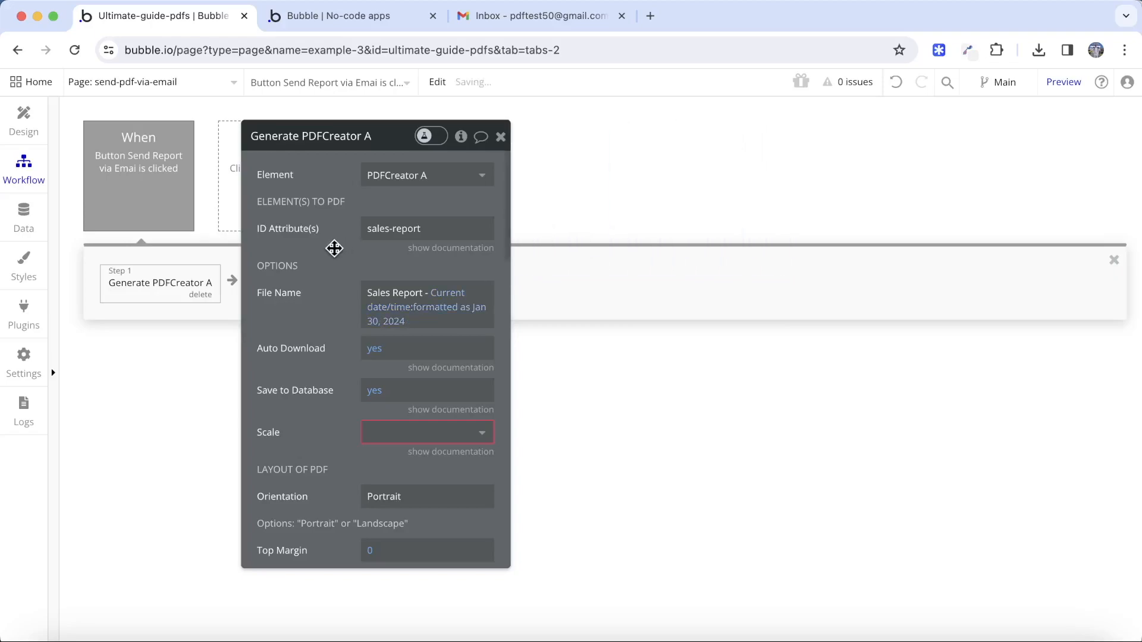
# Turn off automatic download of the generated PDF.
pyautogui.scroll(-3)
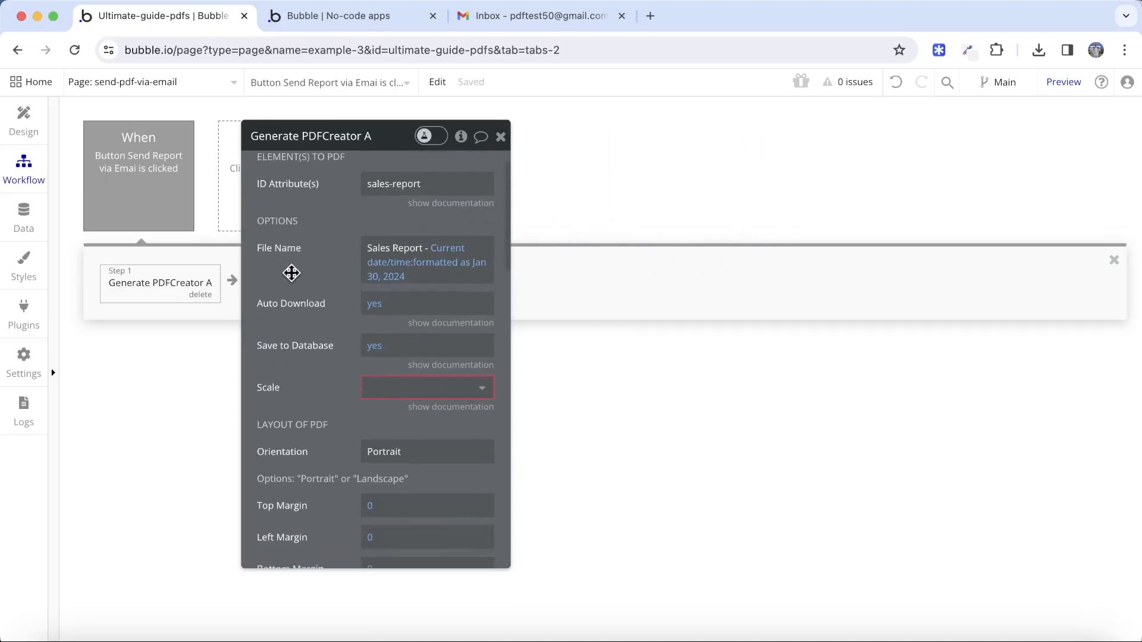
pyautogui.scroll(-3)
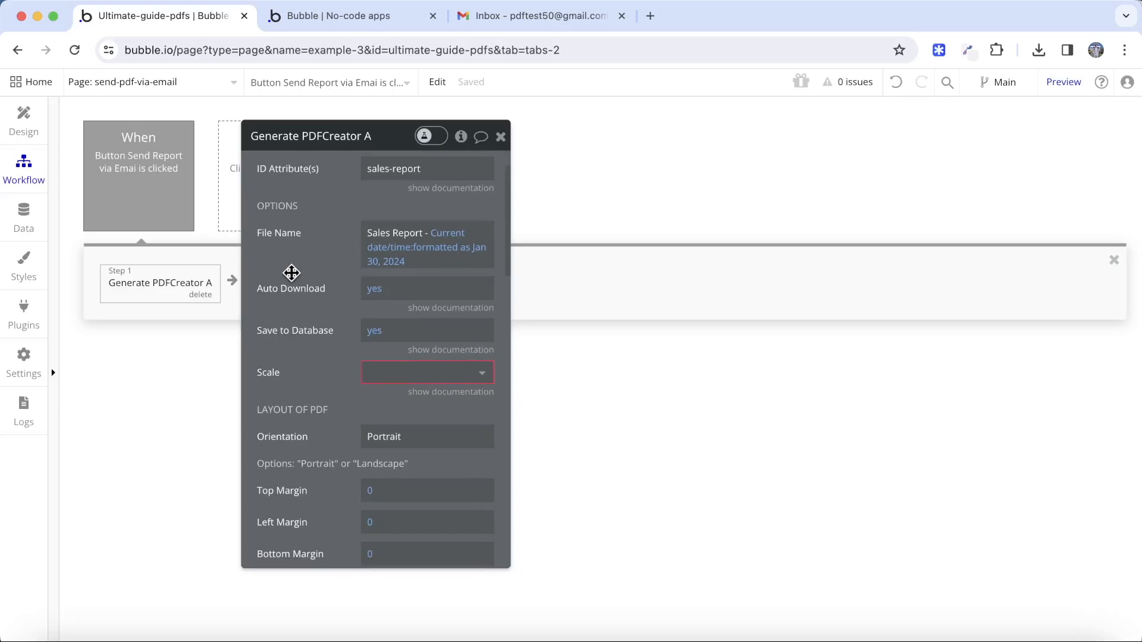
pyautogui.click(427, 289)
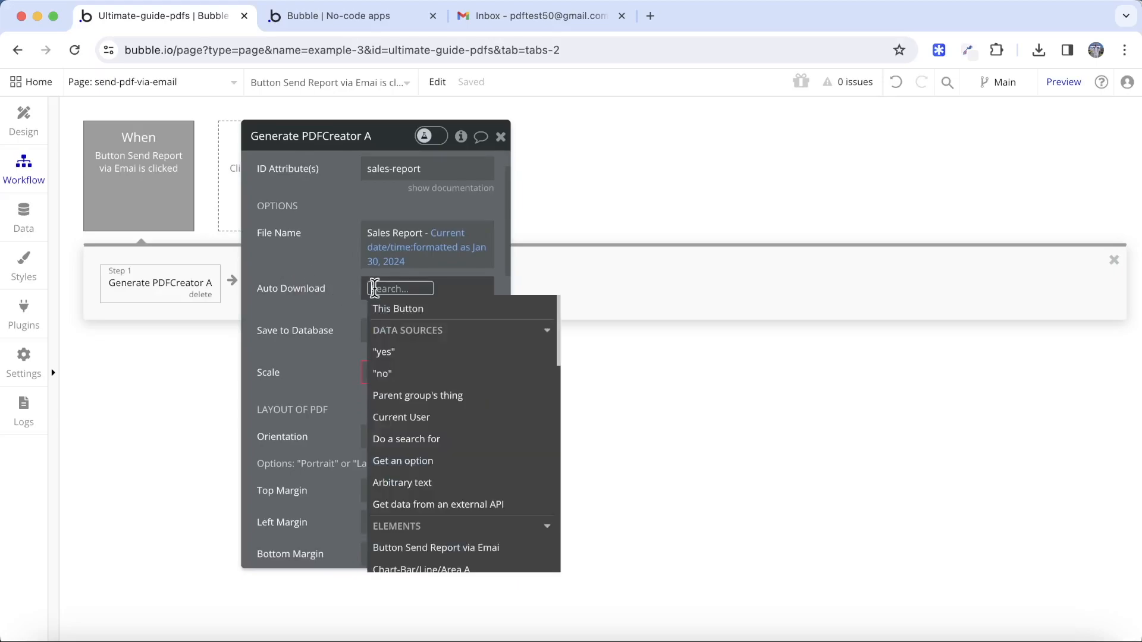
pyautogui.click(380, 373)
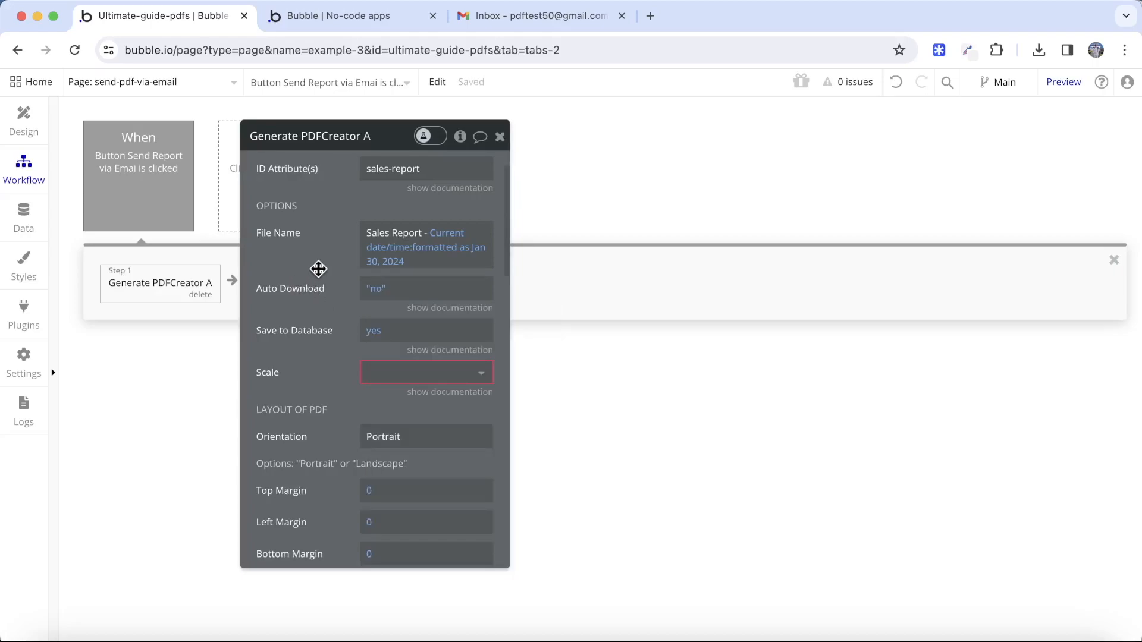
pyautogui.scroll(-3)
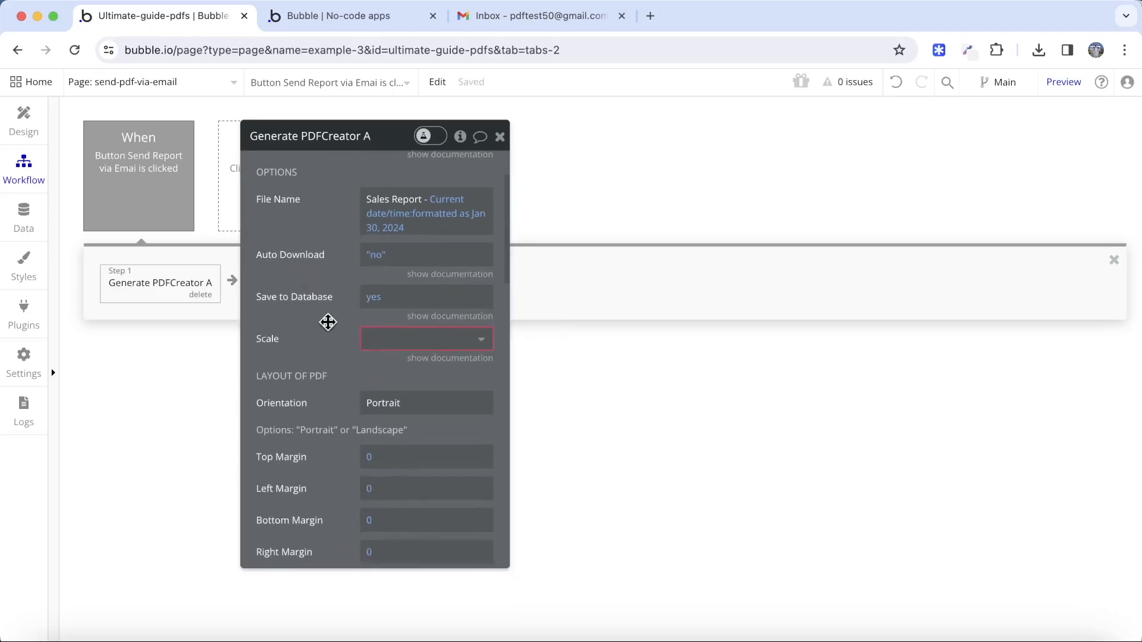
pyautogui.moveTo(355, 301)
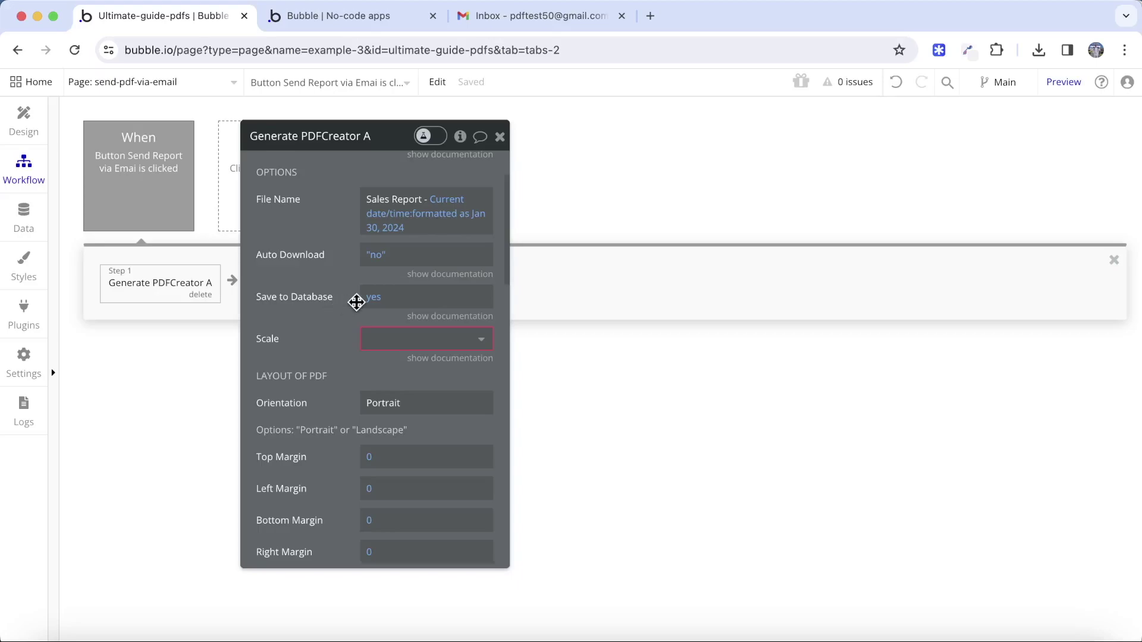
pyautogui.moveTo(357, 349)
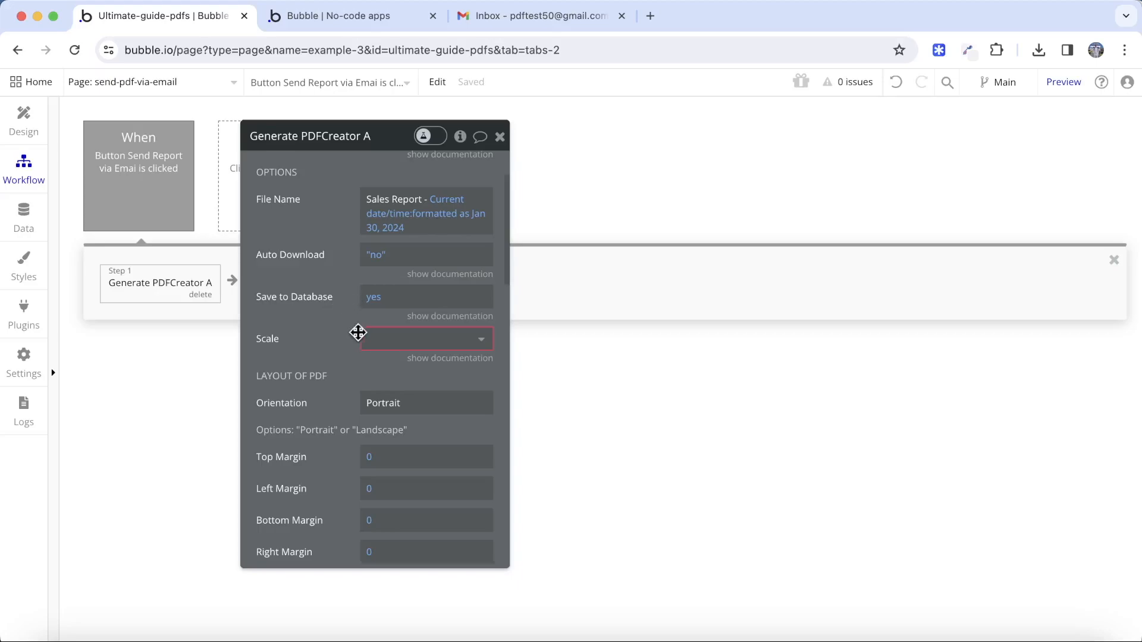
# Set the PDF scale to 2 and switch to the running app preview.
pyautogui.click(449, 358)
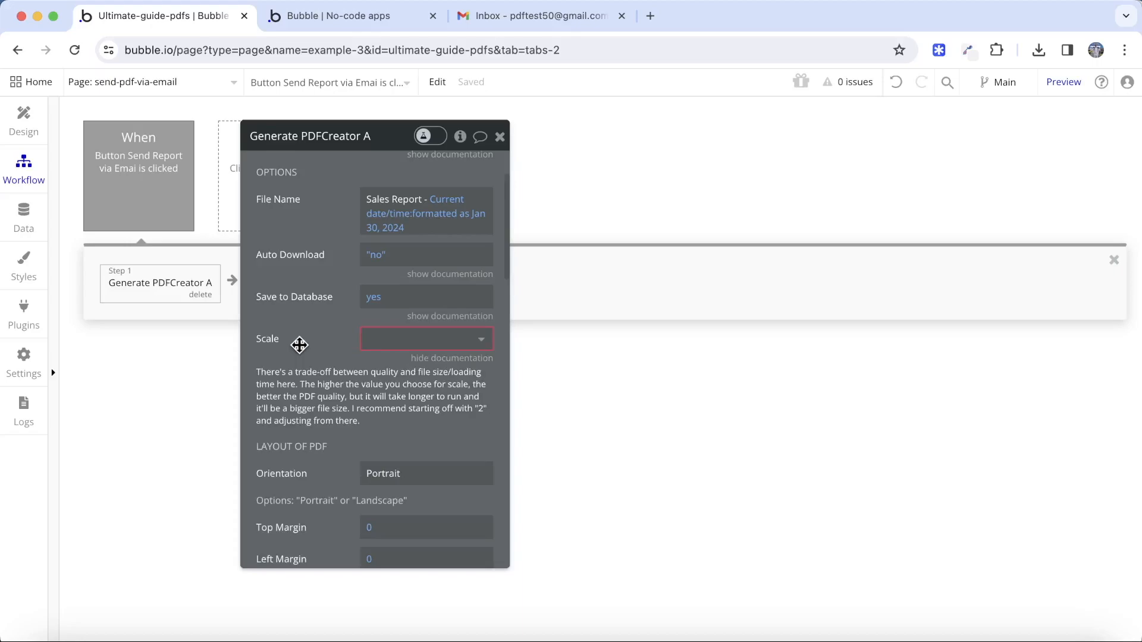
pyautogui.moveTo(366, 354)
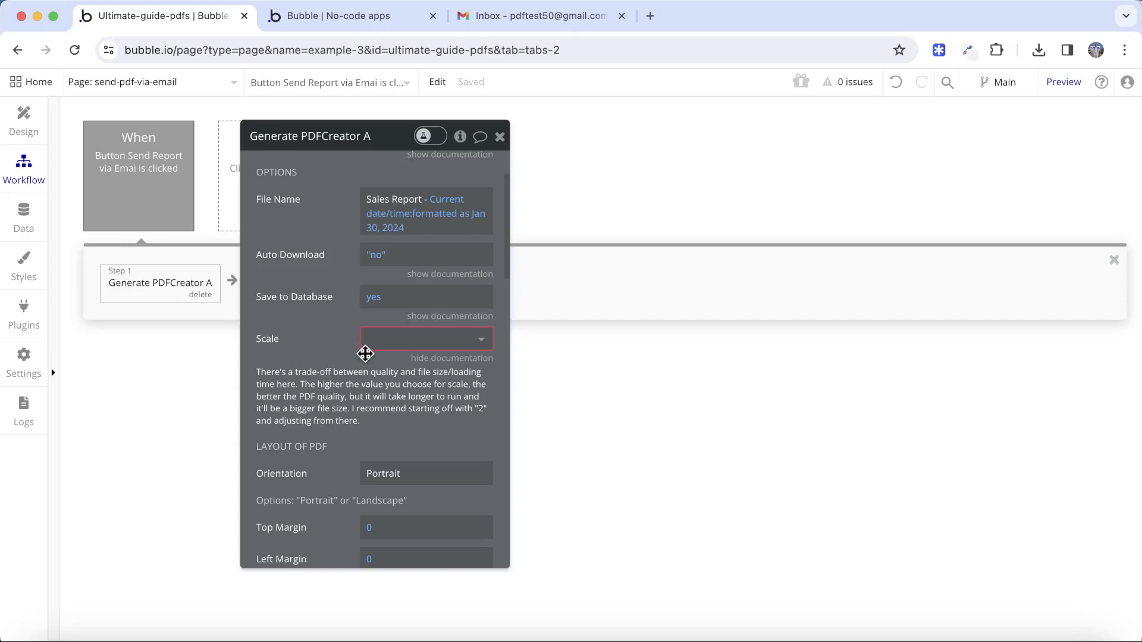
pyautogui.click(426, 339)
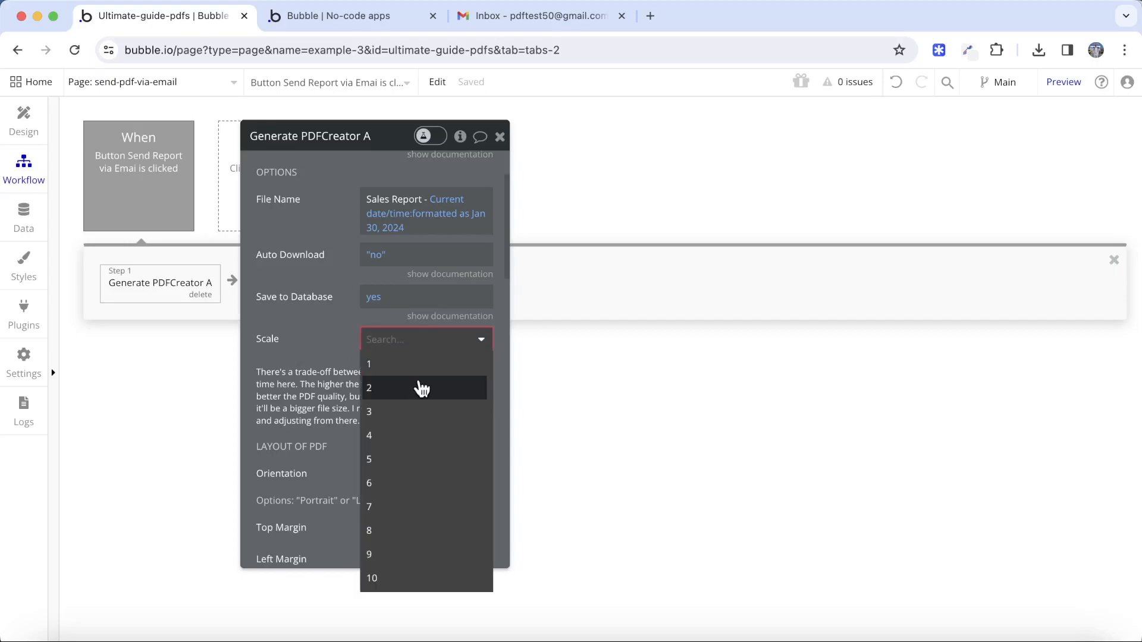
pyautogui.click(368, 387)
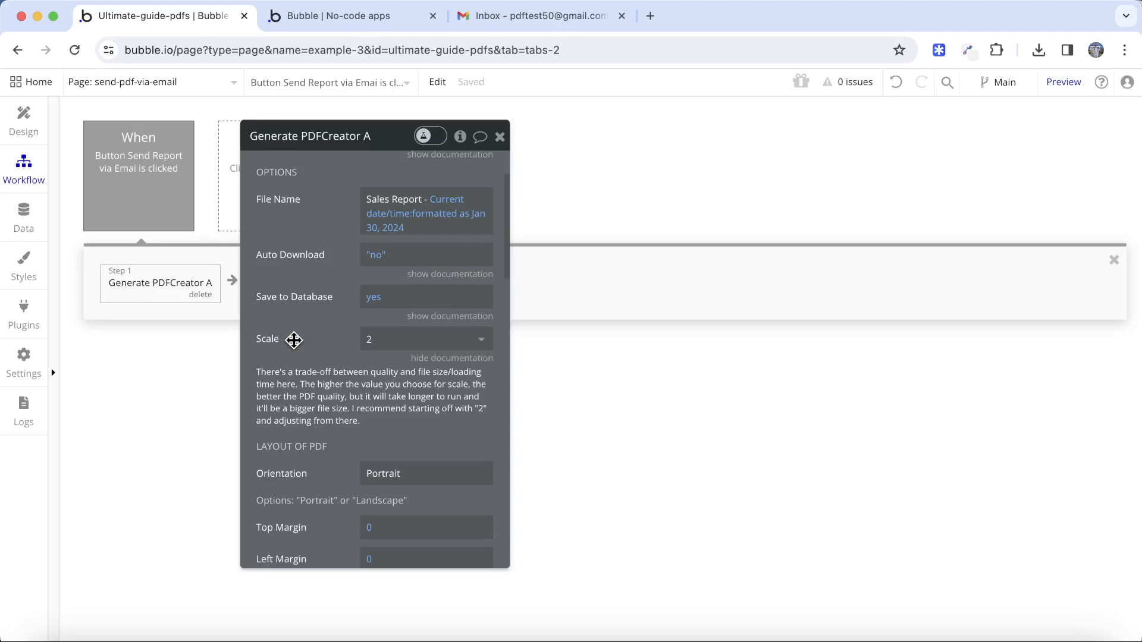
pyautogui.moveTo(314, 223)
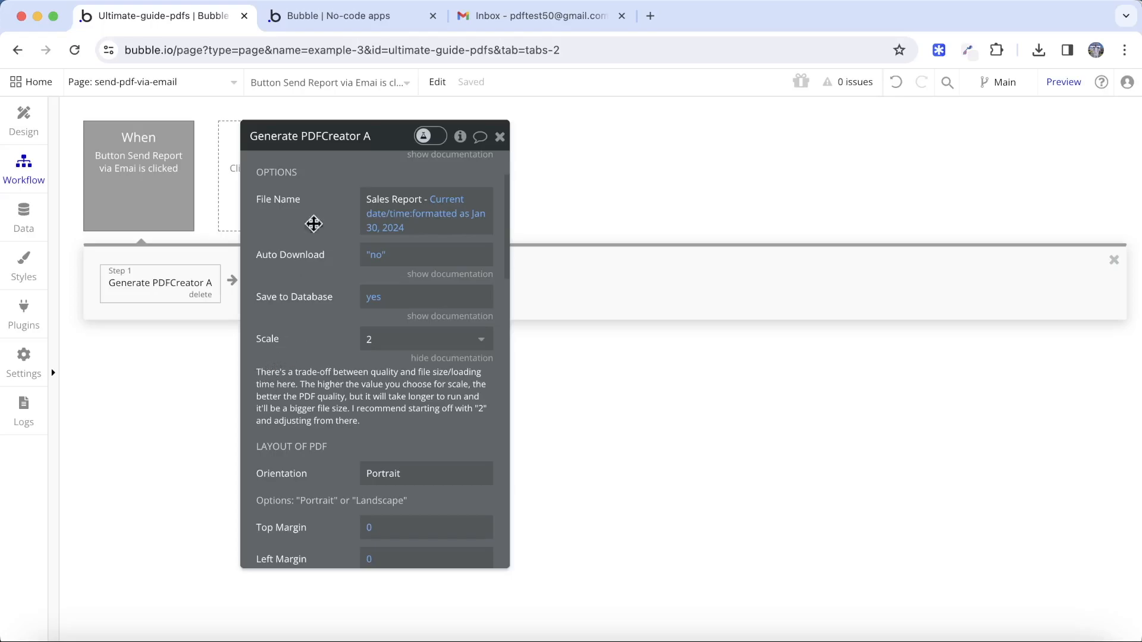
pyautogui.click(334, 16)
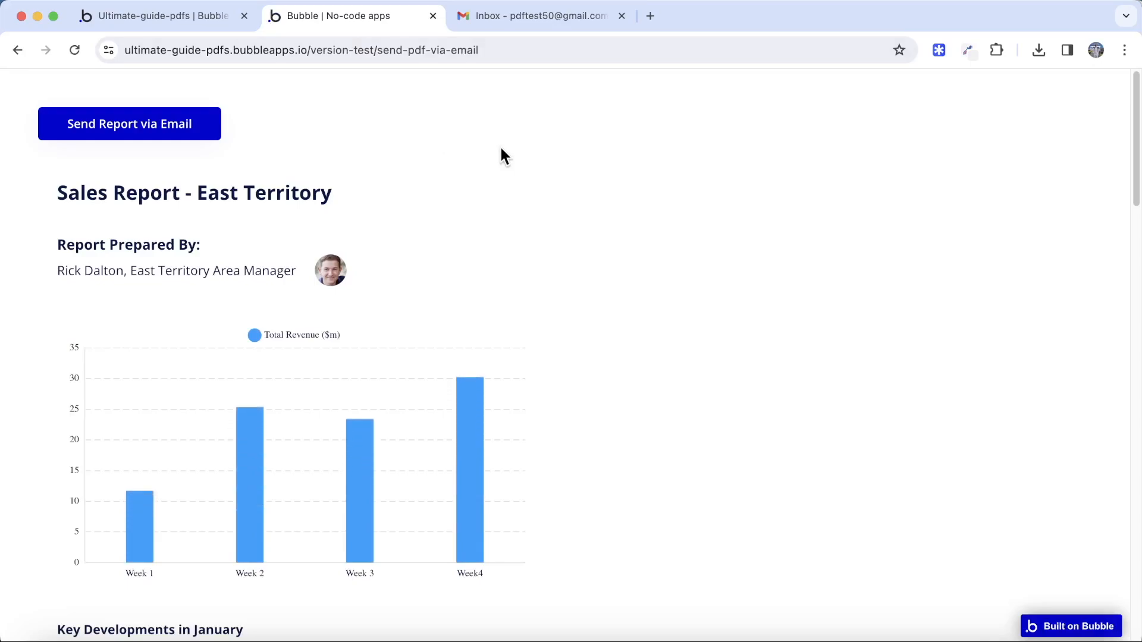
pyautogui.moveTo(159, 141)
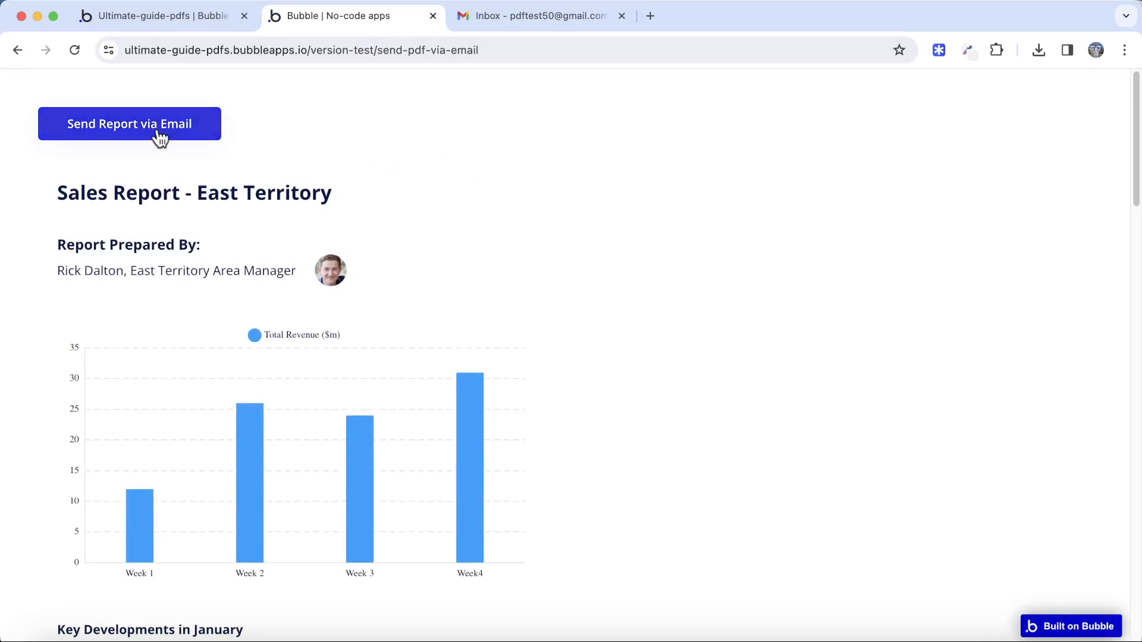
# Trigger Send Report via Email on the live report page.
pyautogui.click(156, 134)
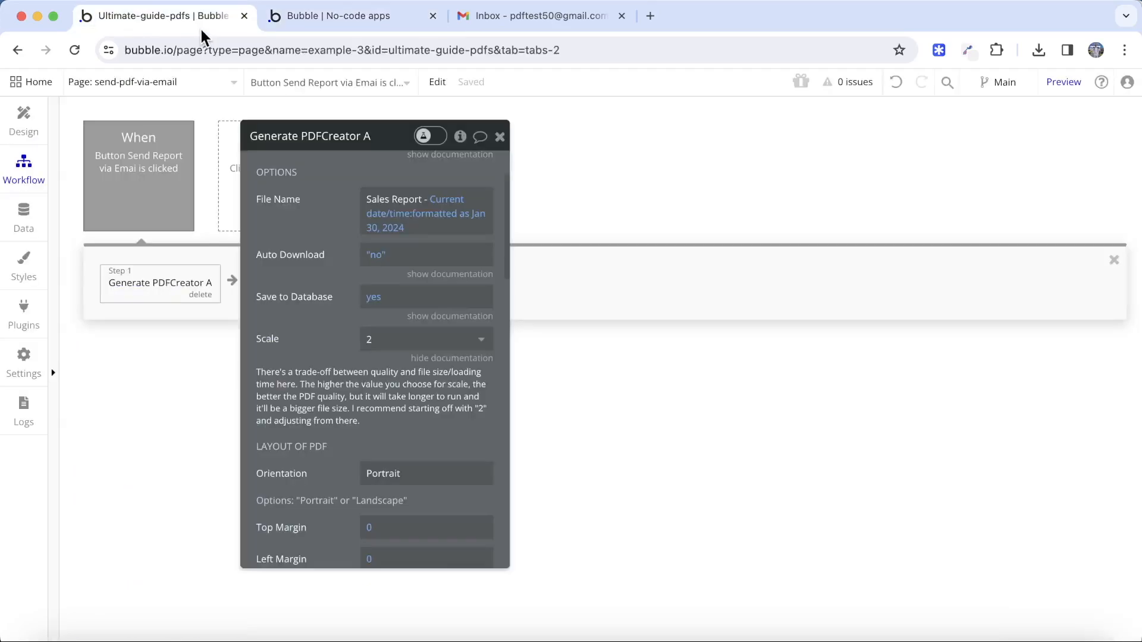
# Open Sales Report - Jan 30, 2024.pdf from the Data tab's File manager.
pyautogui.click(24, 218)
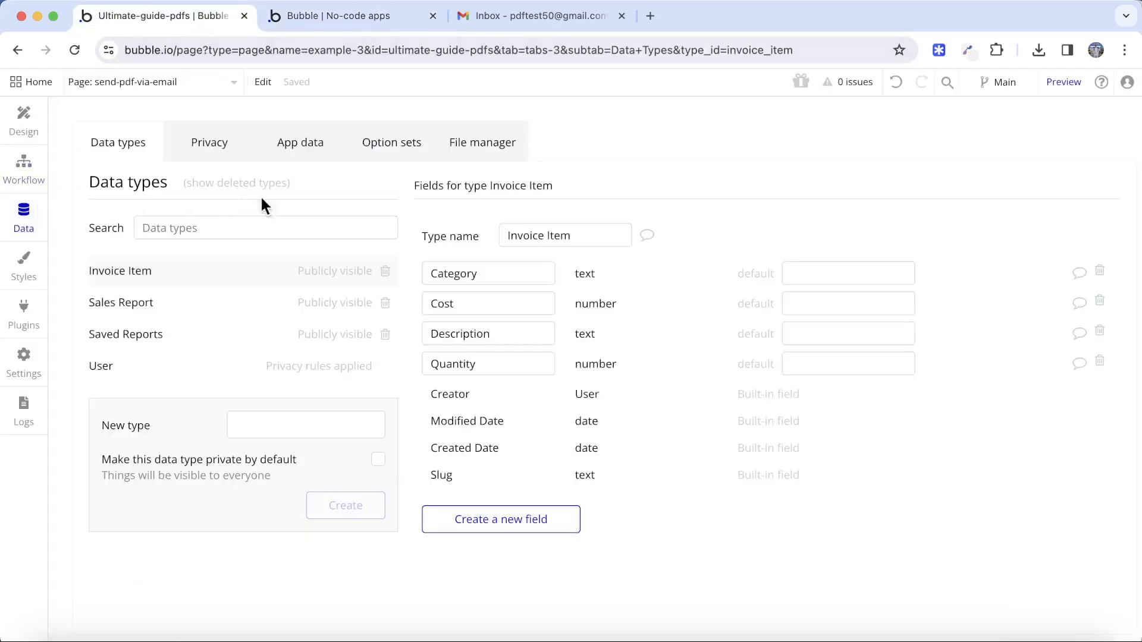
pyautogui.click(481, 142)
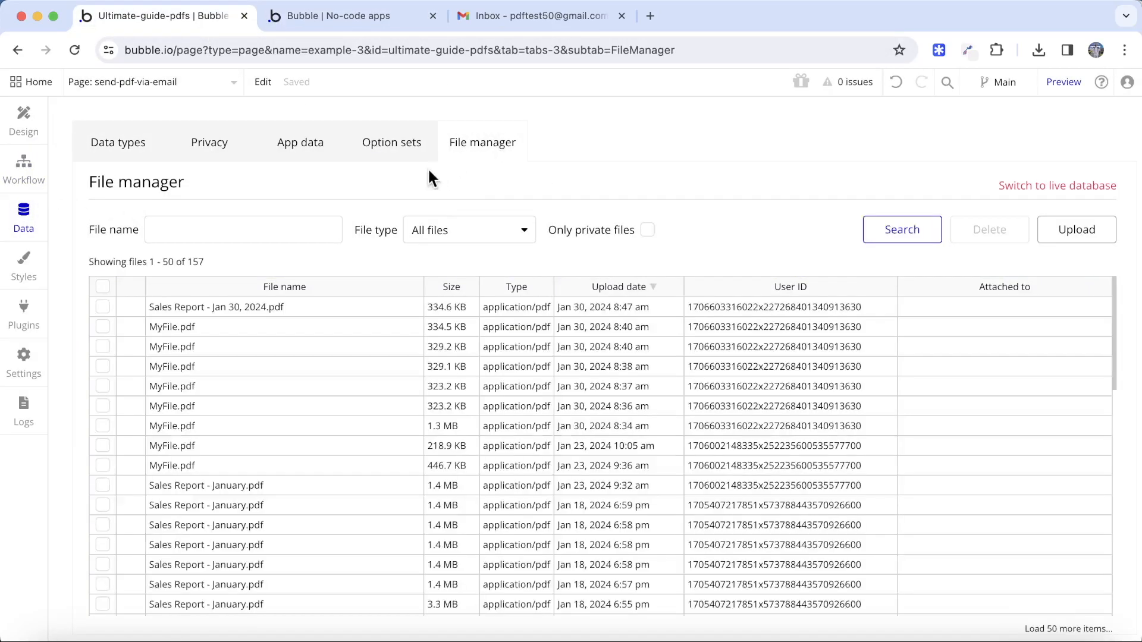
pyautogui.moveTo(243, 317)
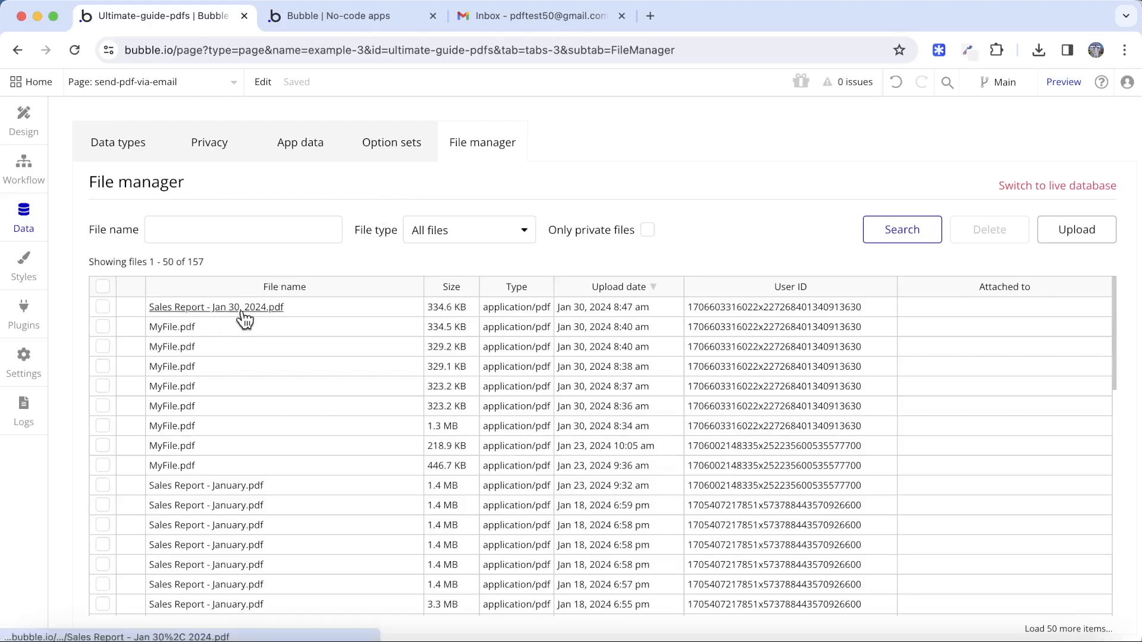
pyautogui.click(216, 306)
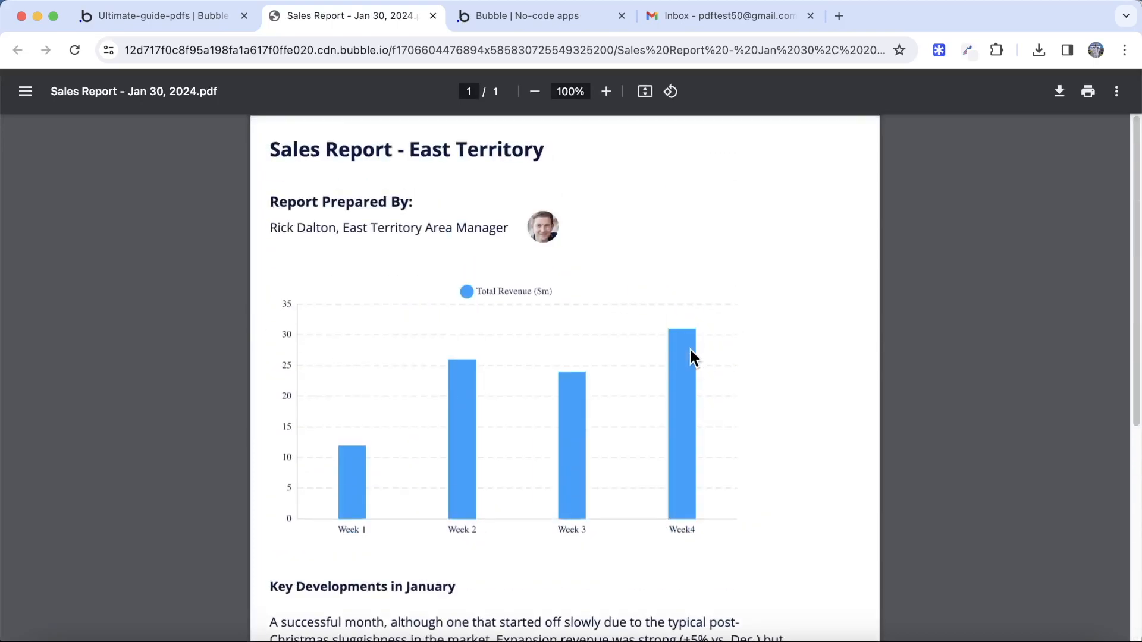
pyautogui.moveTo(641, 310)
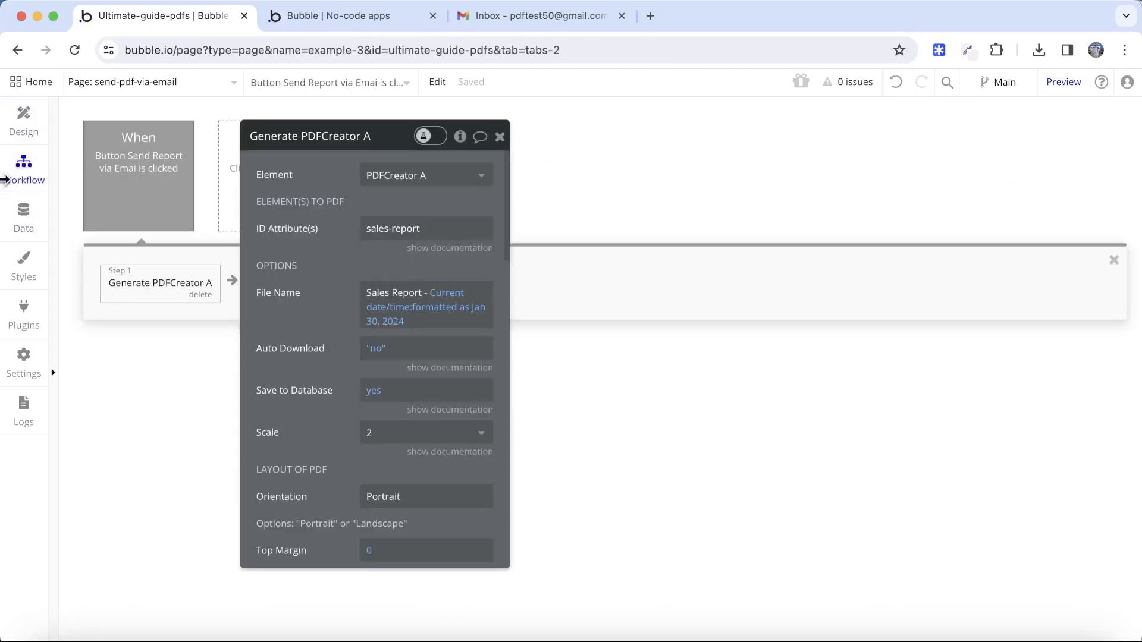
# Create a new workflow event 'A PDF Creator saved to database' from the Elements list.
pyautogui.click(499, 137)
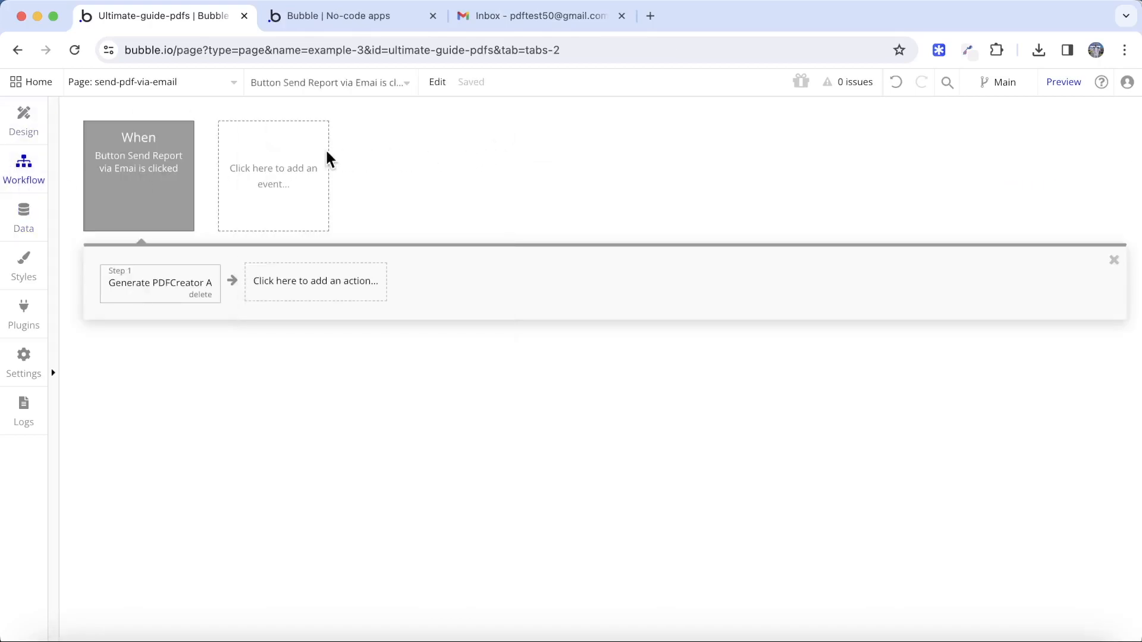
pyautogui.click(273, 176)
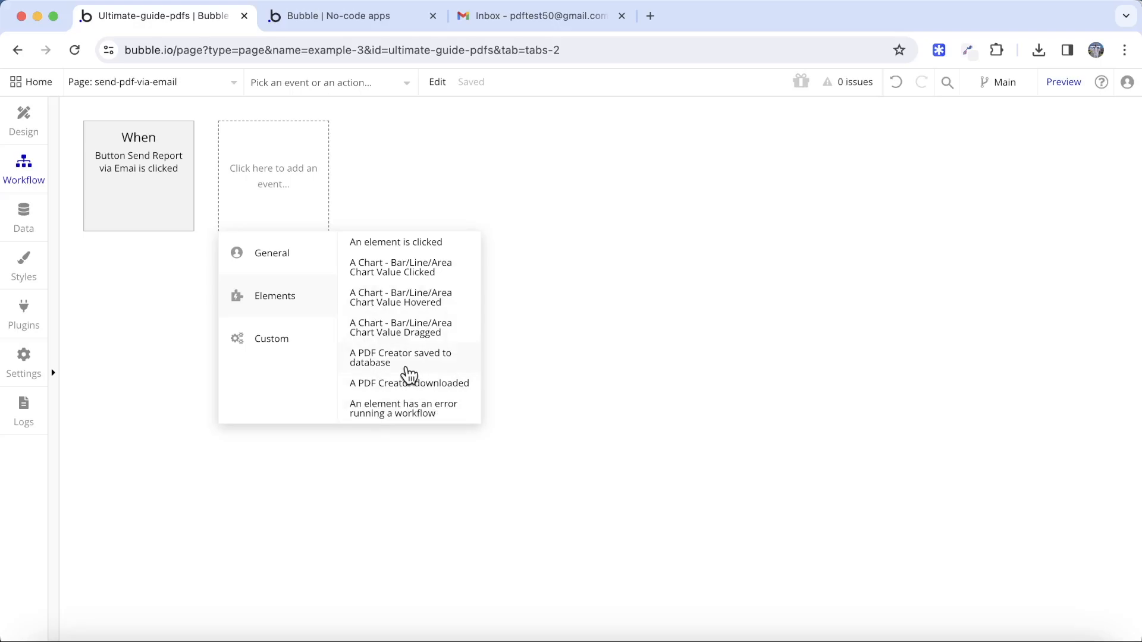
pyautogui.moveTo(405, 372)
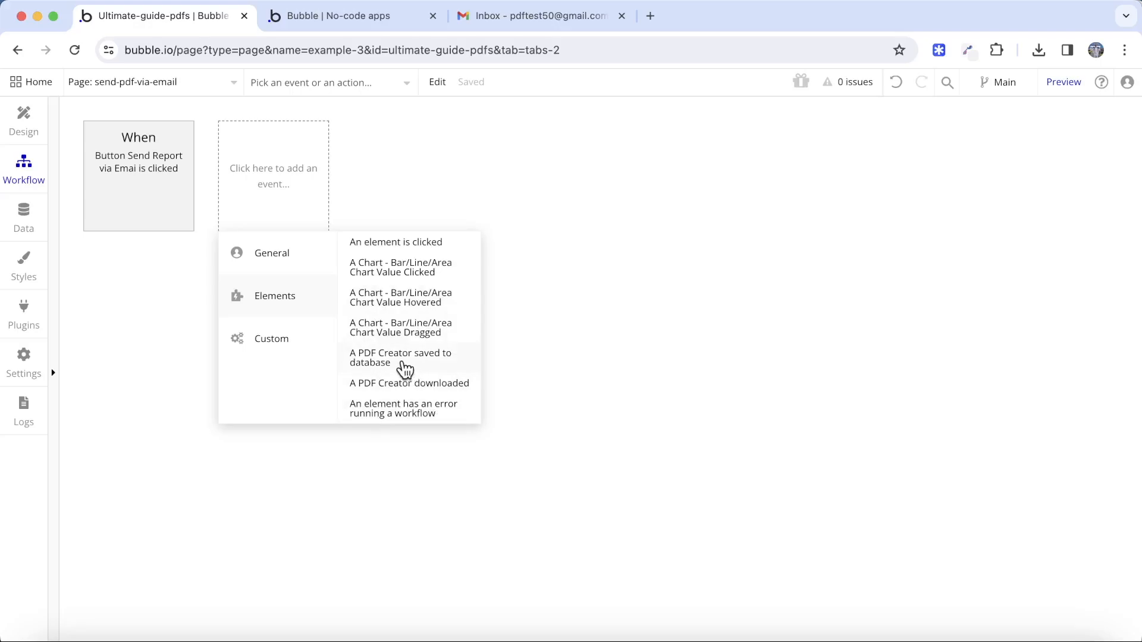
pyautogui.click(401, 358)
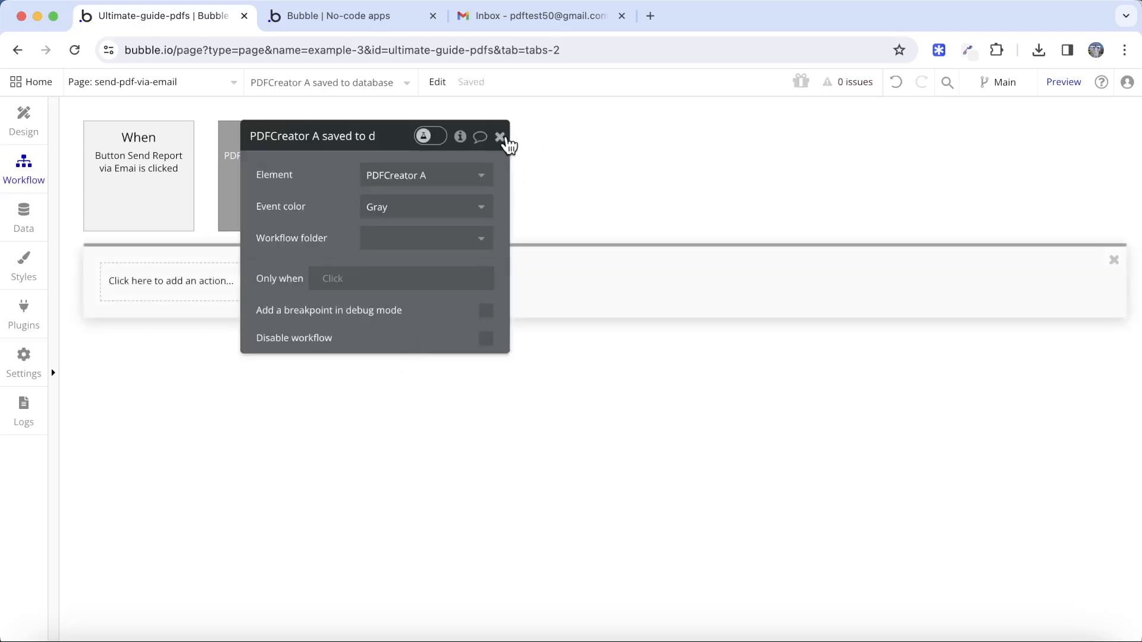
pyautogui.click(499, 136)
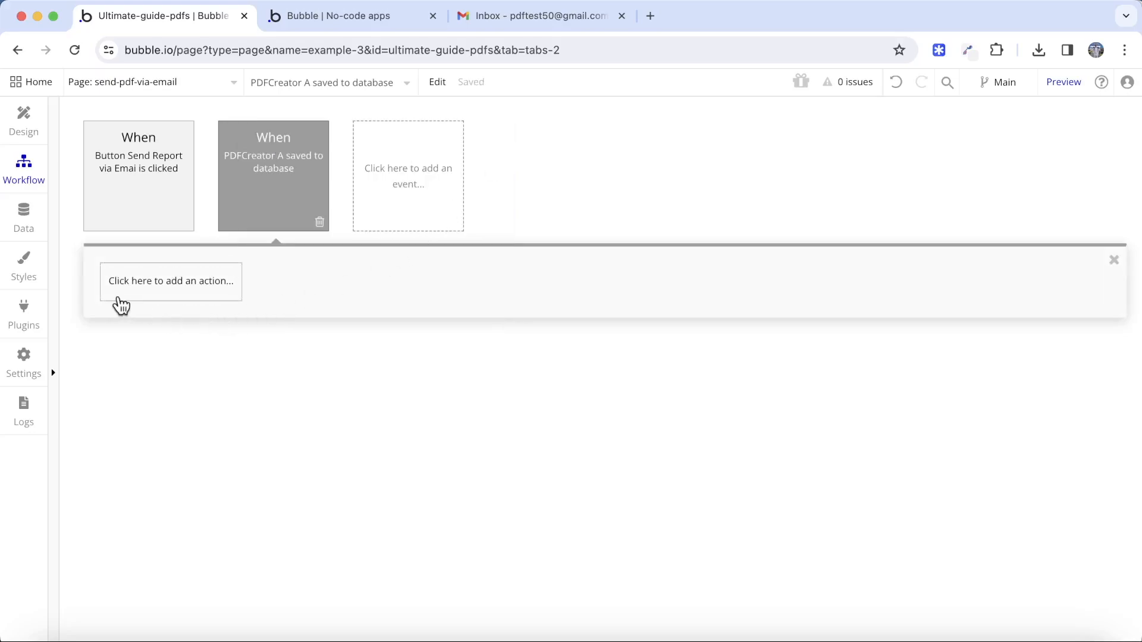
pyautogui.moveTo(142, 308)
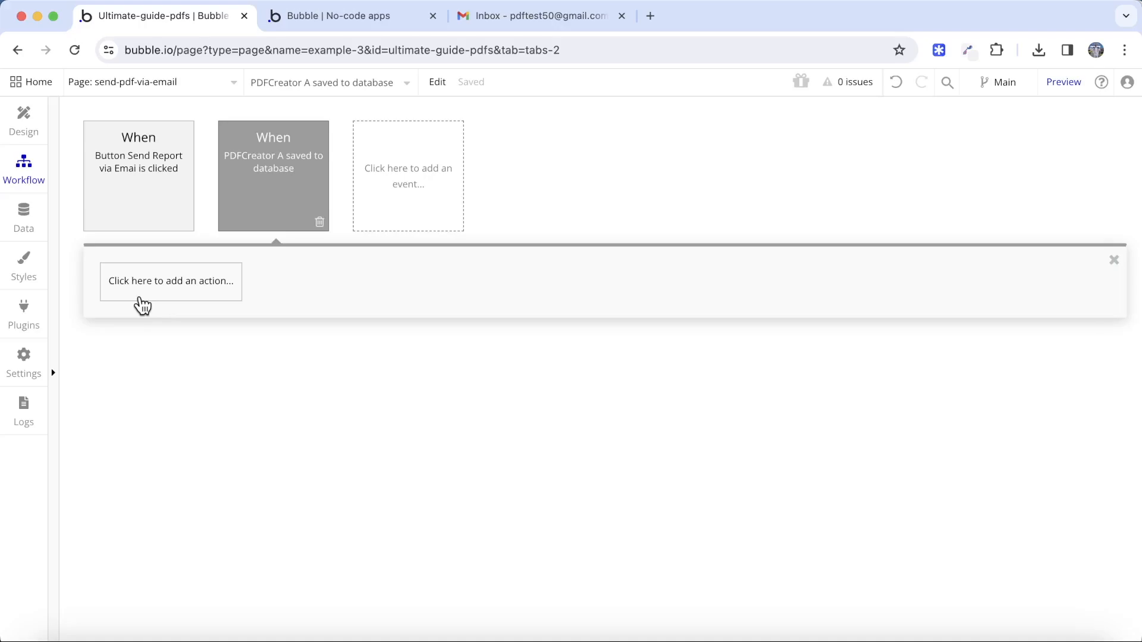
# Add a Send email action to the PDF-saved workflow.
pyautogui.click(170, 282)
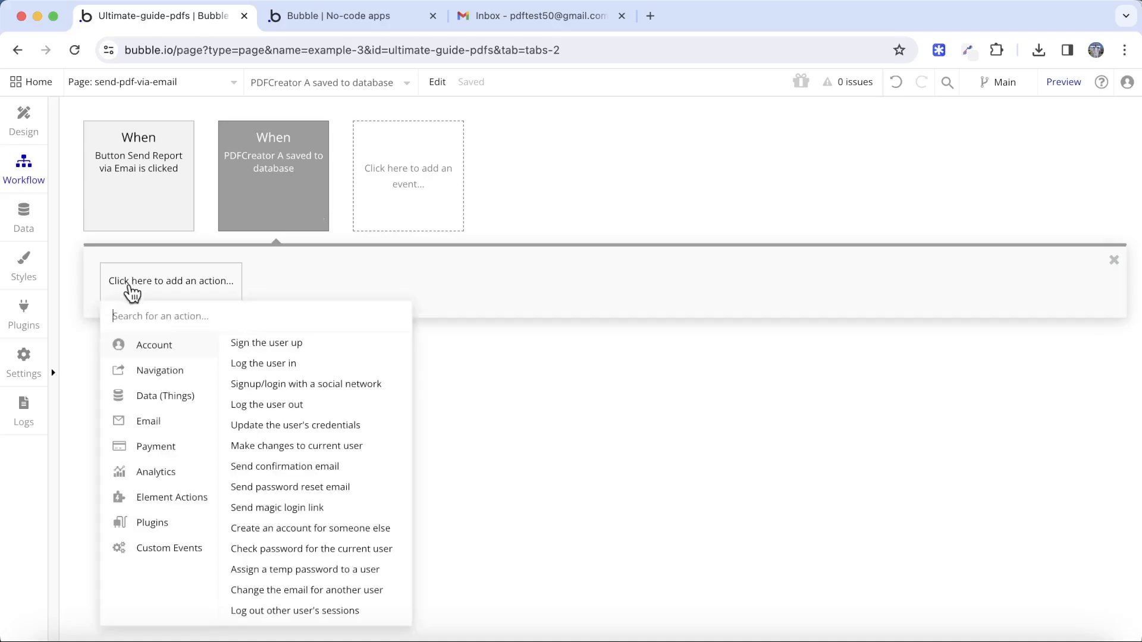
pyautogui.click(148, 421)
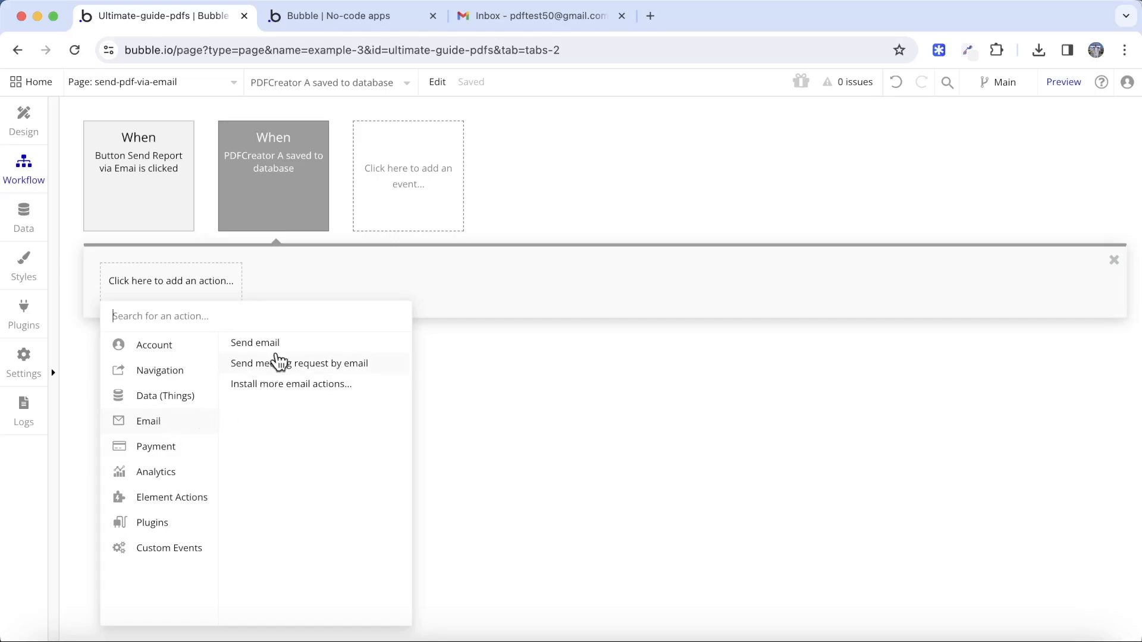
pyautogui.click(255, 342)
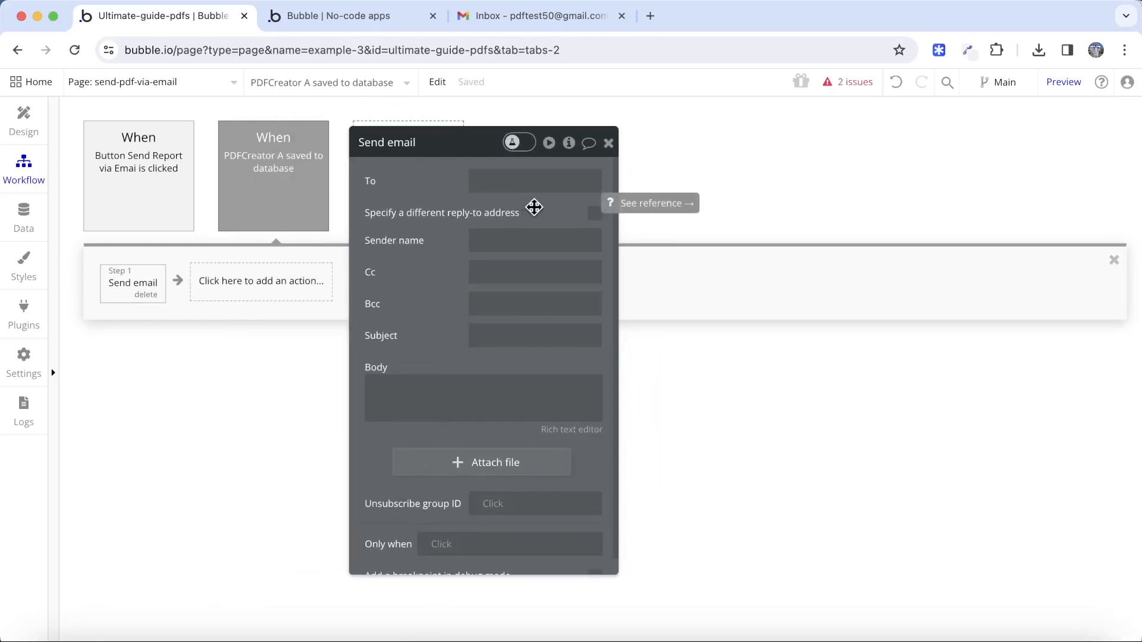
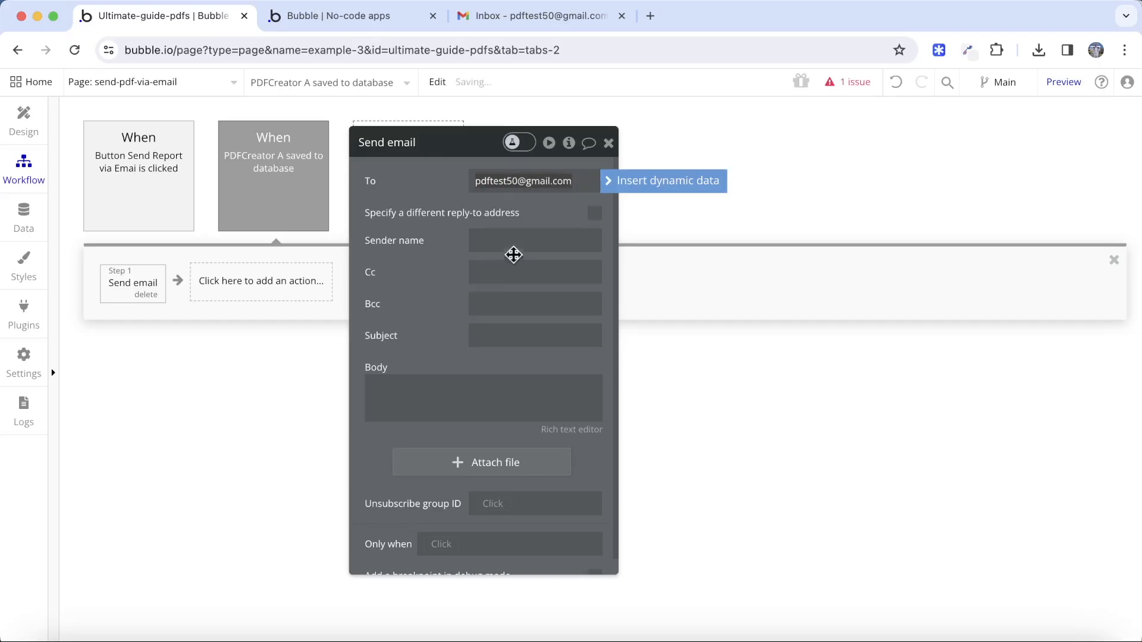
# Set the email sender name to 'Sales Rep' and subject to 'This Month's Sales Report'.
pyautogui.click(534, 240)
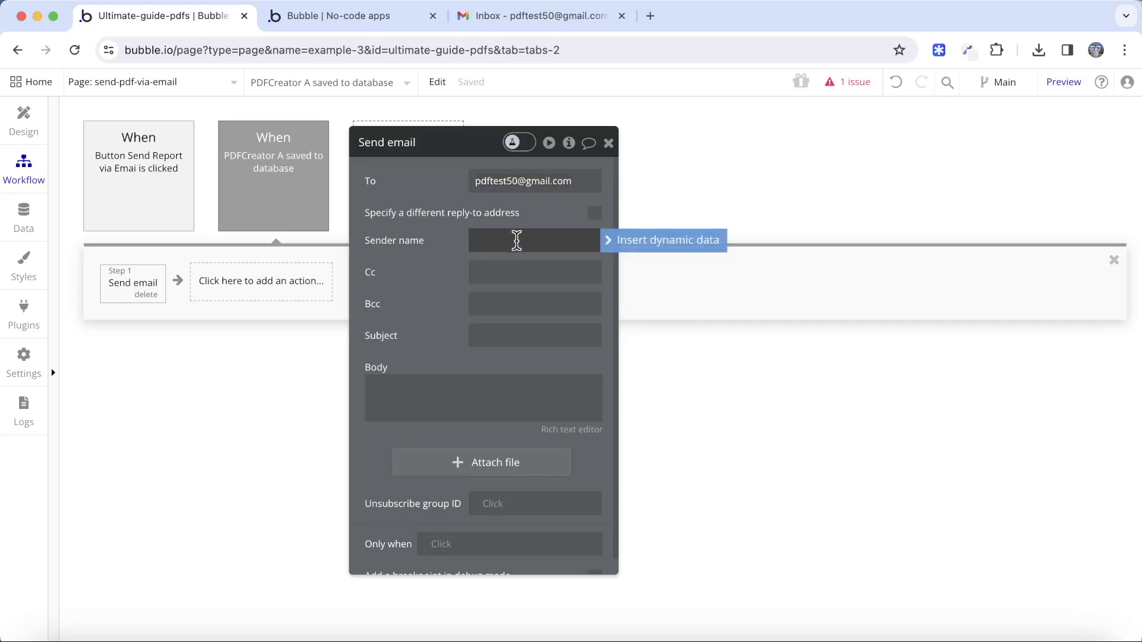
pyautogui.write('Sales R')
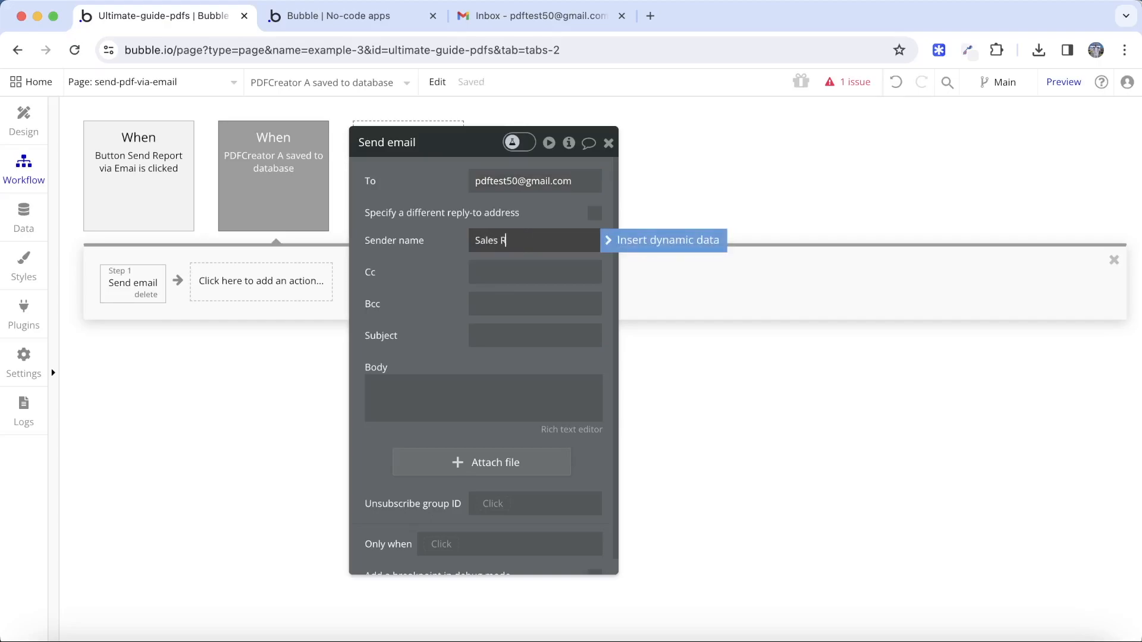
pyautogui.write('ep')
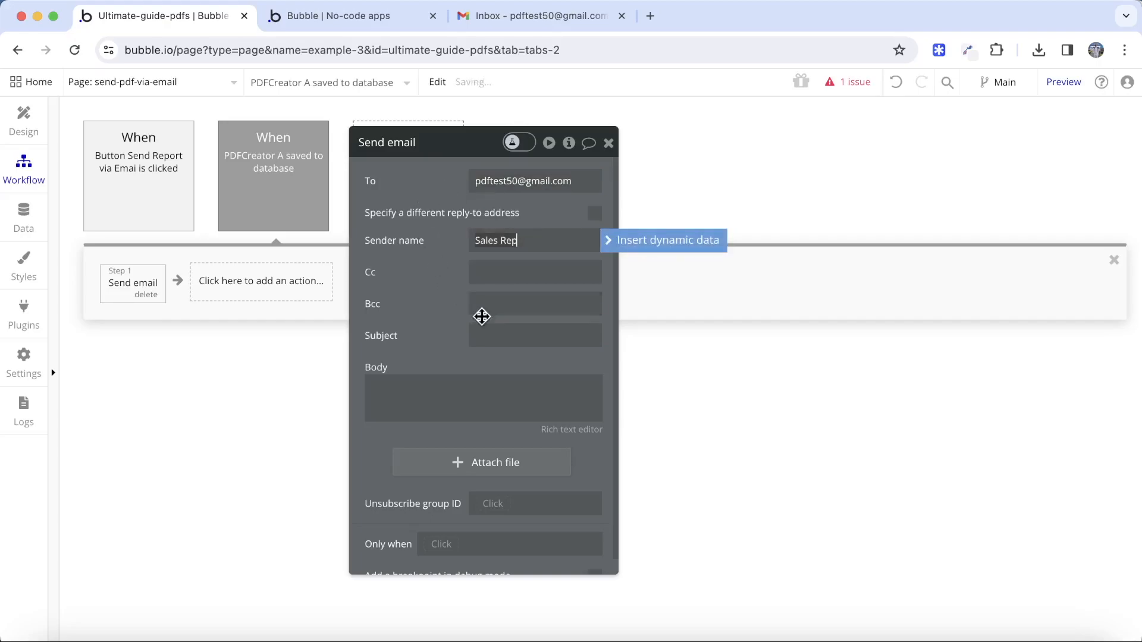
pyautogui.write('This')
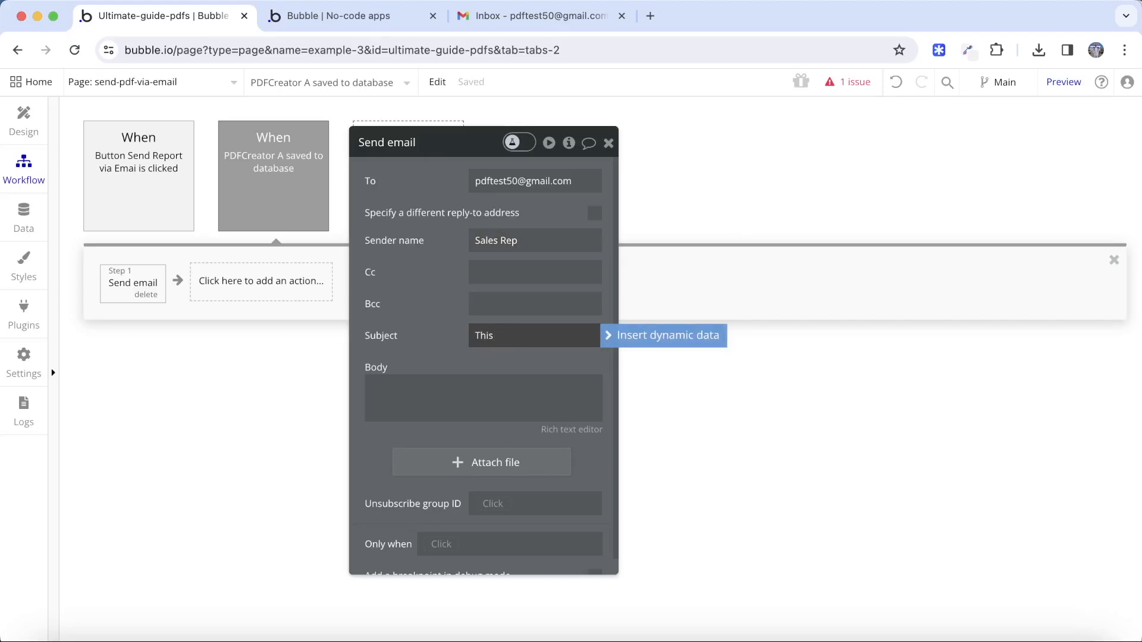
pyautogui.write("Month's")
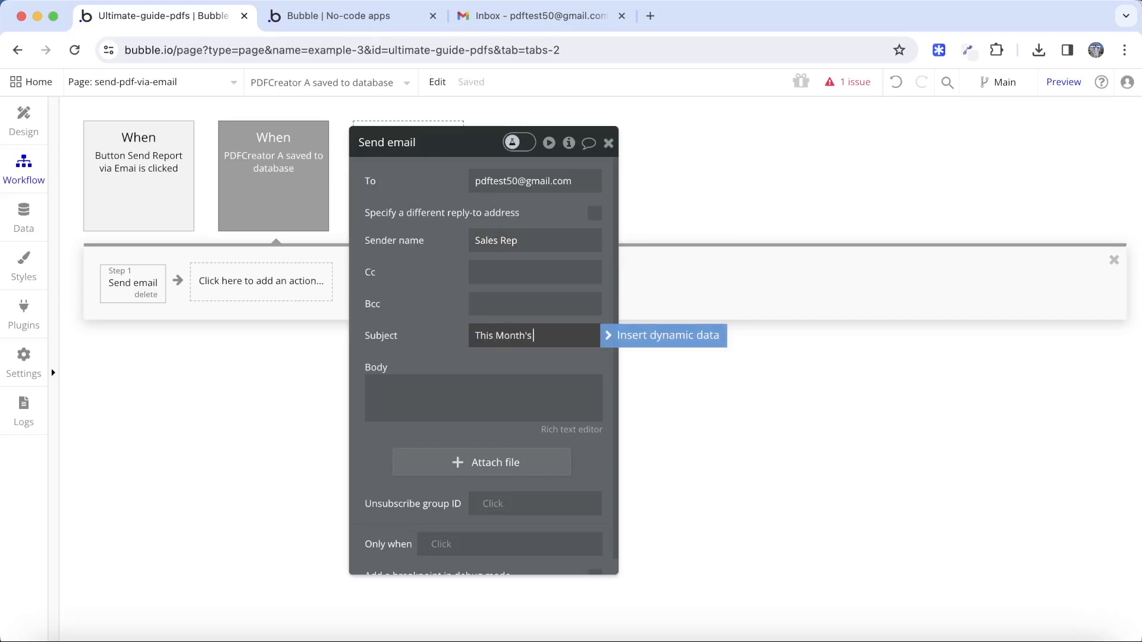
pyautogui.write('Sales')
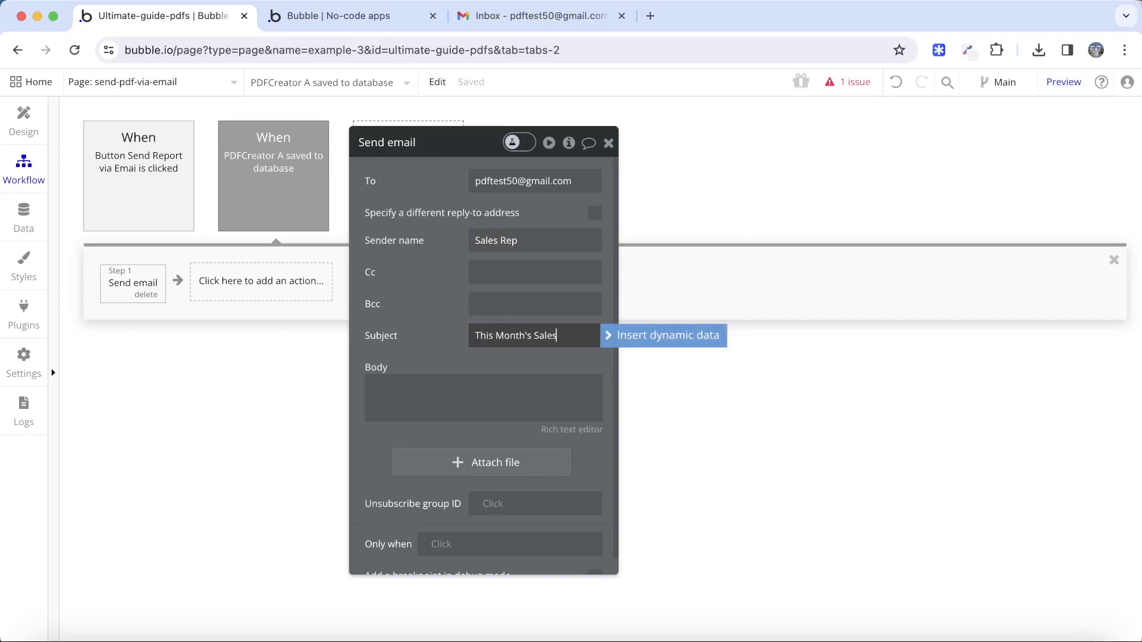
pyautogui.write('Report')
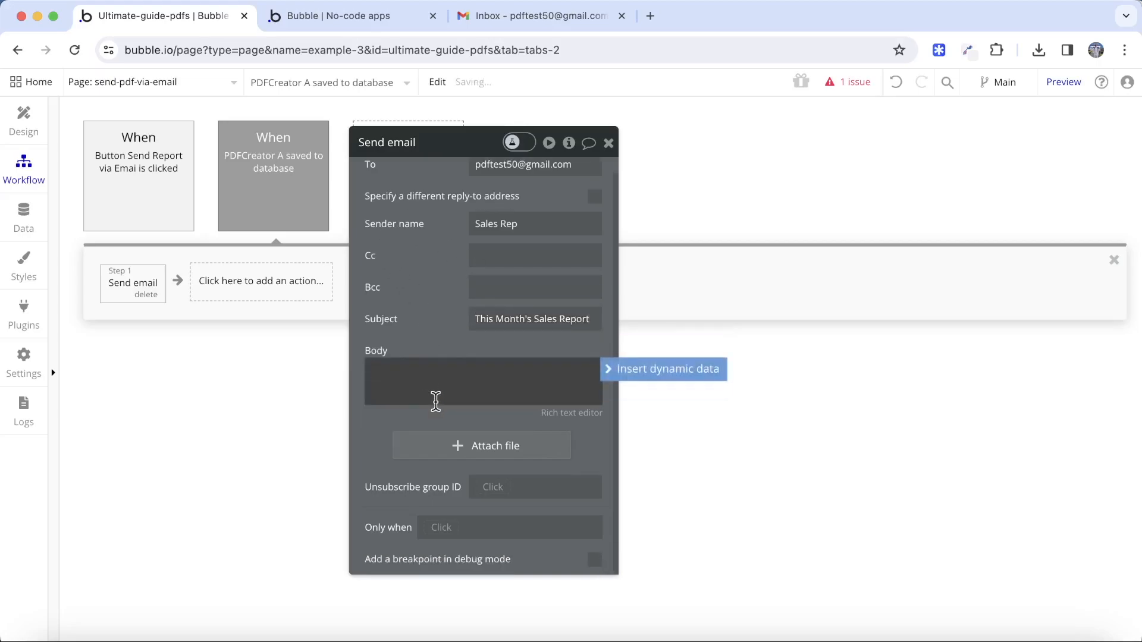
# Write the email body starting 'Hi there,' and insert This PDFCreator's url below the report line.
pyautogui.write('Hi there,')
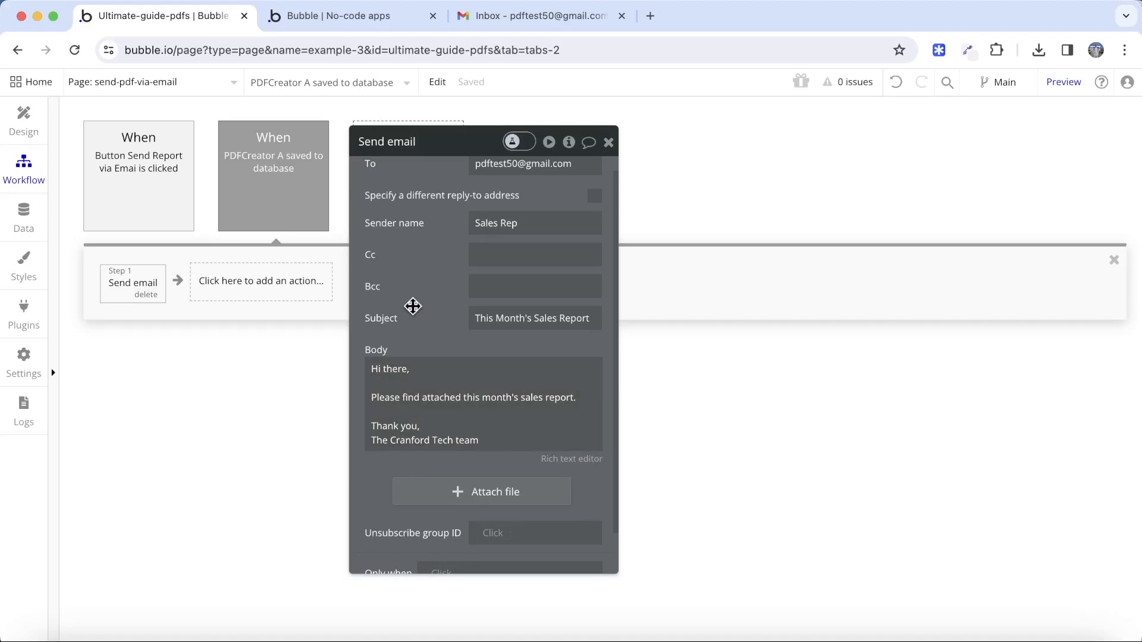
pyautogui.moveTo(418, 290)
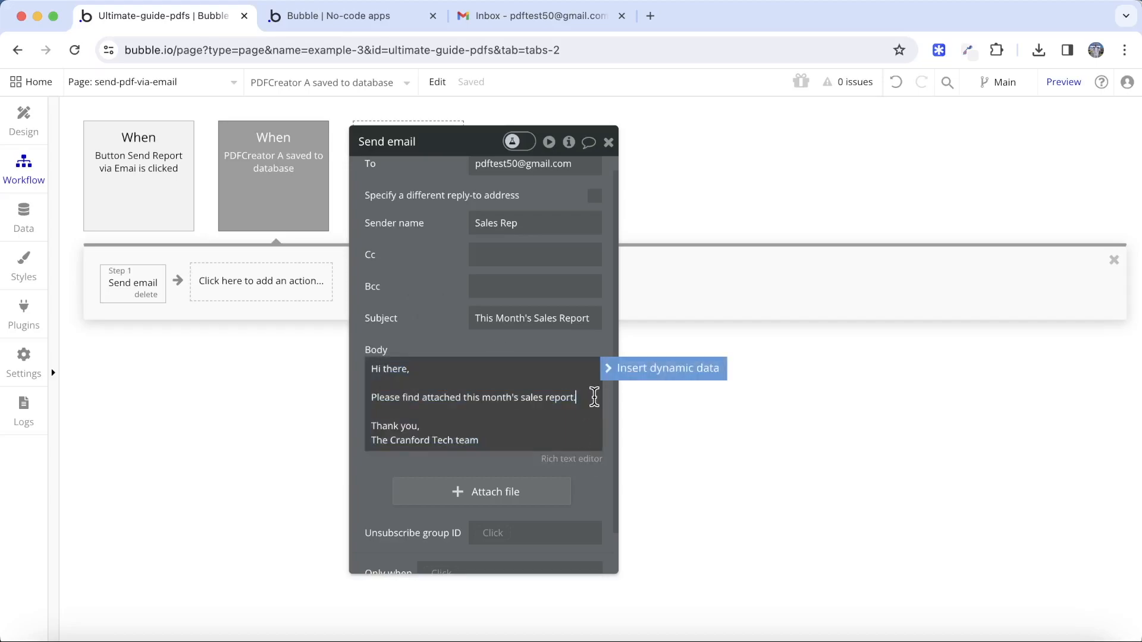
pyautogui.press('Enter')
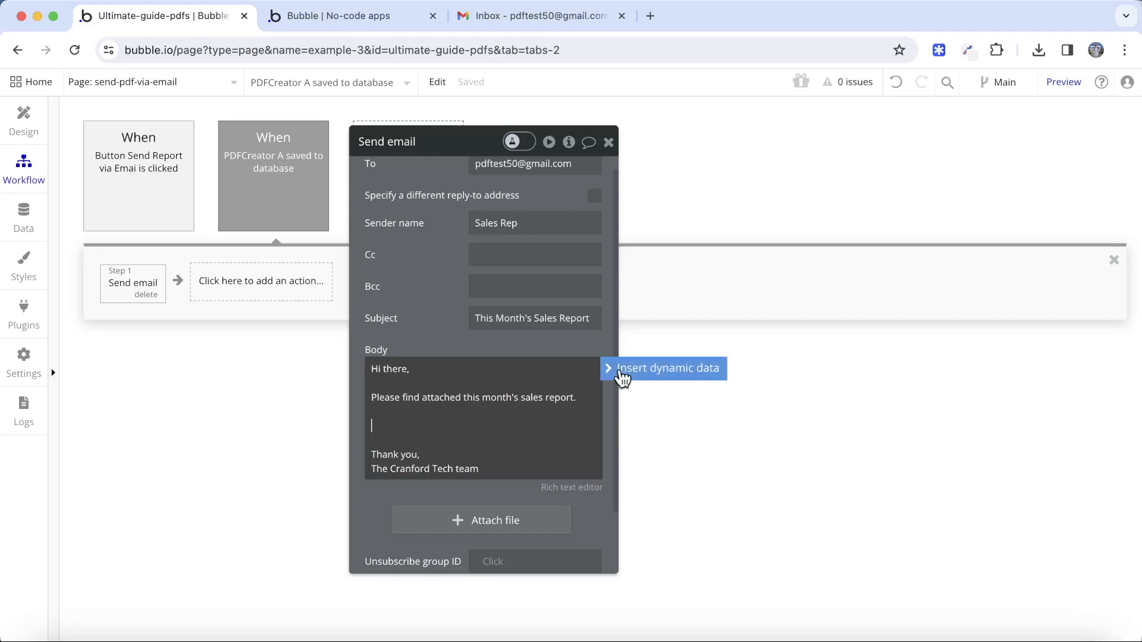
pyautogui.click(667, 368)
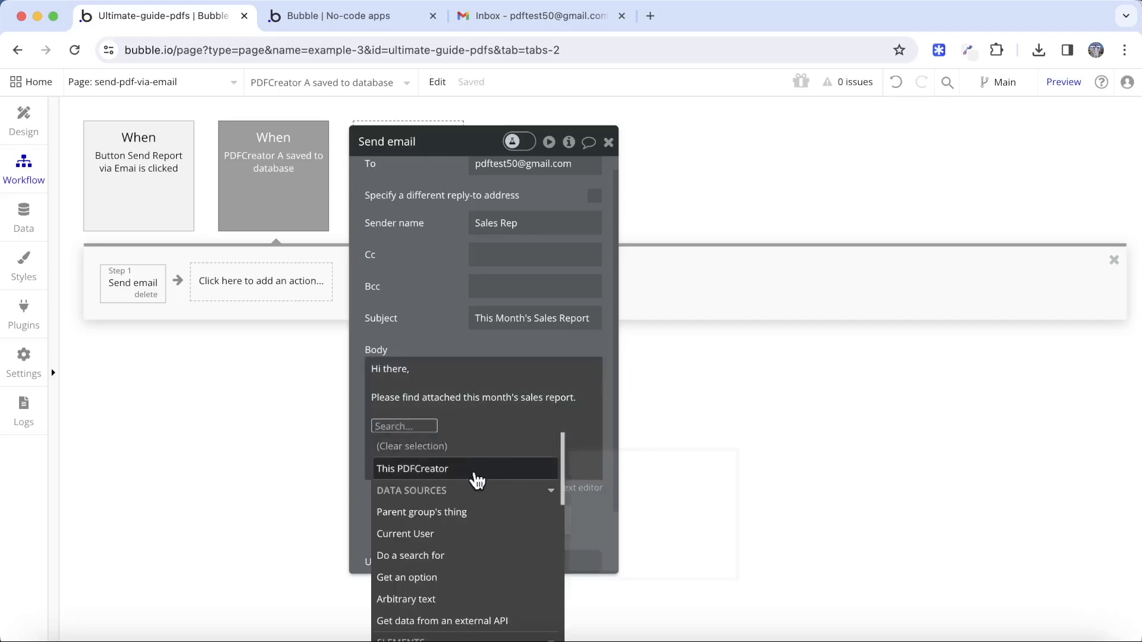
pyautogui.click(413, 469)
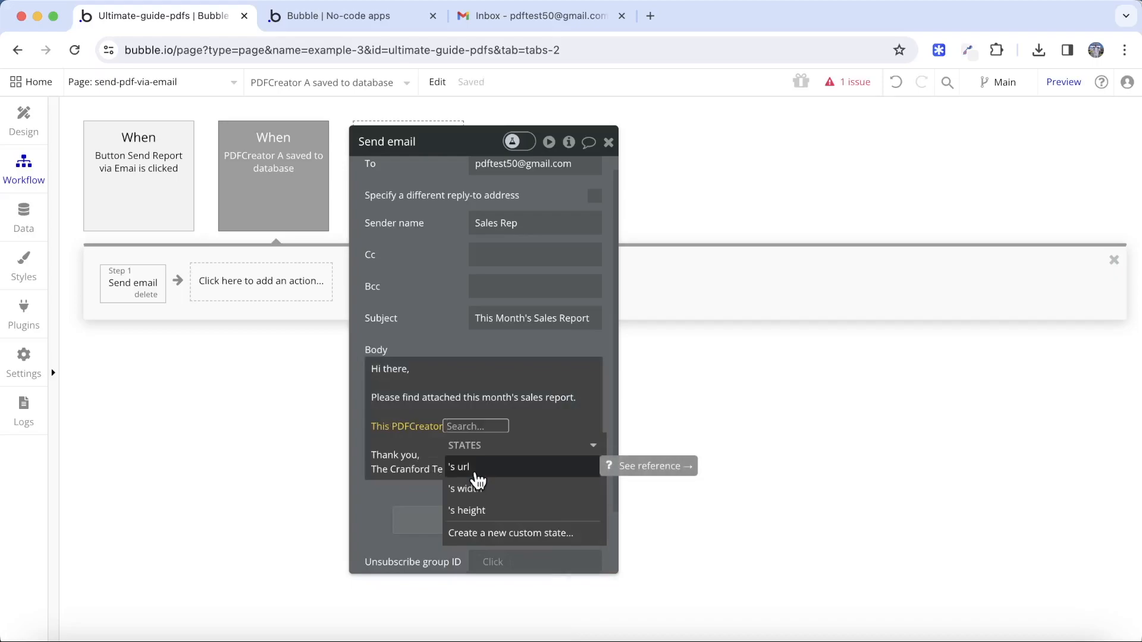
pyautogui.click(459, 467)
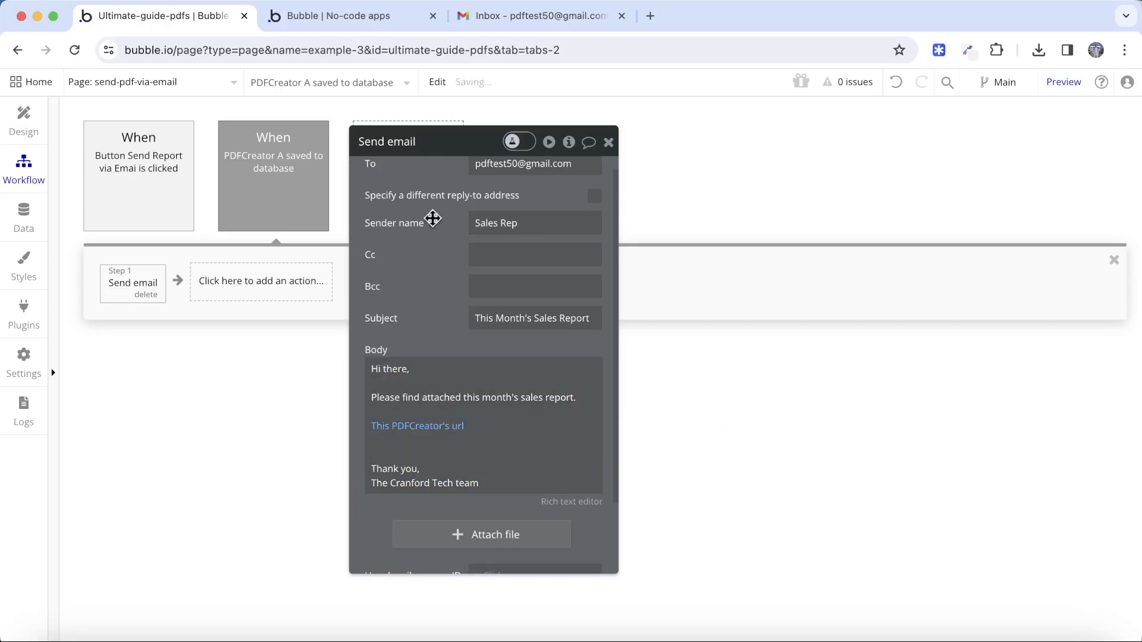
pyautogui.click(342, 16)
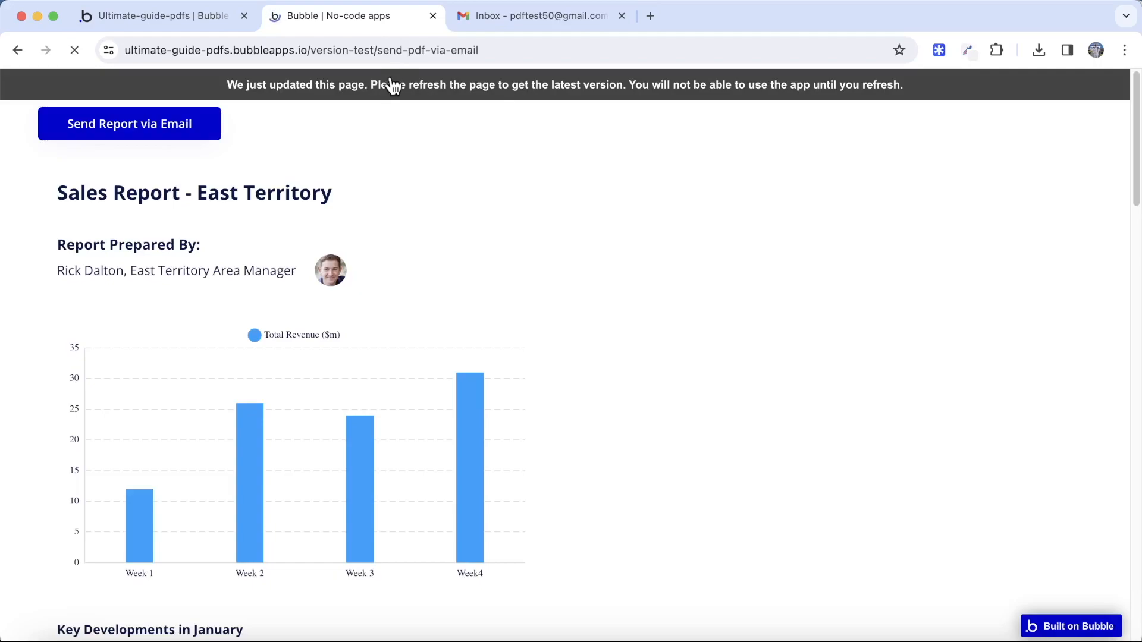
# Reload the app preview, send the report via email, and go to Gmail.
pyautogui.click(75, 50)
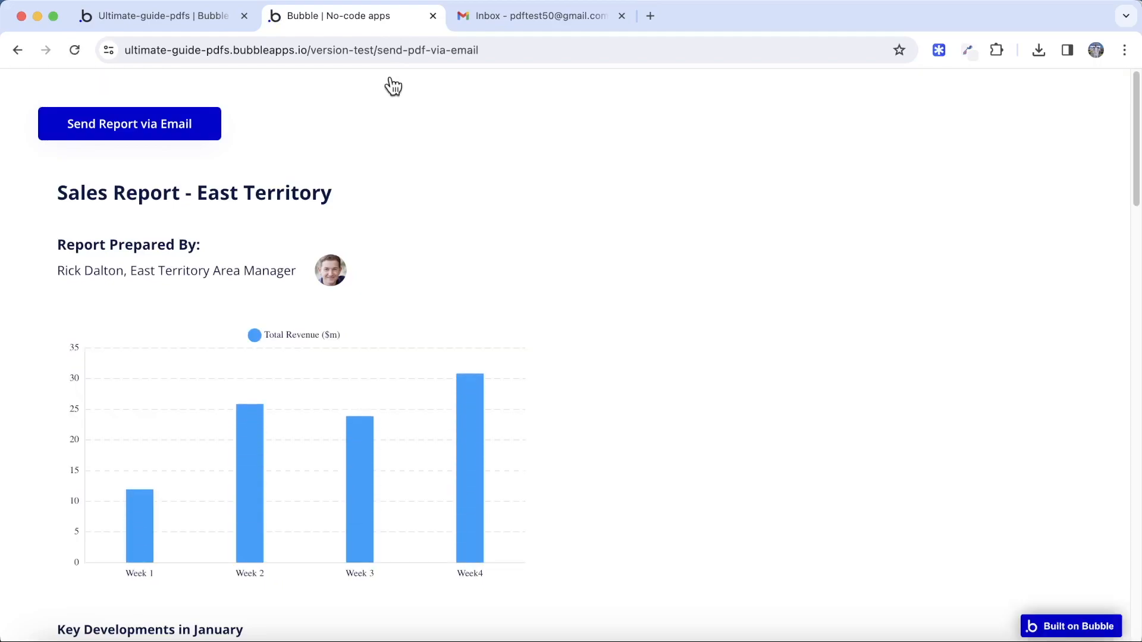
pyautogui.moveTo(168, 125)
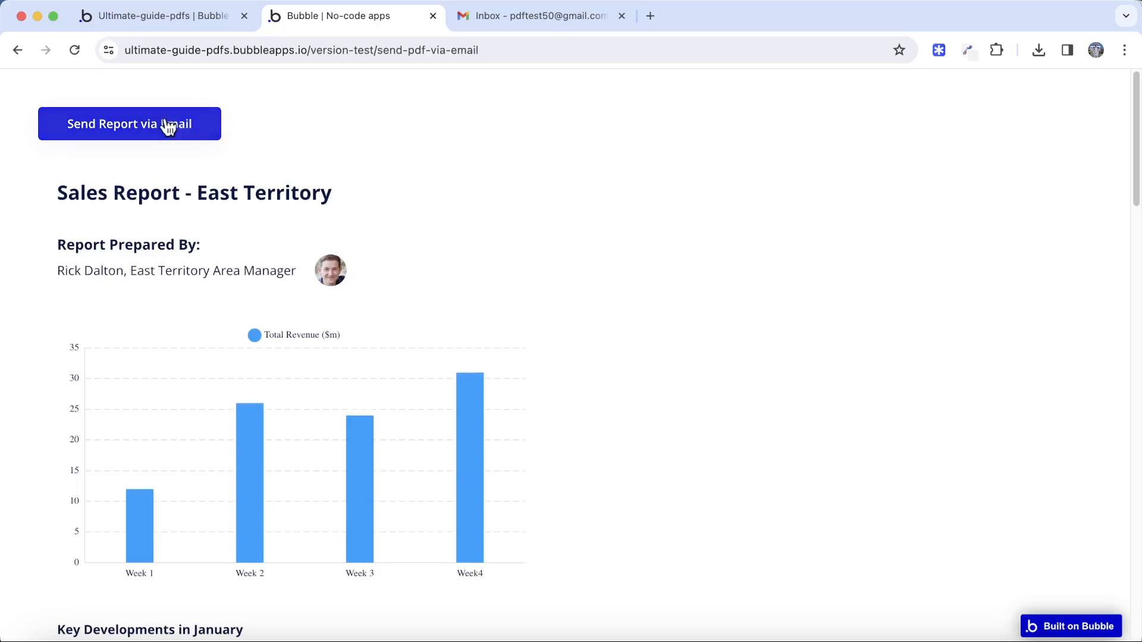
pyautogui.click(129, 124)
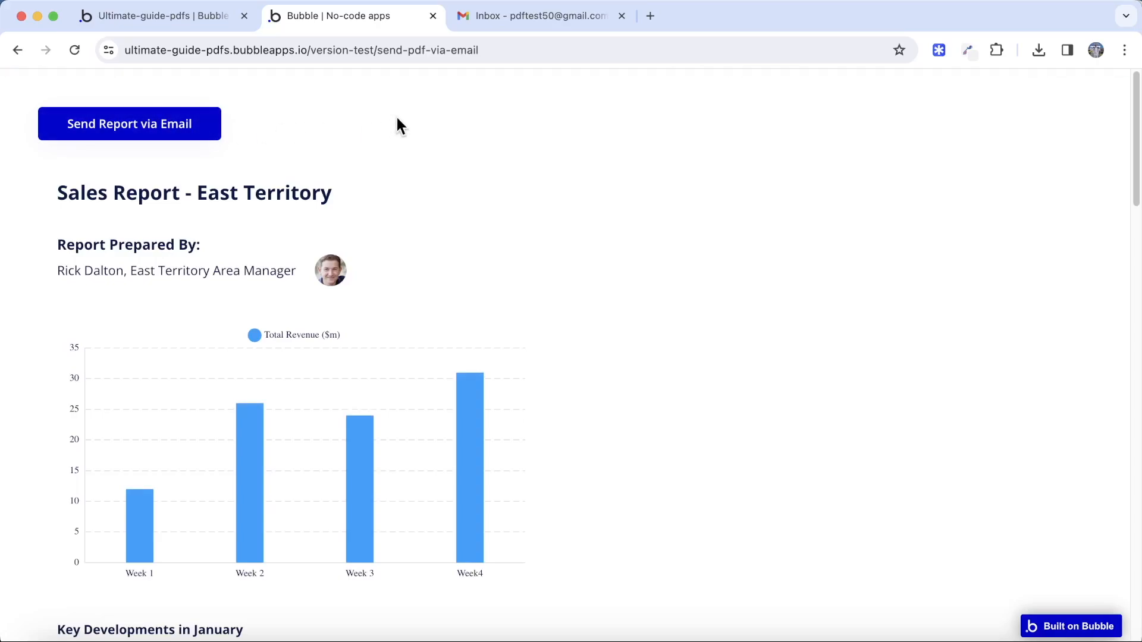
pyautogui.moveTo(440, 80)
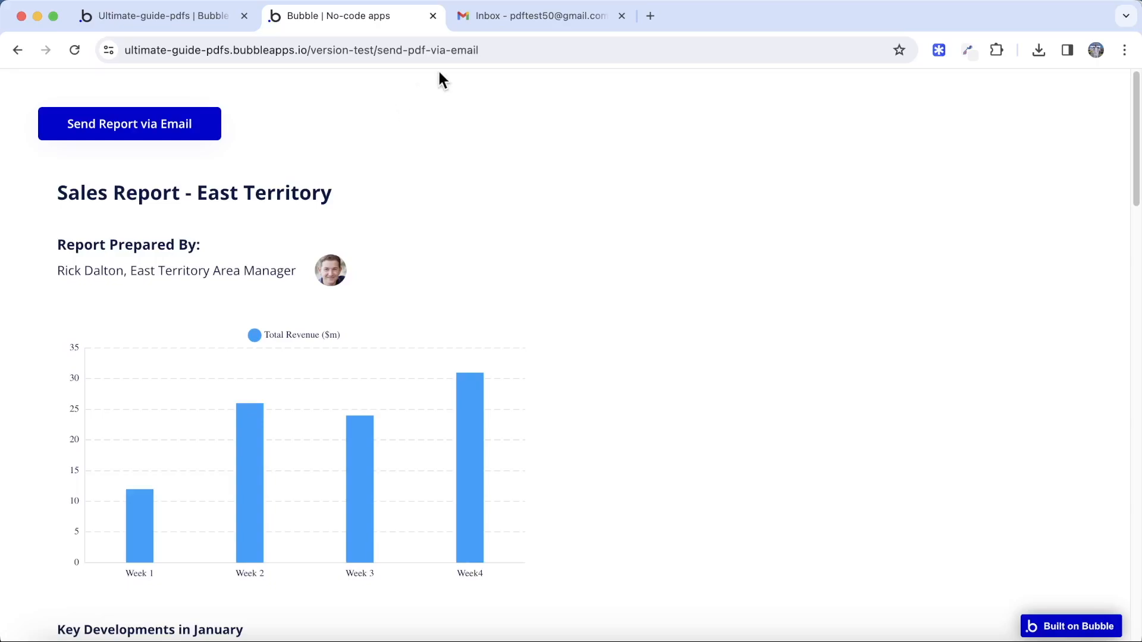
pyautogui.click(529, 16)
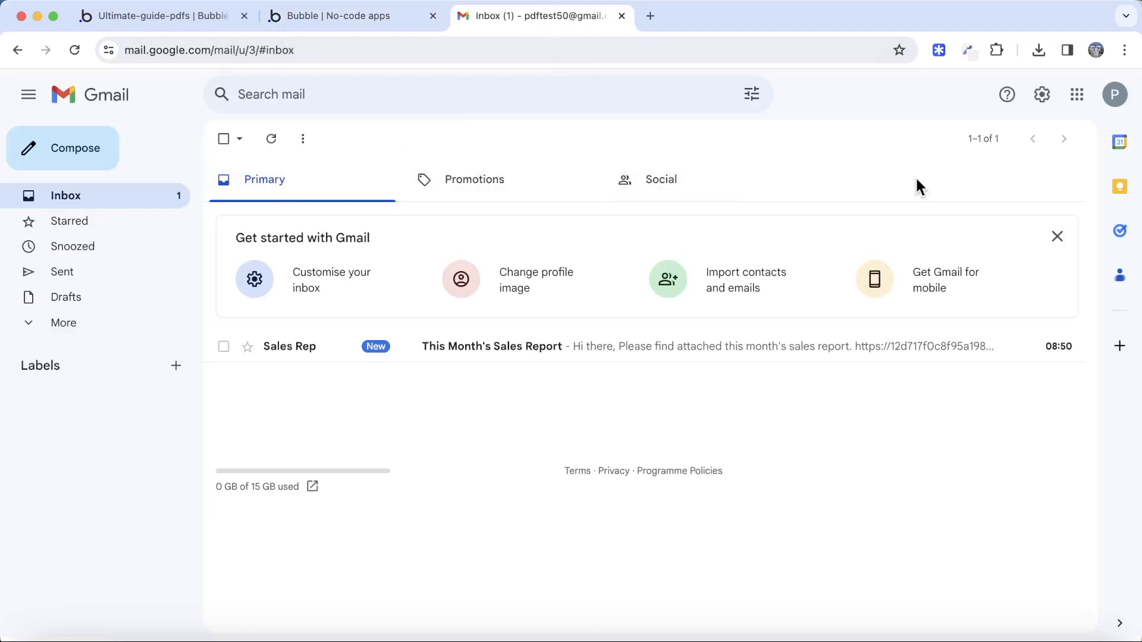
# Open the 'This Month's Sales Report' email and inspect its PDF link.
pyautogui.click(492, 346)
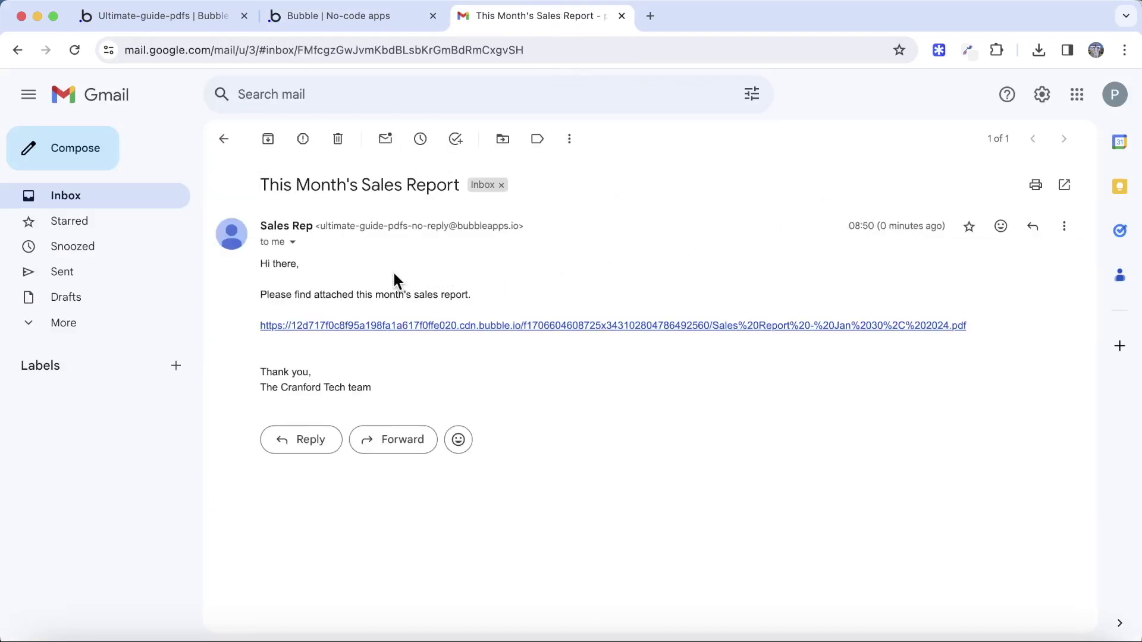
pyautogui.moveTo(431, 330)
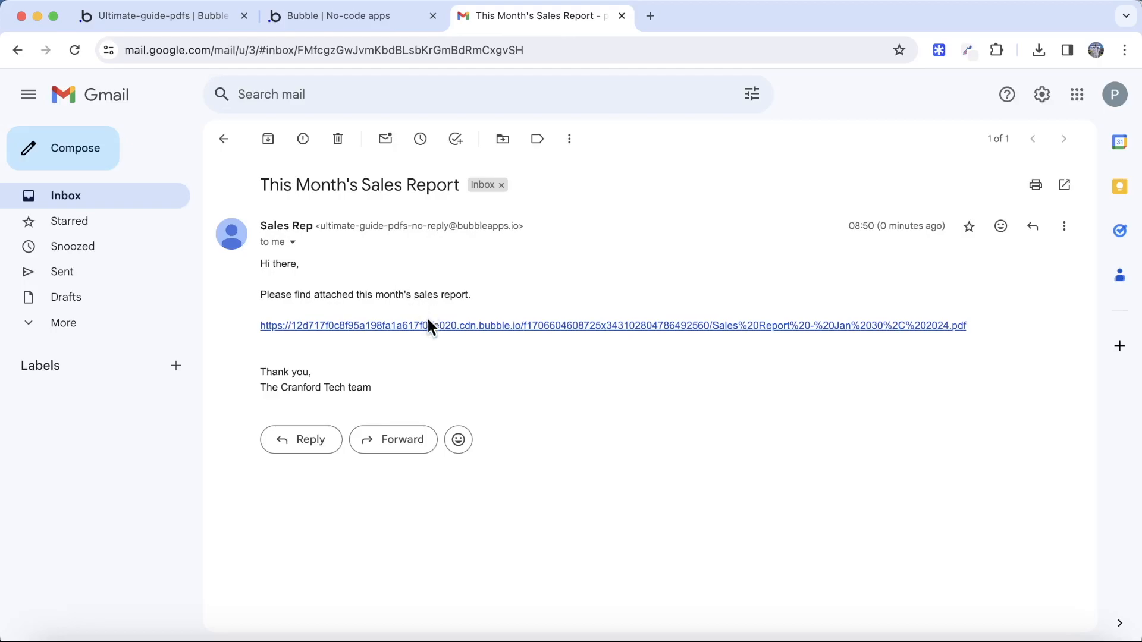
pyautogui.click(435, 325)
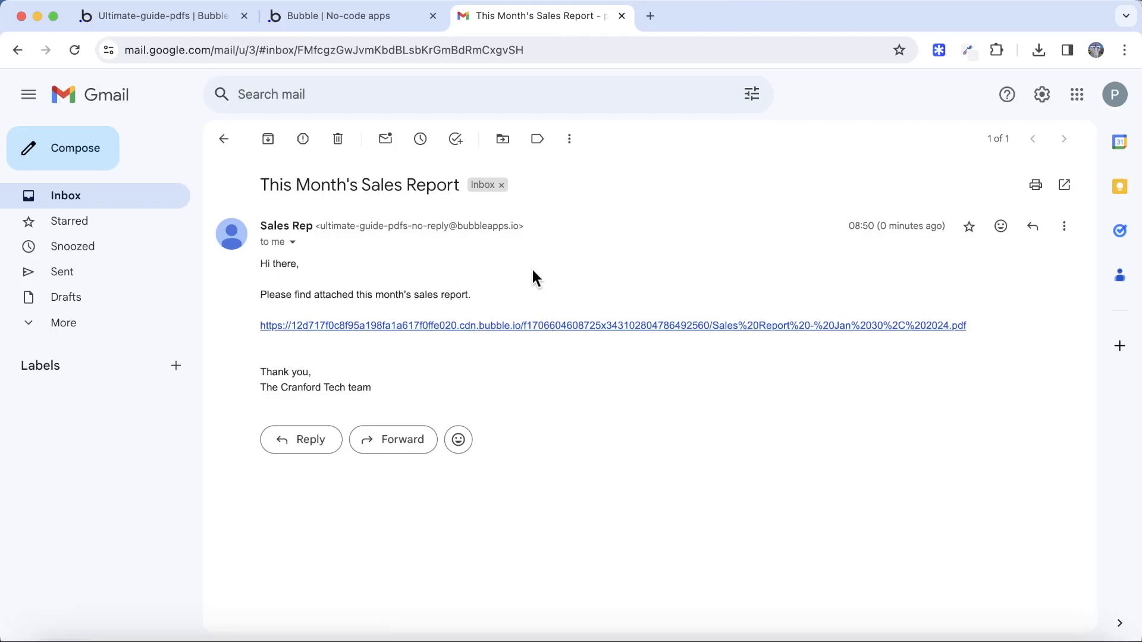
# Replace the body url with an attached file set to This PDFCreator's url.
pyautogui.click(161, 17)
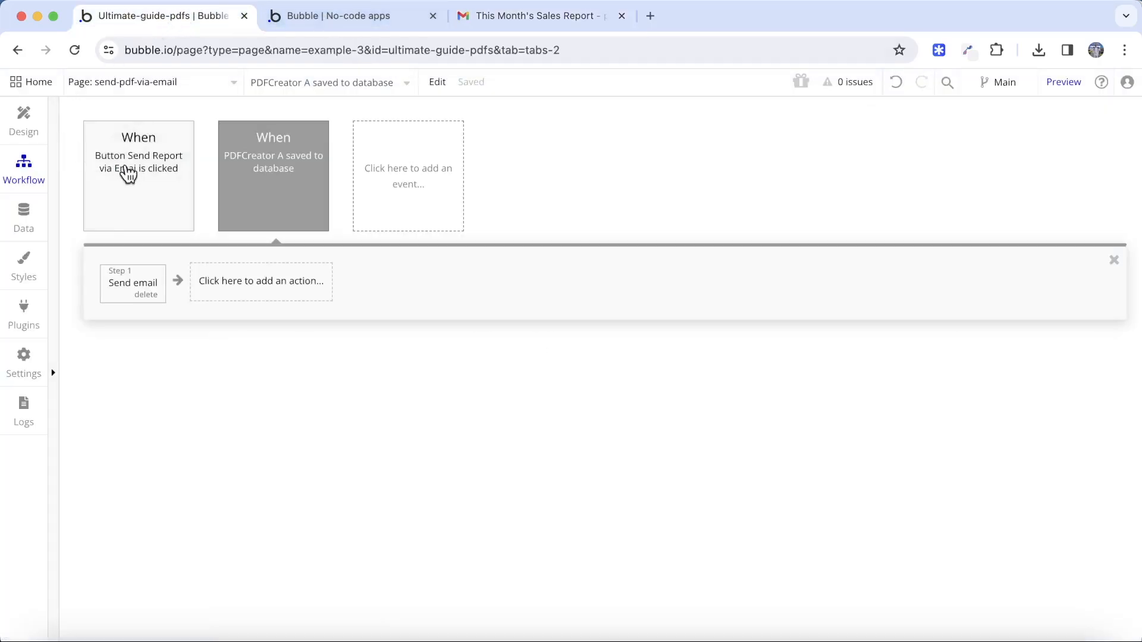
pyautogui.moveTo(149, 273)
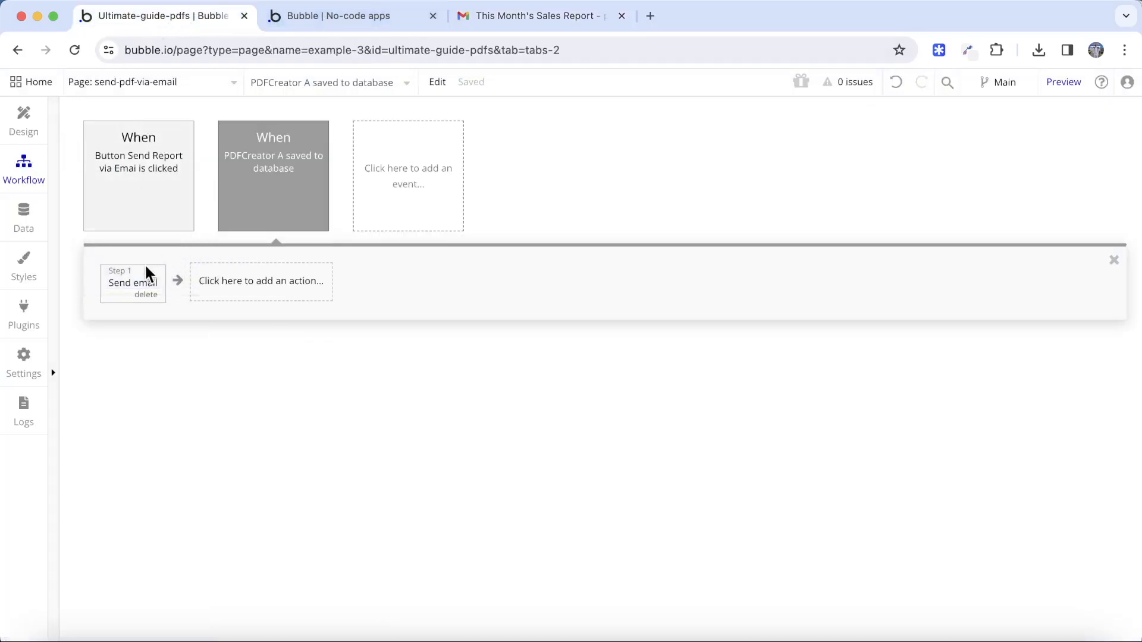
pyautogui.click(133, 283)
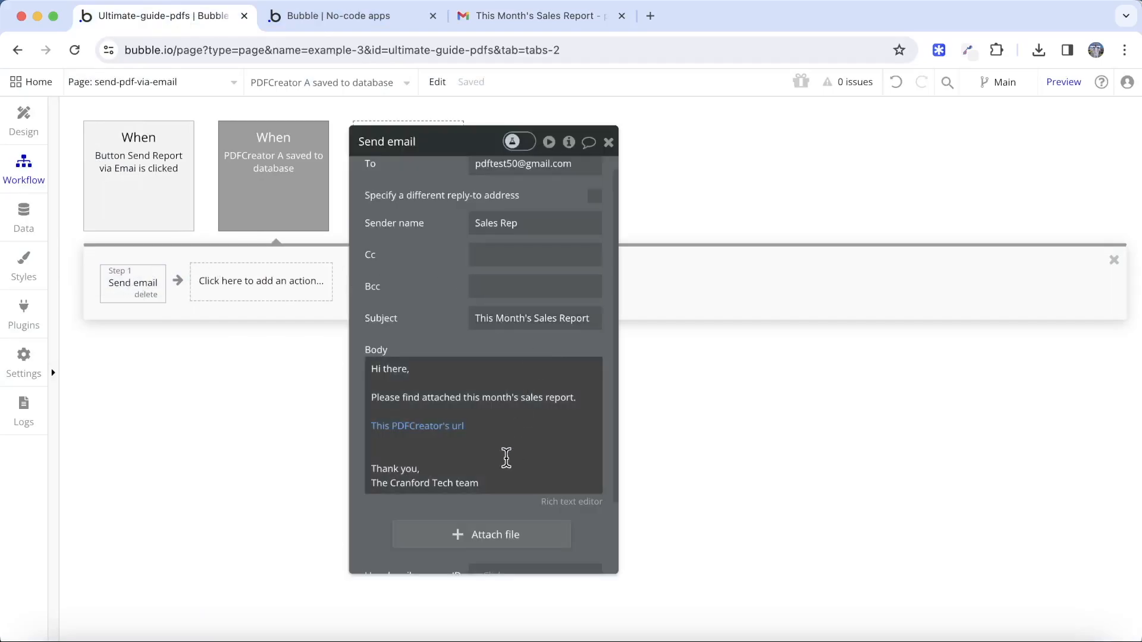
pyautogui.click(417, 426)
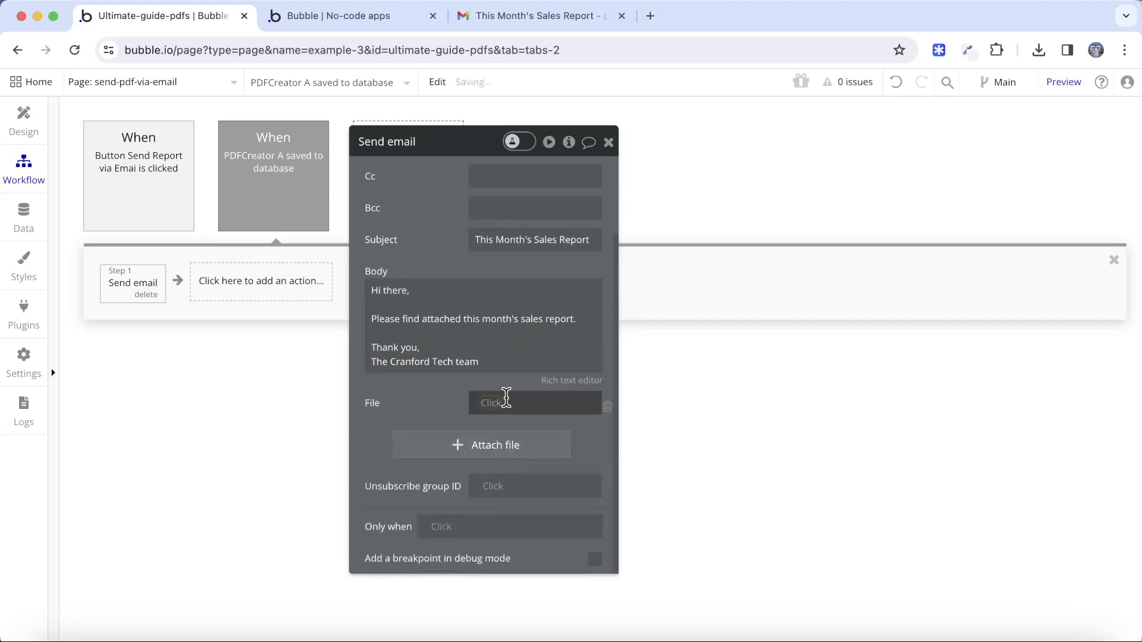
pyautogui.click(531, 403)
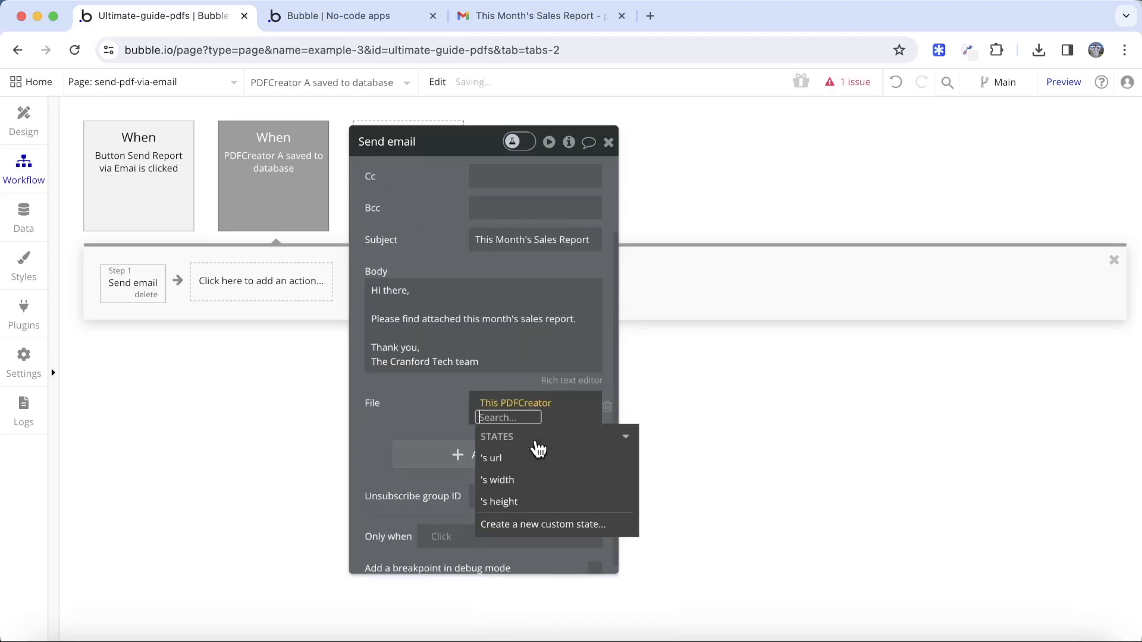
pyautogui.click(490, 458)
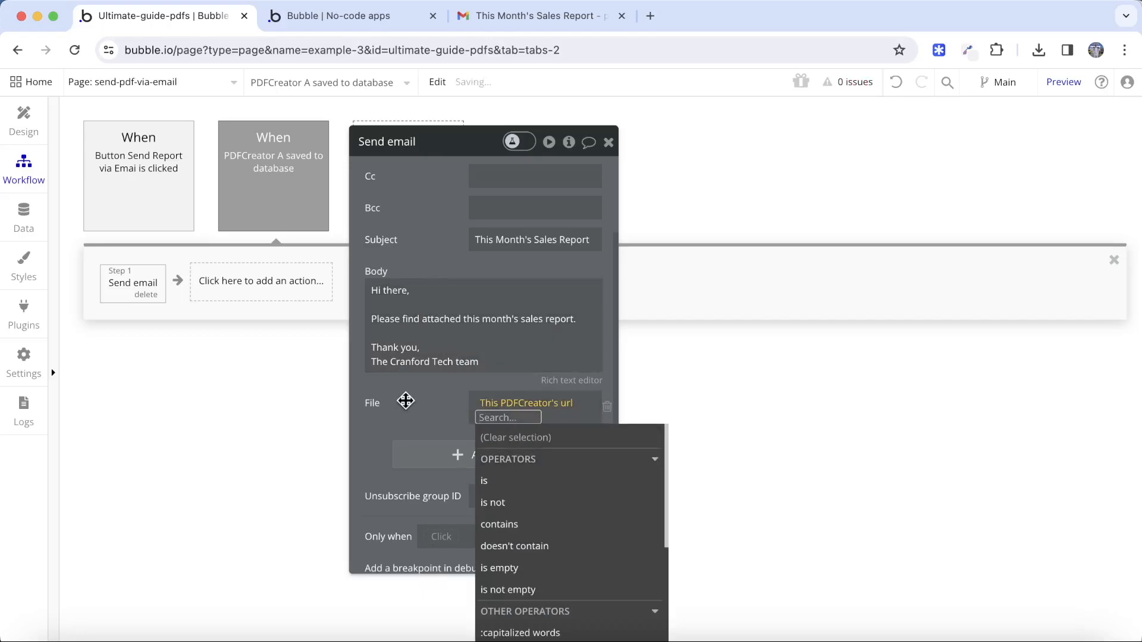
pyautogui.click(342, 16)
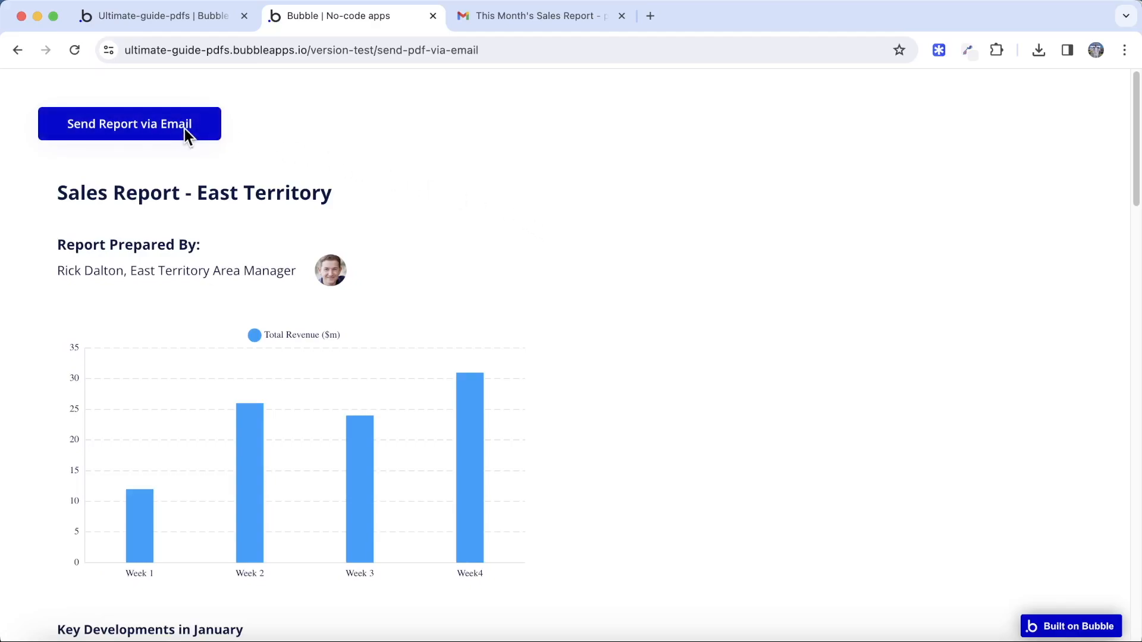
pyautogui.moveTo(296, 137)
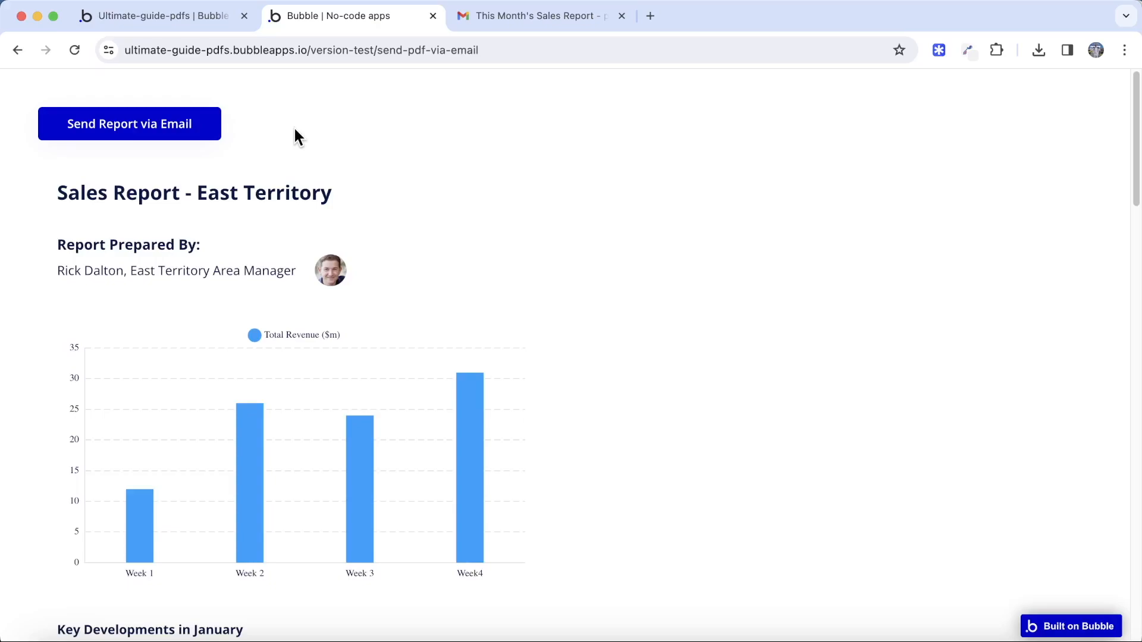
# Move to the Gmail inbox to find the resent sales report email.
pyautogui.click(539, 16)
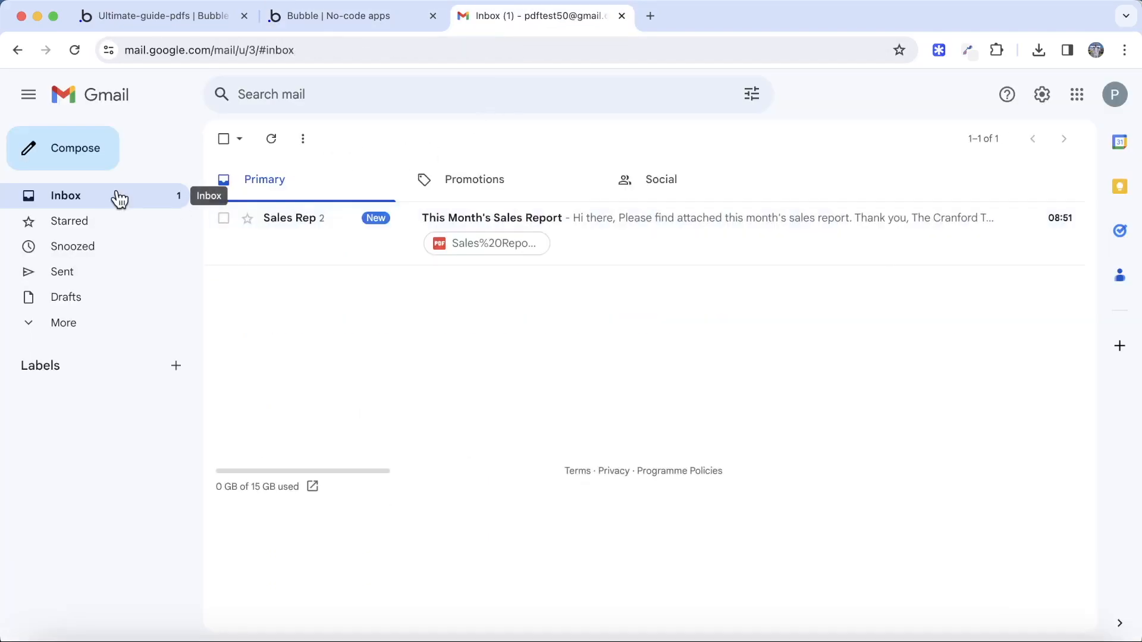
pyautogui.moveTo(303, 223)
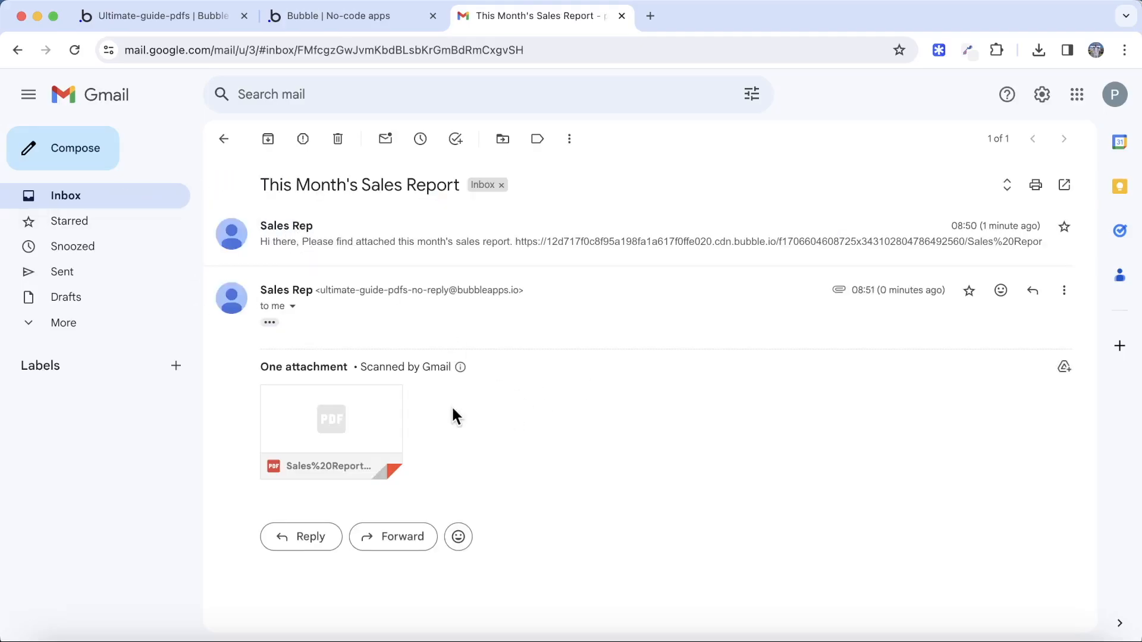
# Preview the sales report PDF attached to the newest email.
pyautogui.click(331, 418)
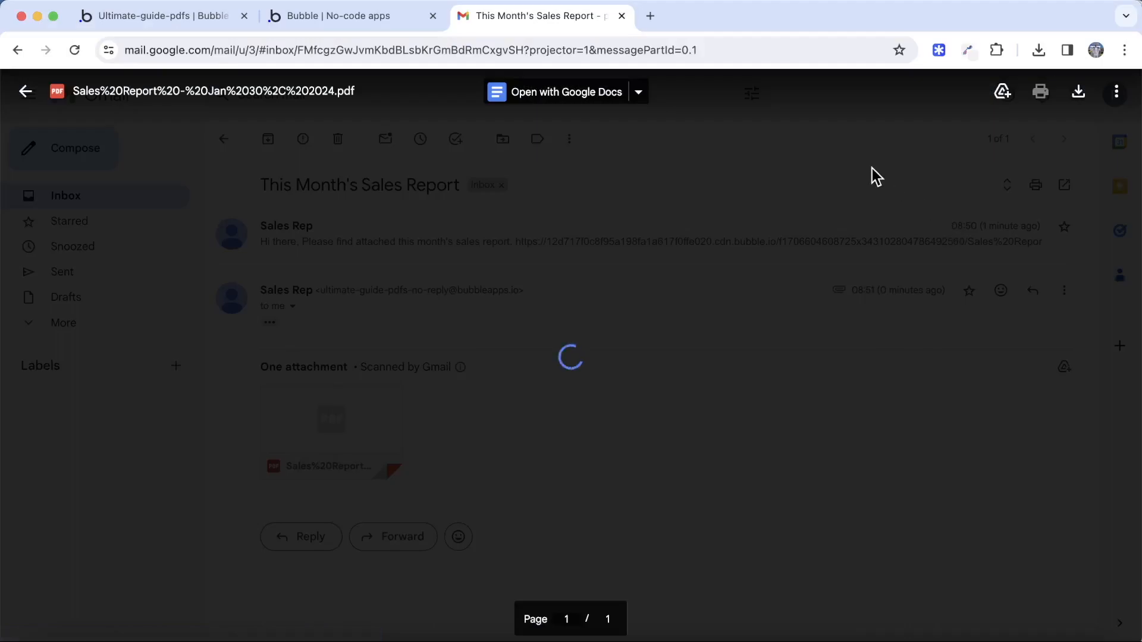